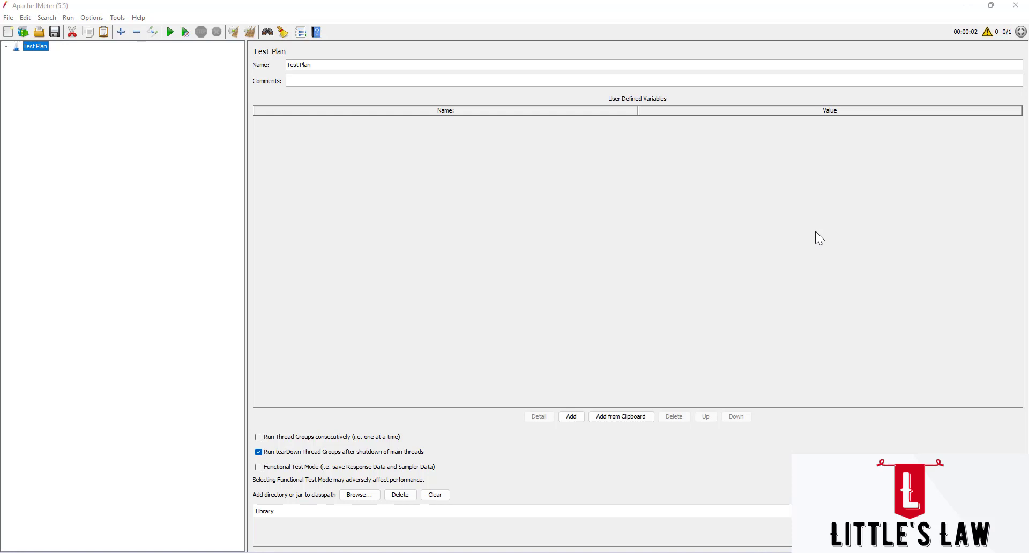
{"action": "mouse_move", "coordinate": [705, 128]}
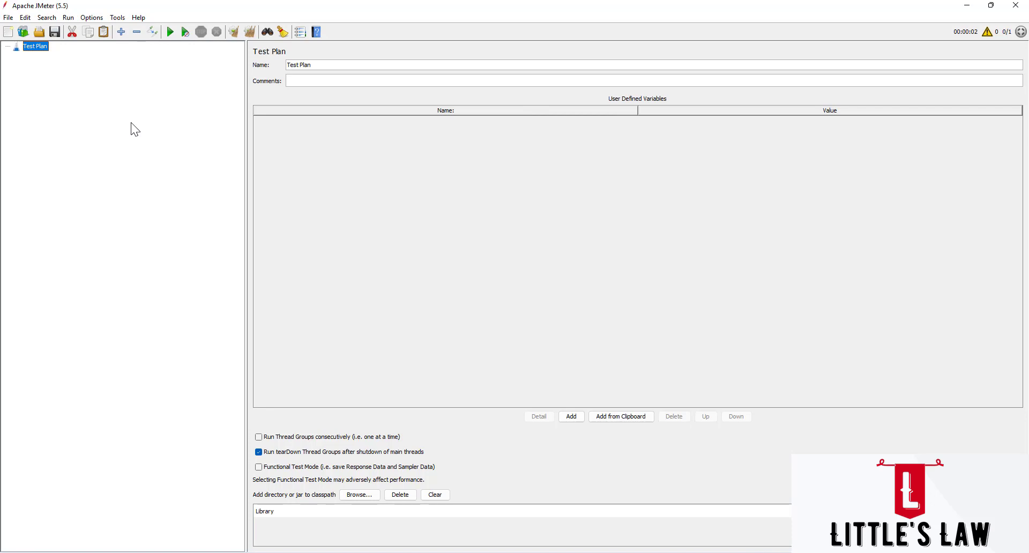
{"action": "mouse_move", "coordinate": [13, 18]}
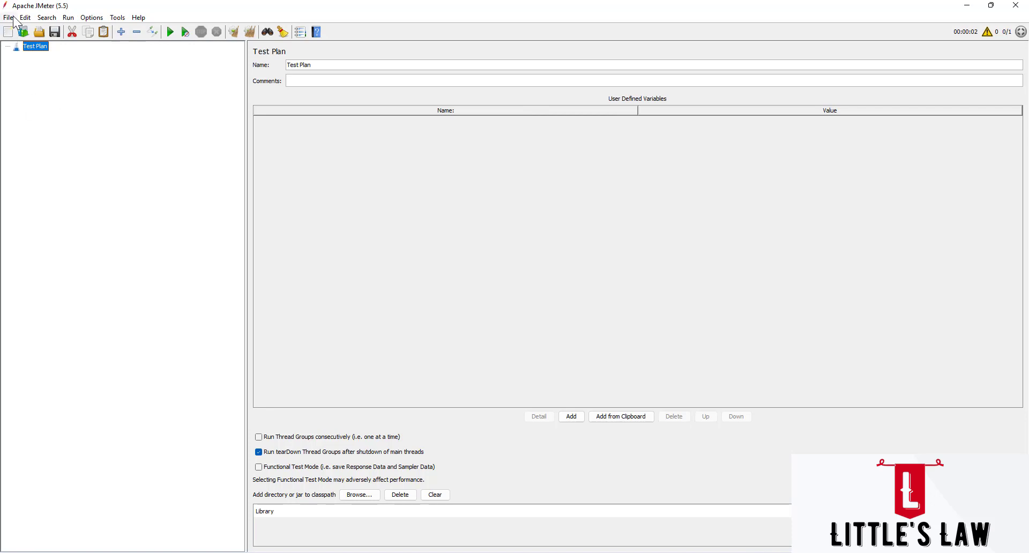
{"action": "mouse_move", "coordinate": [35, 46]}
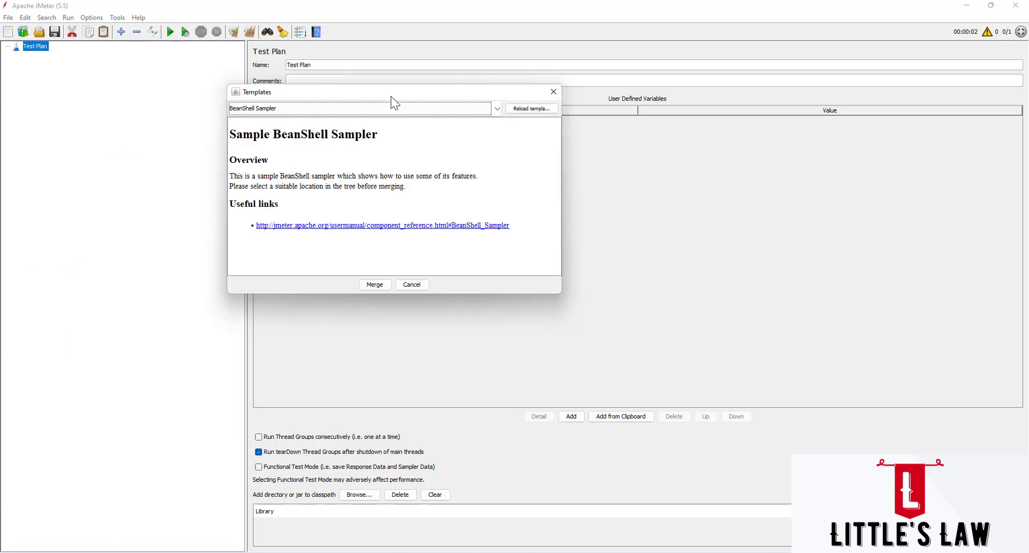
- Create a test plan from the Simple HTTP request template via File > Templates
{"action": "left_click", "coordinate": [496, 108]}
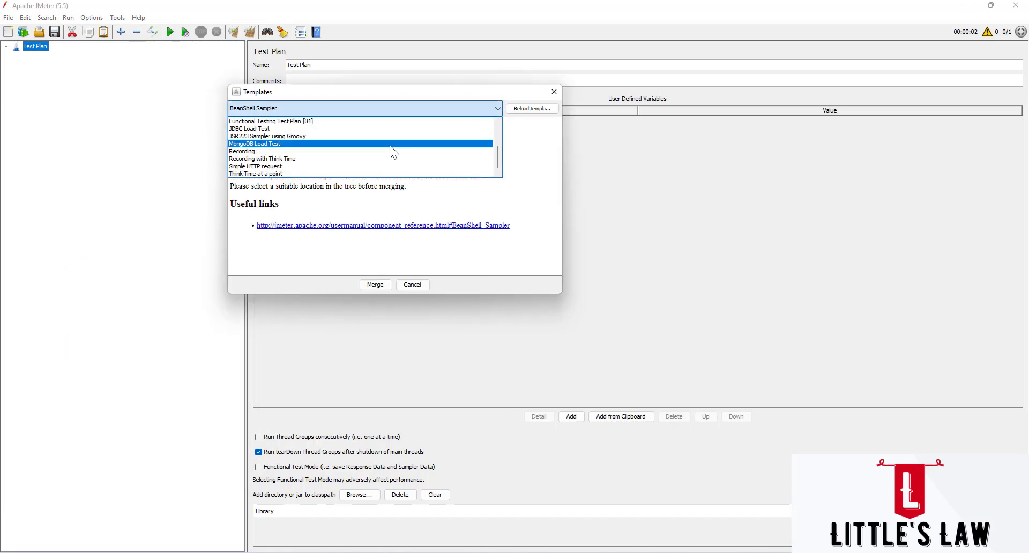
{"action": "left_click", "coordinate": [256, 166]}
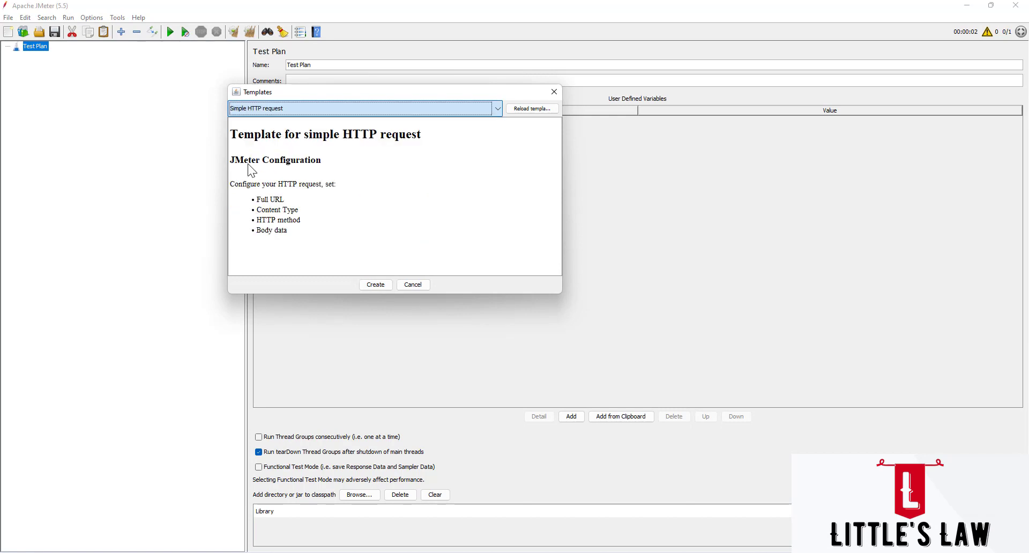
{"action": "left_click", "coordinate": [375, 284]}
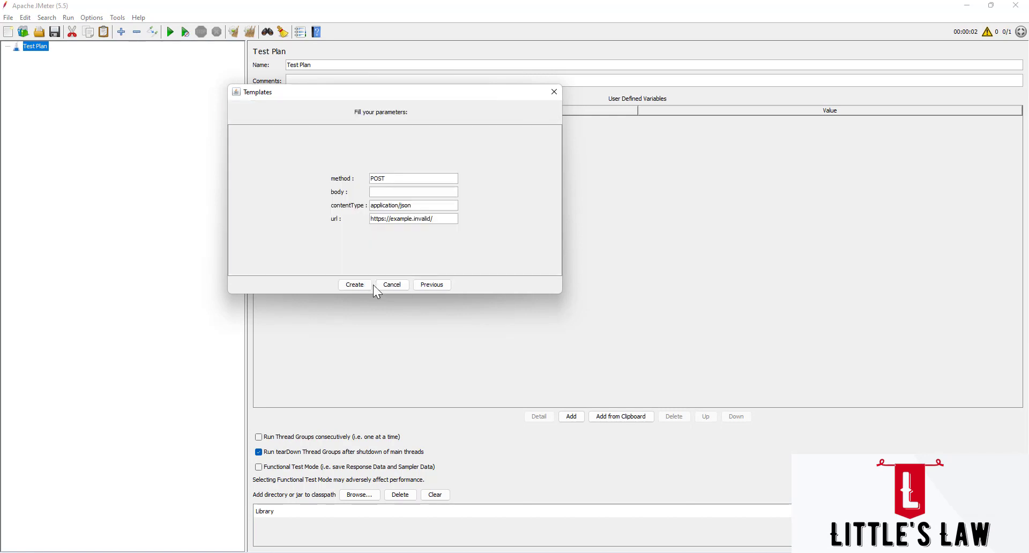
{"action": "left_click", "coordinate": [353, 284]}
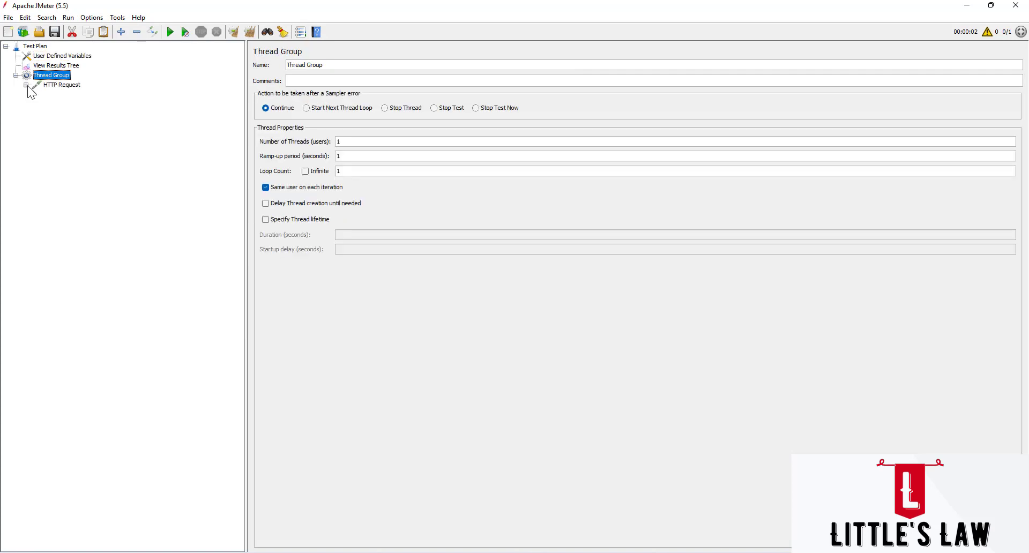
- Remove the HTTP Header Manager, then blank the HTTP Request's method, path and body placeholders
{"action": "right_click", "coordinate": [86, 94]}
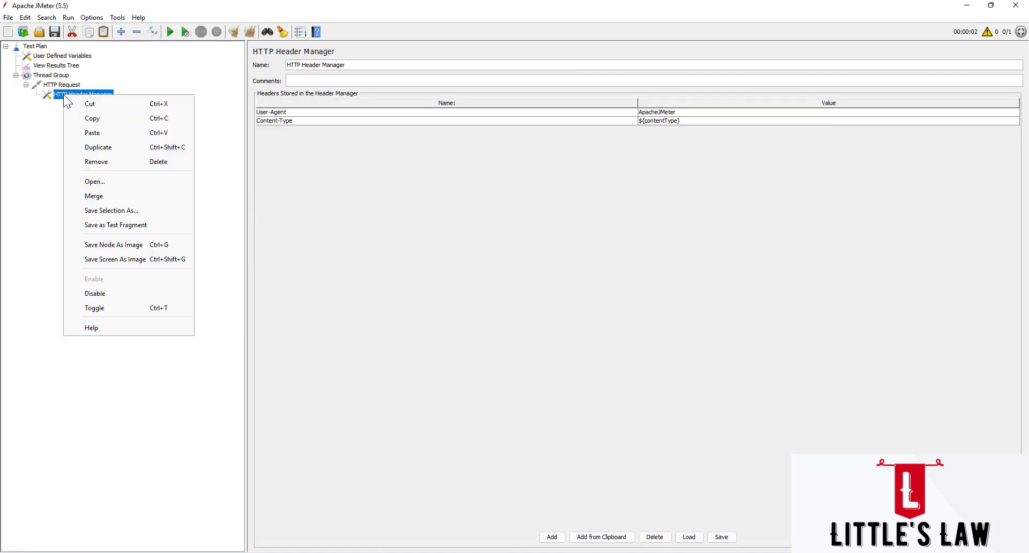
{"action": "left_click", "coordinate": [95, 162]}
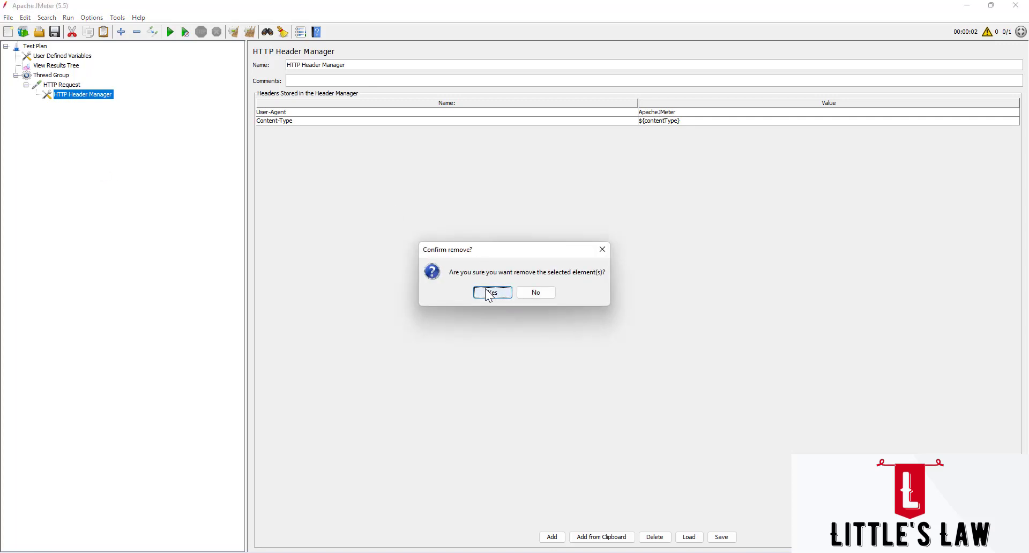
{"action": "left_click", "coordinate": [491, 291]}
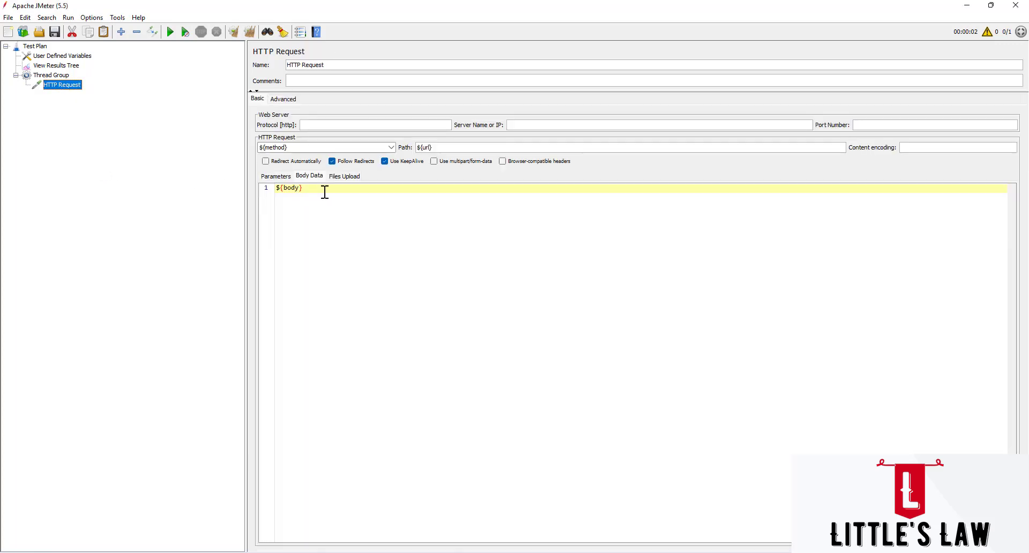
{"action": "left_click", "coordinate": [324, 147]}
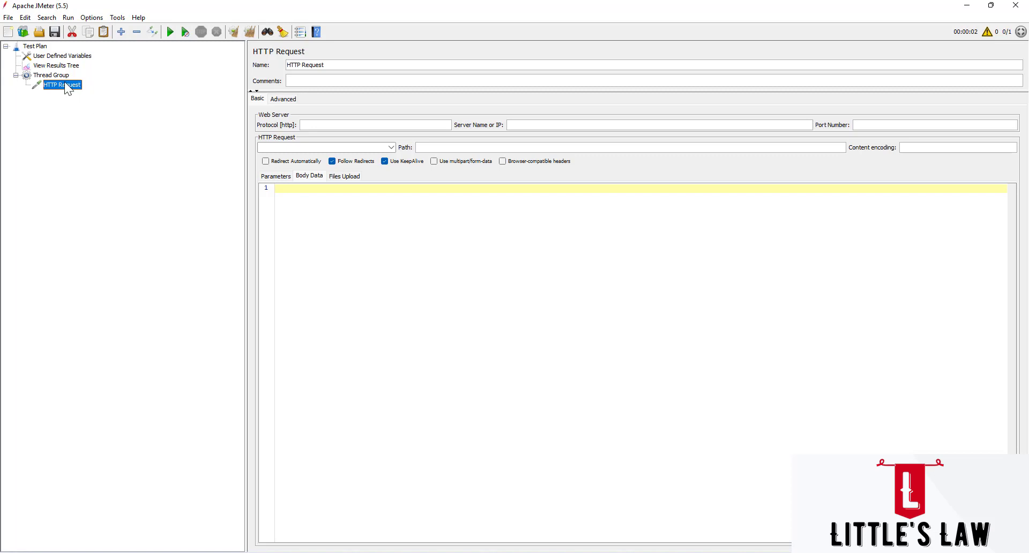
{"action": "left_click", "coordinate": [51, 75]}
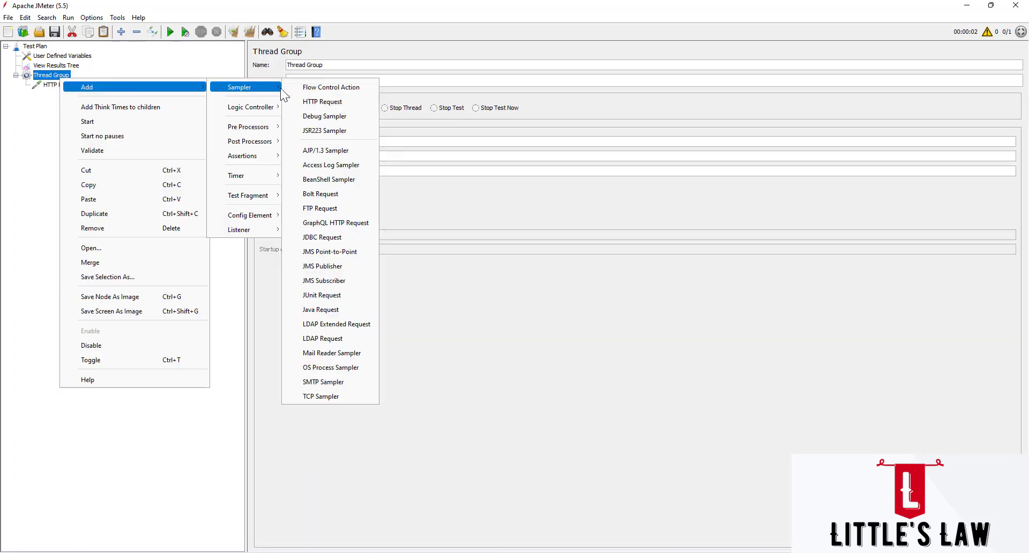
- Add more HTTP Request samplers under the Thread Group until five exist
{"action": "left_click", "coordinate": [322, 102]}
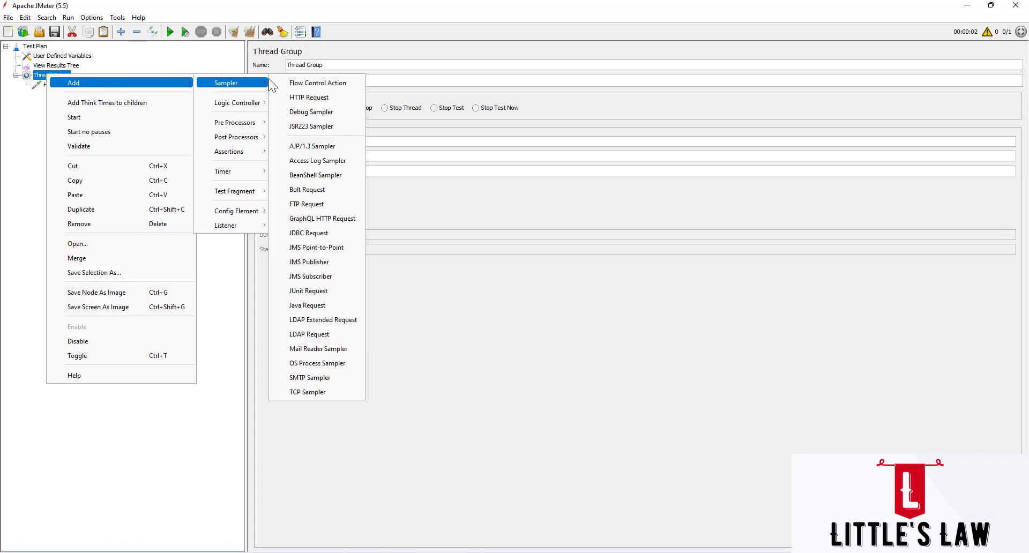
{"action": "left_click", "coordinate": [308, 97]}
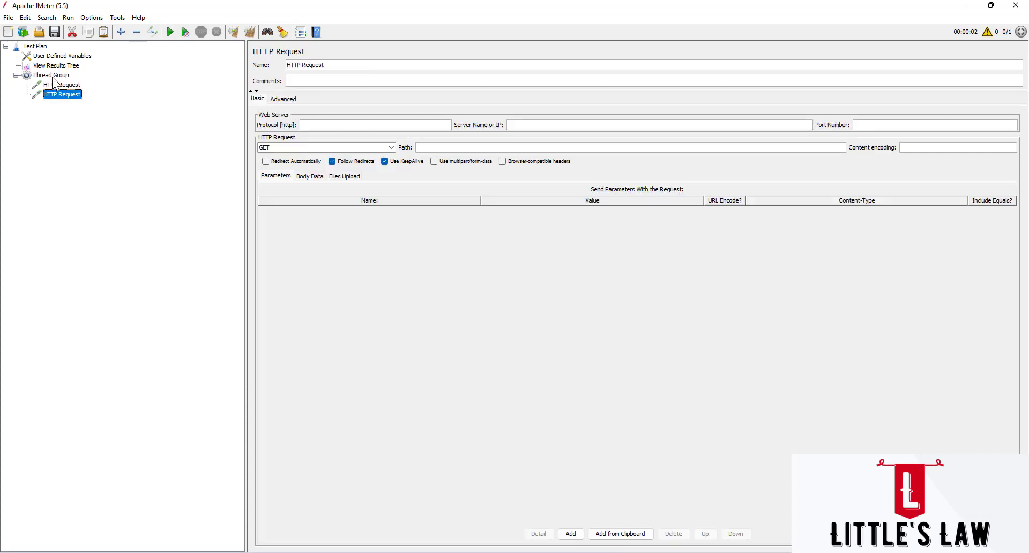
{"action": "right_click", "coordinate": [51, 75]}
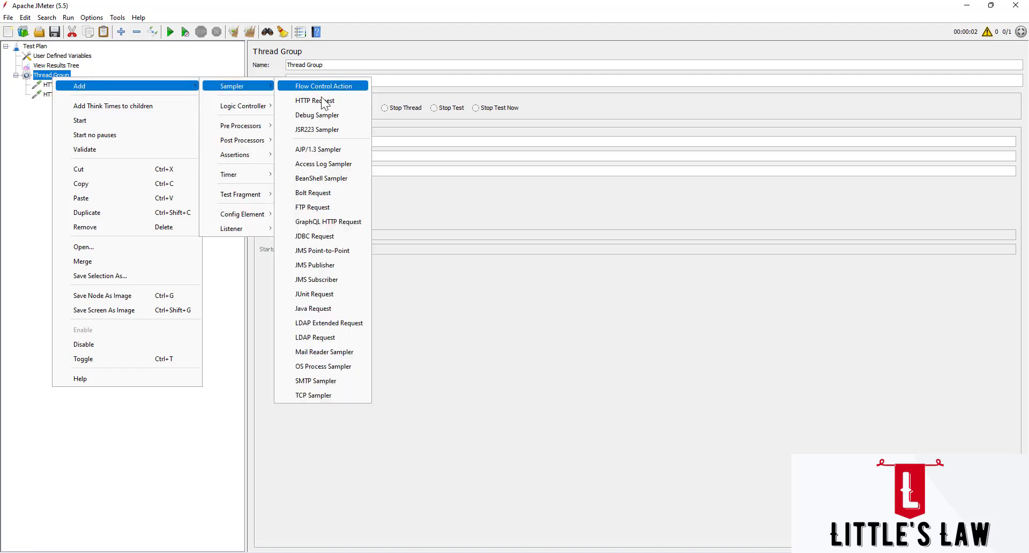
{"action": "left_click", "coordinate": [315, 101]}
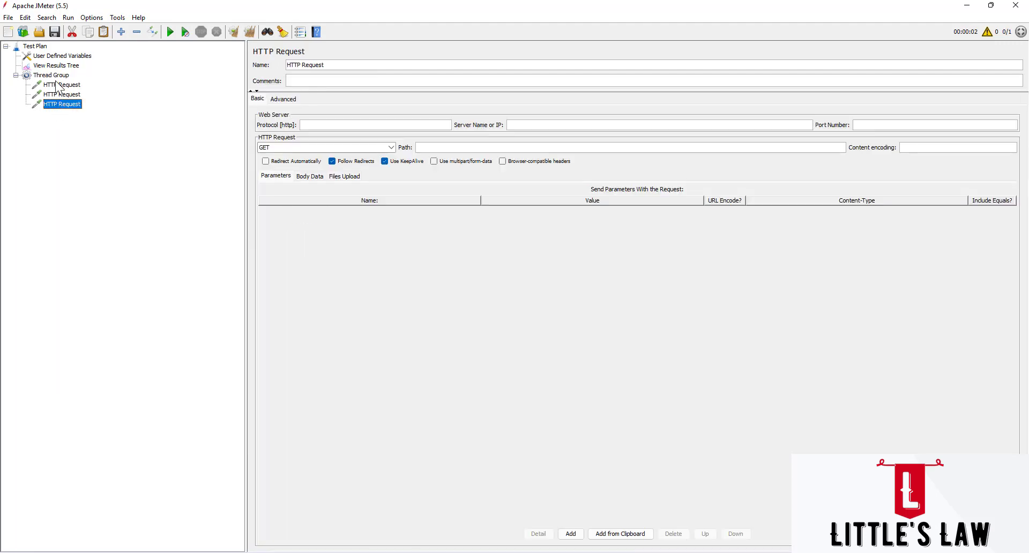
{"action": "right_click", "coordinate": [43, 75]}
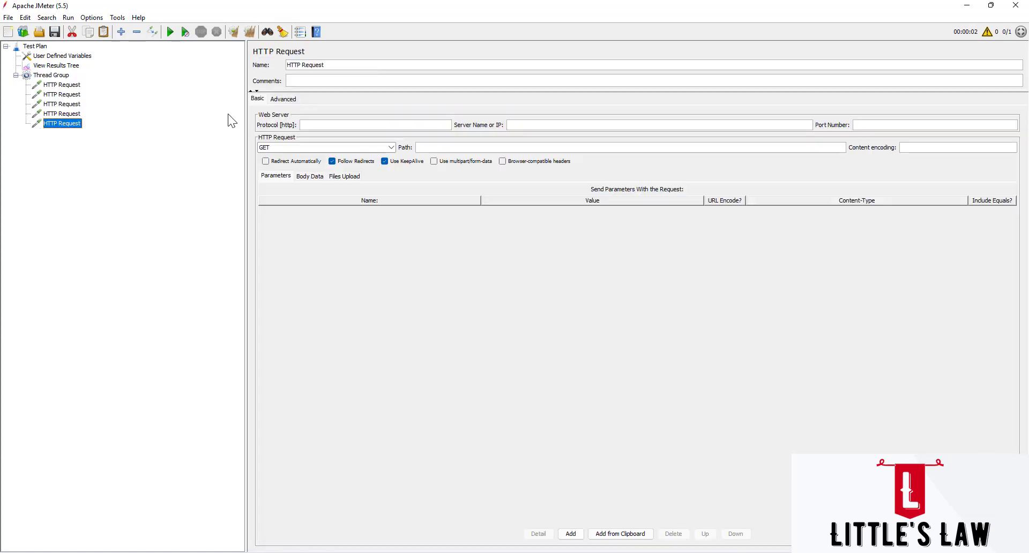
{"action": "mouse_move", "coordinate": [59, 97]}
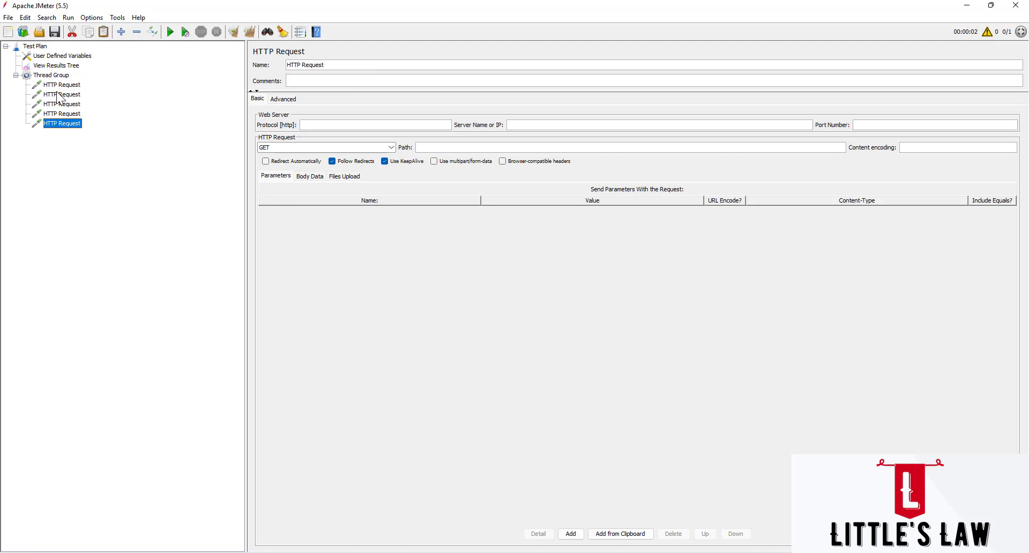
{"action": "mouse_move", "coordinate": [63, 99]}
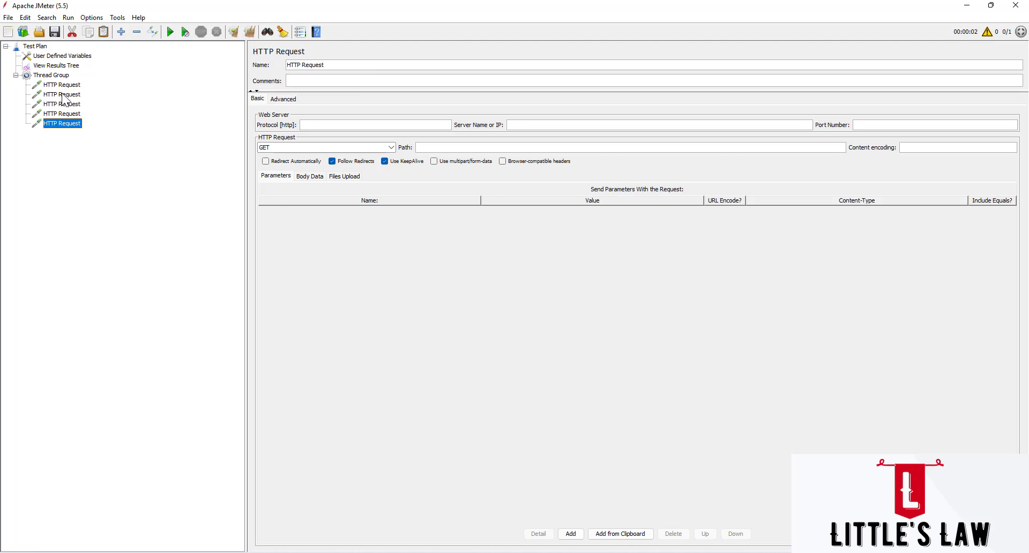
{"action": "right_click", "coordinate": [63, 95]}
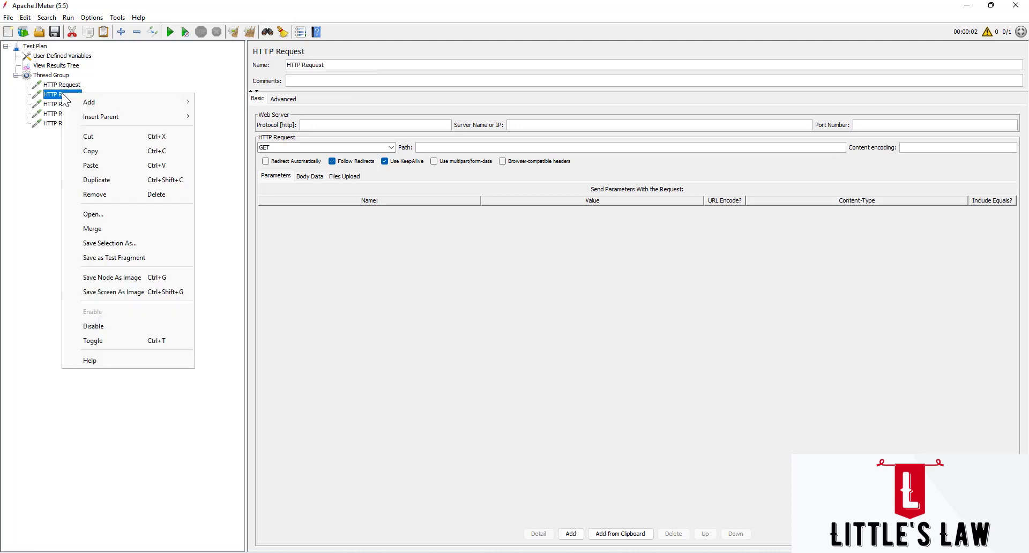
{"action": "mouse_move", "coordinate": [36, 157]}
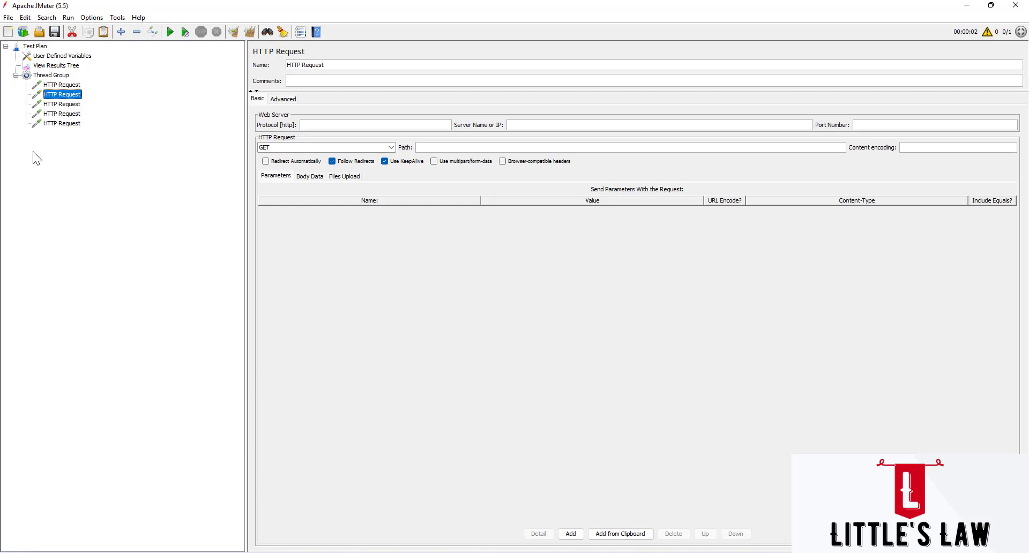
{"action": "mouse_move", "coordinate": [62, 101]}
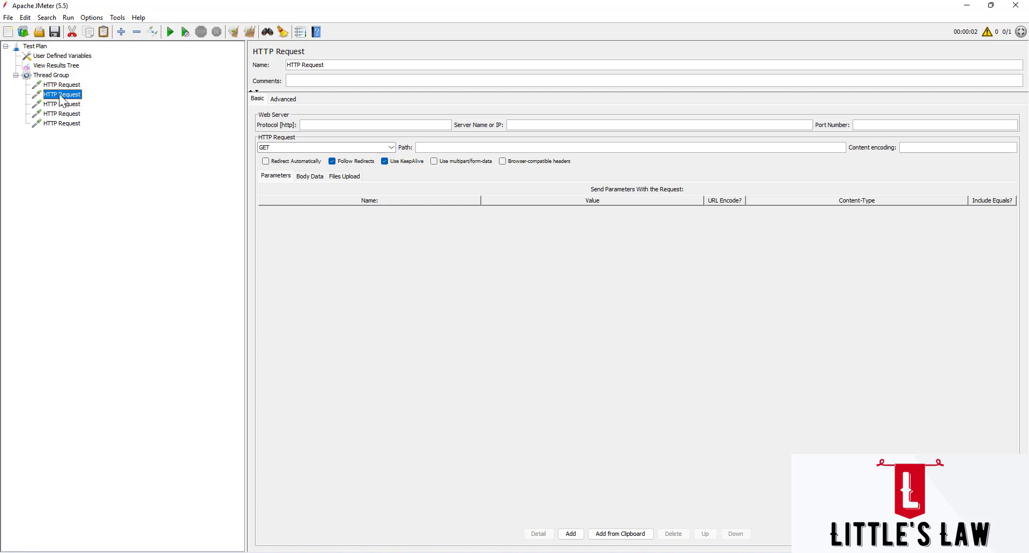
- Add an HTML Link Parser pre-processor under the second and third HTTP Requests
{"action": "right_click", "coordinate": [62, 94]}
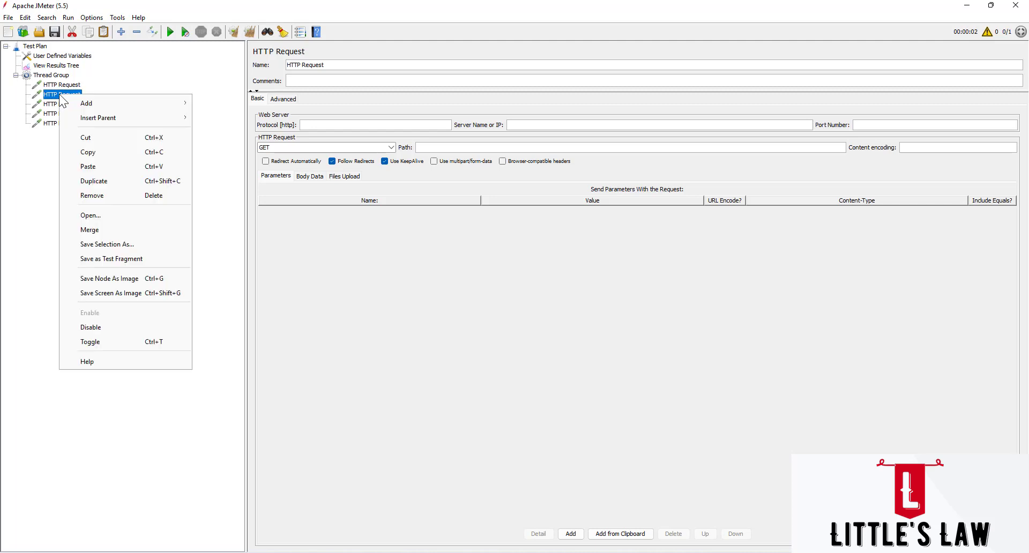
{"action": "left_click", "coordinate": [86, 103]}
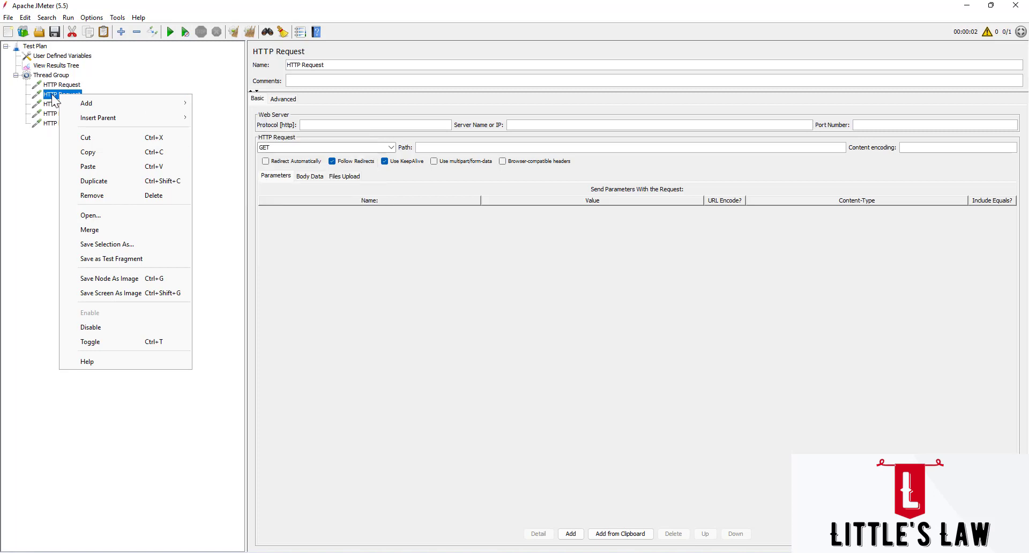
{"action": "mouse_move", "coordinate": [229, 143]}
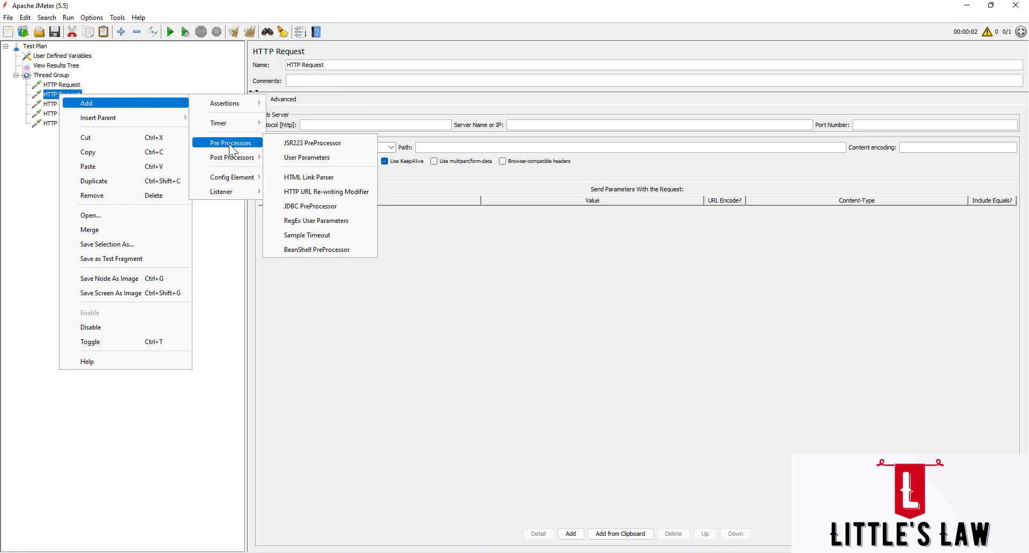
{"action": "mouse_move", "coordinate": [312, 142]}
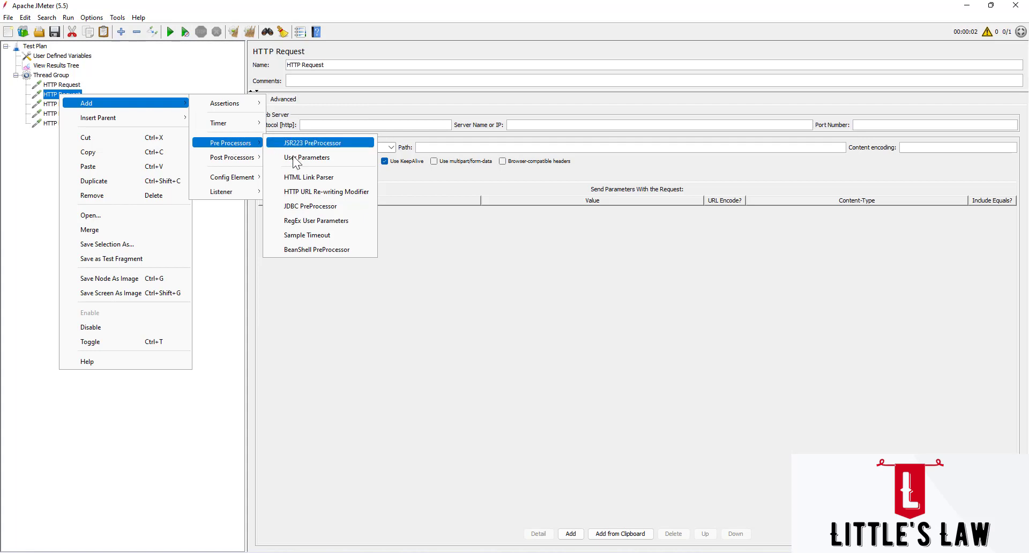
{"action": "left_click", "coordinate": [308, 177]}
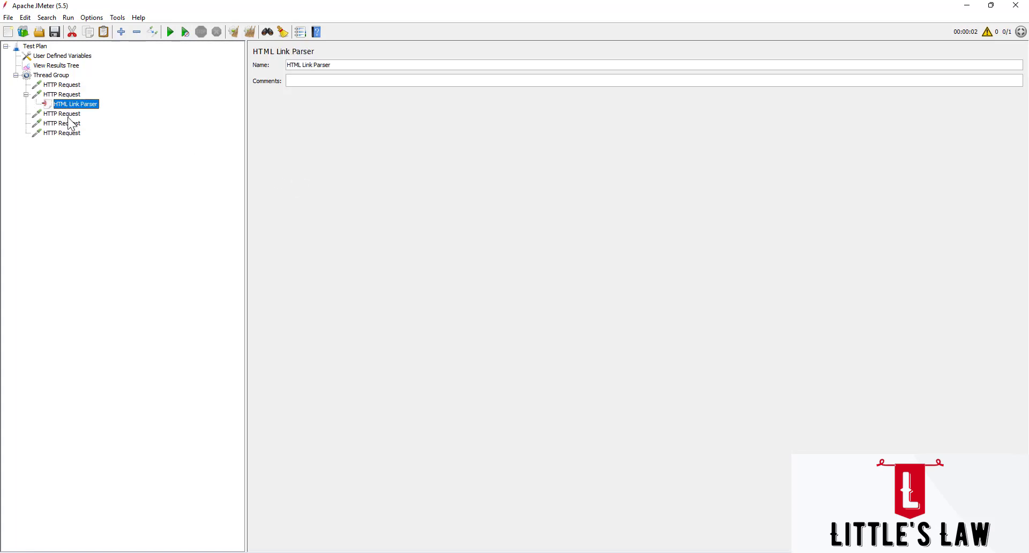
{"action": "right_click", "coordinate": [61, 113]}
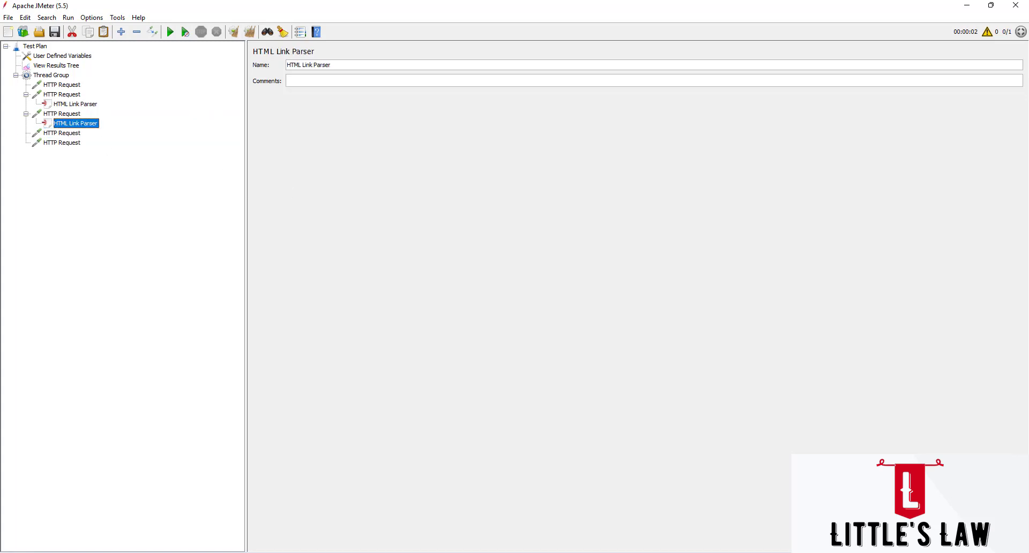
- Add HTML Link Parsers under the fourth and fifth HTTP Requests as well
{"action": "right_click", "coordinate": [61, 133]}
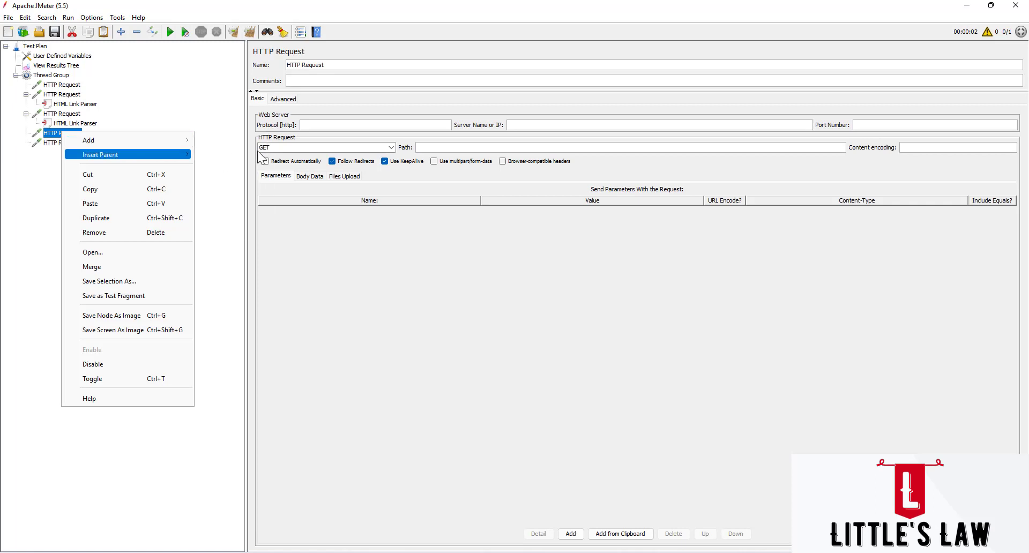
{"action": "left_click", "coordinate": [88, 139]}
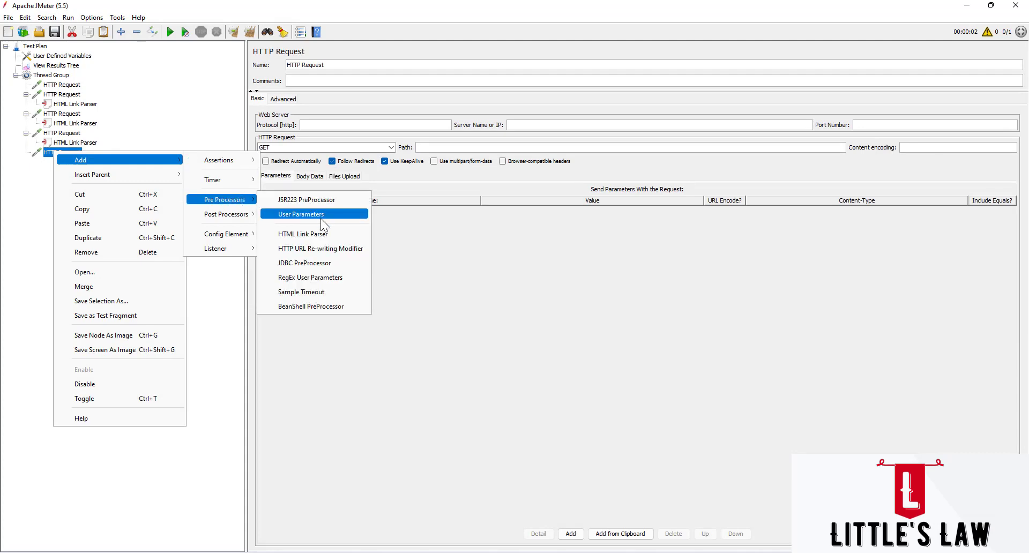
{"action": "left_click", "coordinate": [303, 233]}
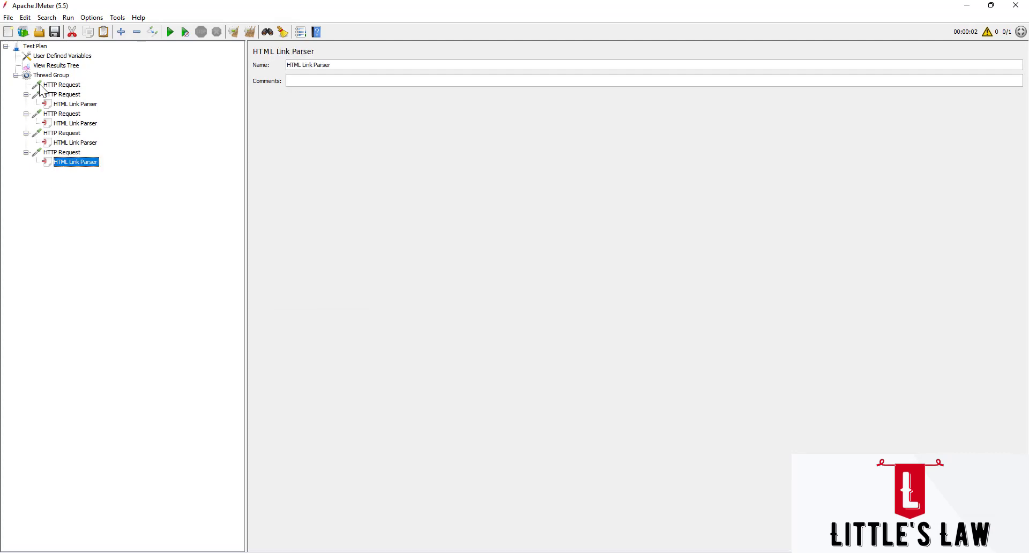
{"action": "right_click", "coordinate": [51, 75]}
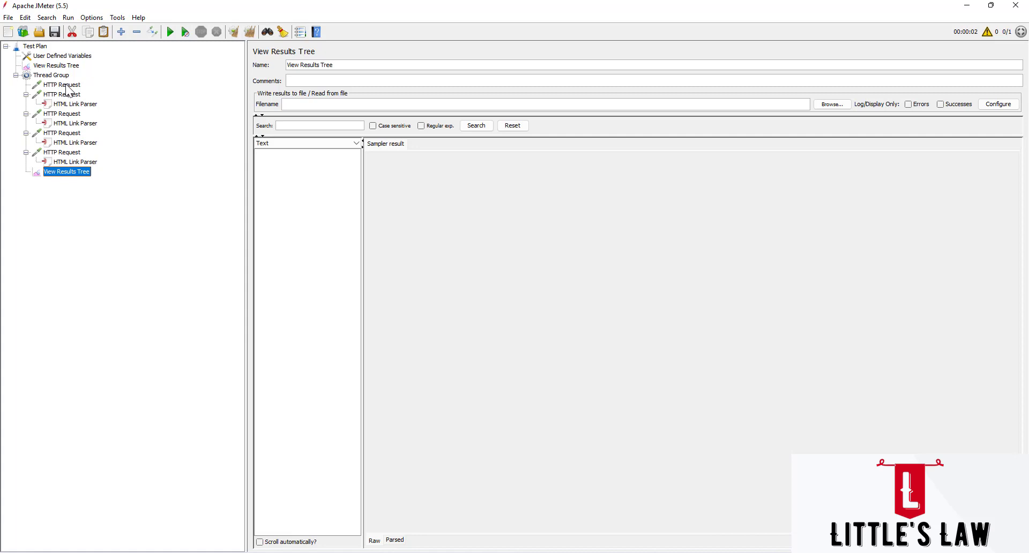
- Set the first HTTP Request's protocol to https and its method to GET
{"action": "left_click", "coordinate": [63, 85]}
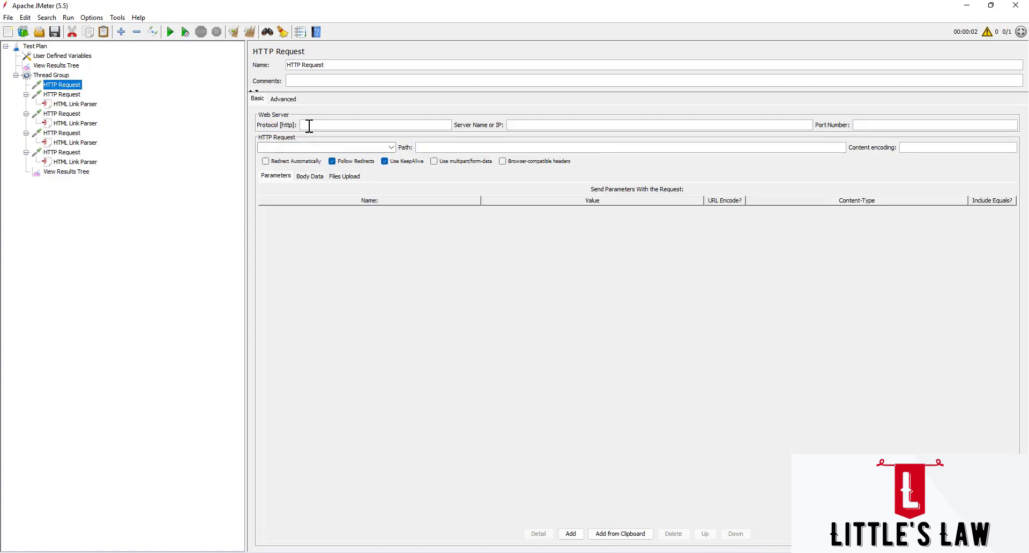
{"action": "type", "text": "https"}
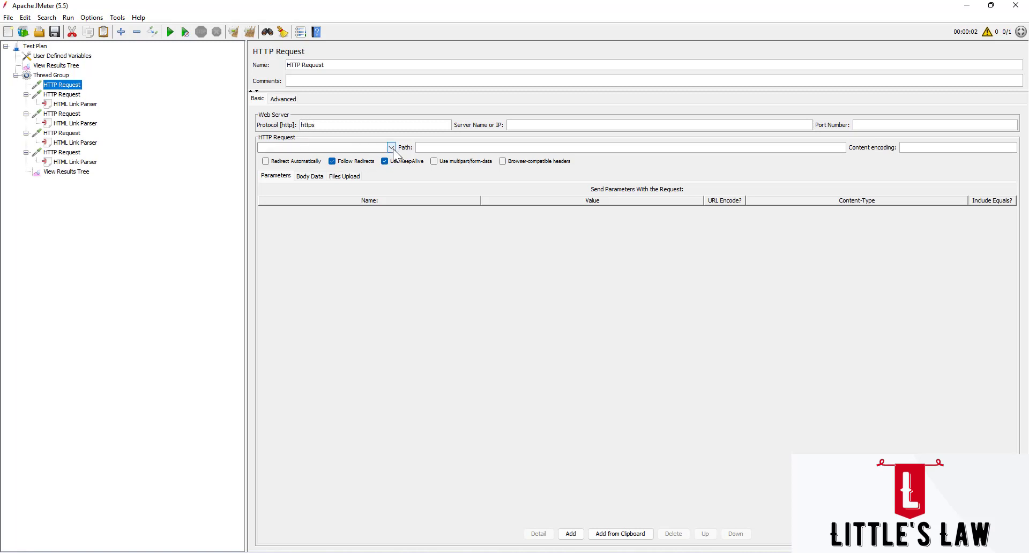
{"action": "left_click", "coordinate": [390, 146]}
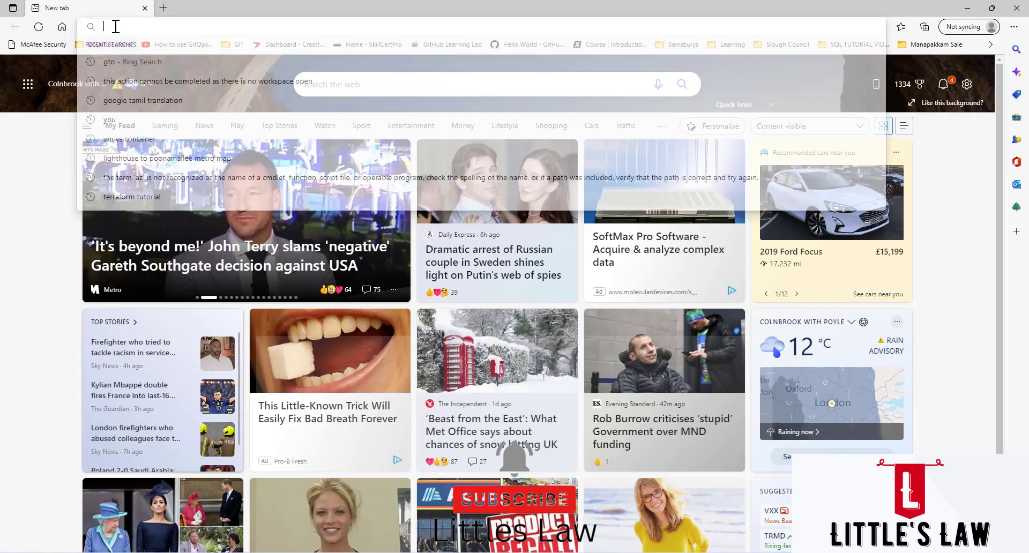
- Load petstore.octoperf.com in Edge and select the catalog page URL in the address bar
{"action": "type", "text": "petstore.octoperf.com"}
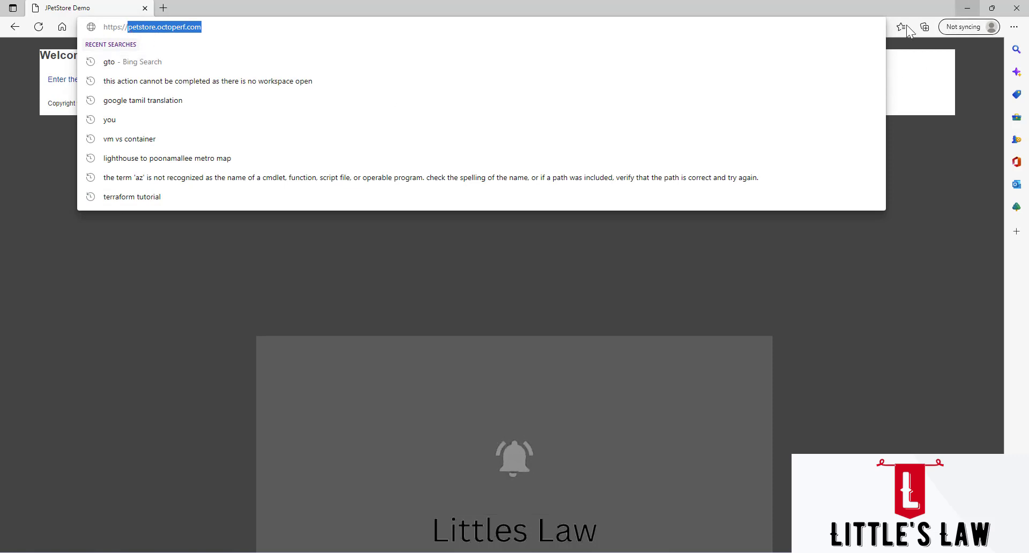
{"action": "key", "text": "Return"}
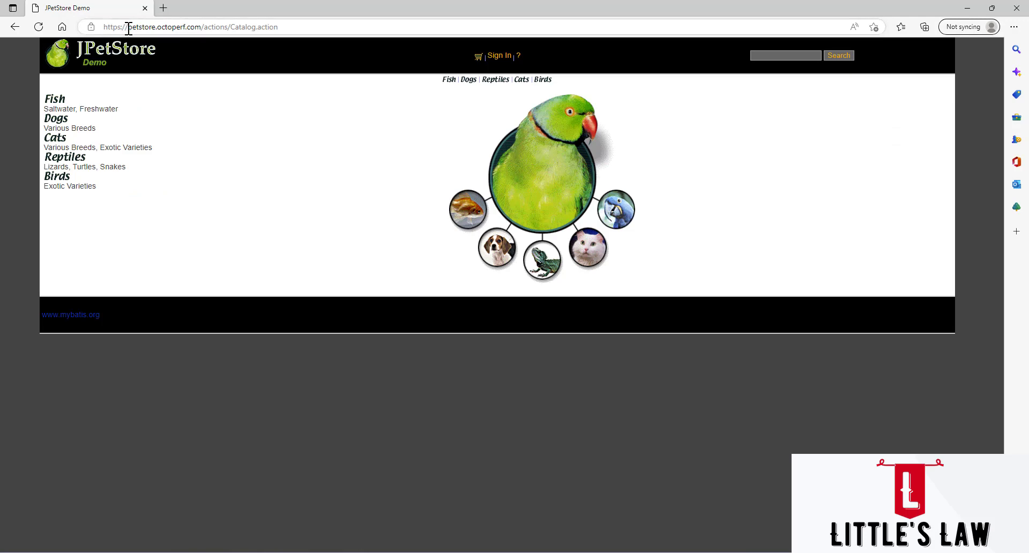
{"action": "left_click", "coordinate": [197, 27]}
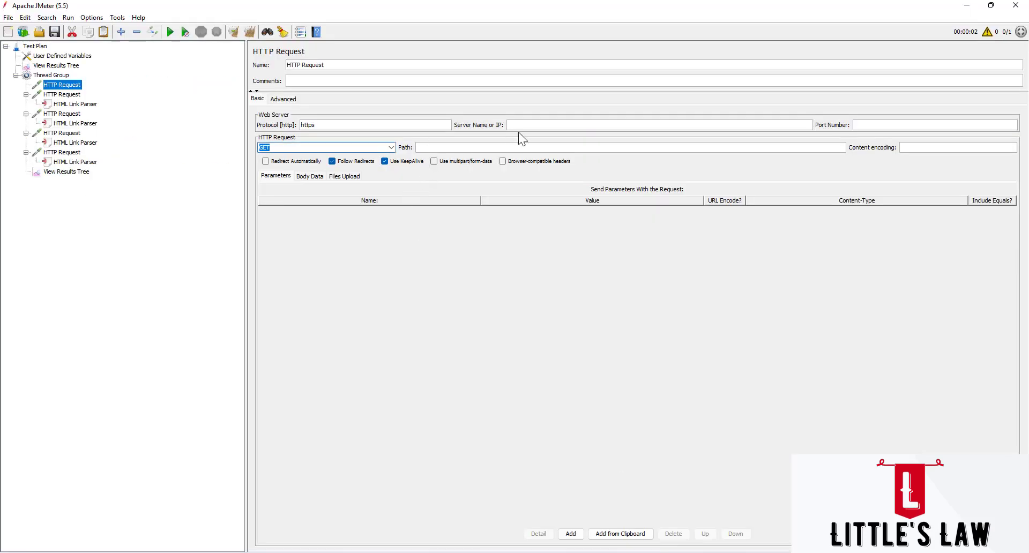
- Enter petstore.octoperf.com as server and /actions/Catalog.action as path on the first request
{"action": "type", "text": "petstore.octoperf.com/actions/Catalog.action"}
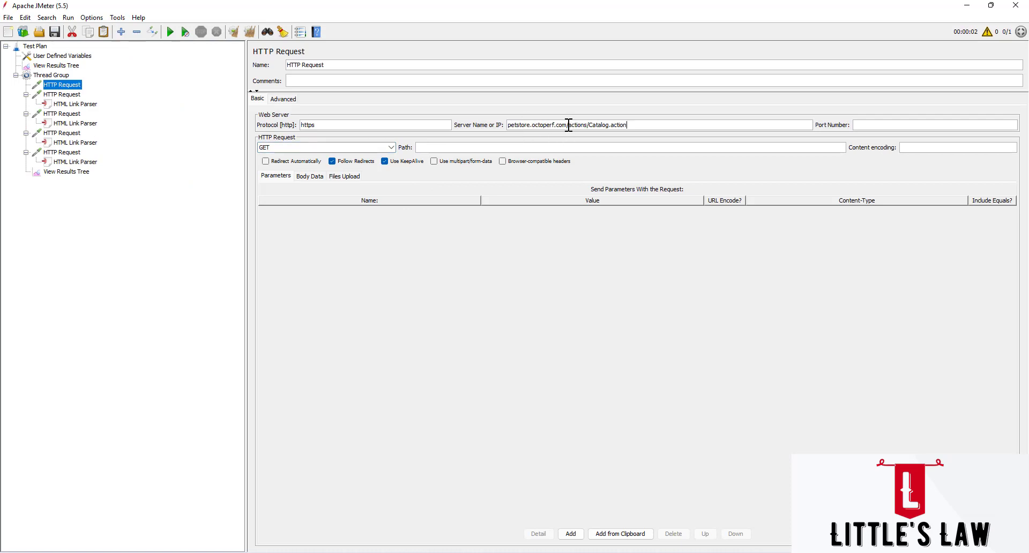
{"action": "double_click", "coordinate": [537, 124]}
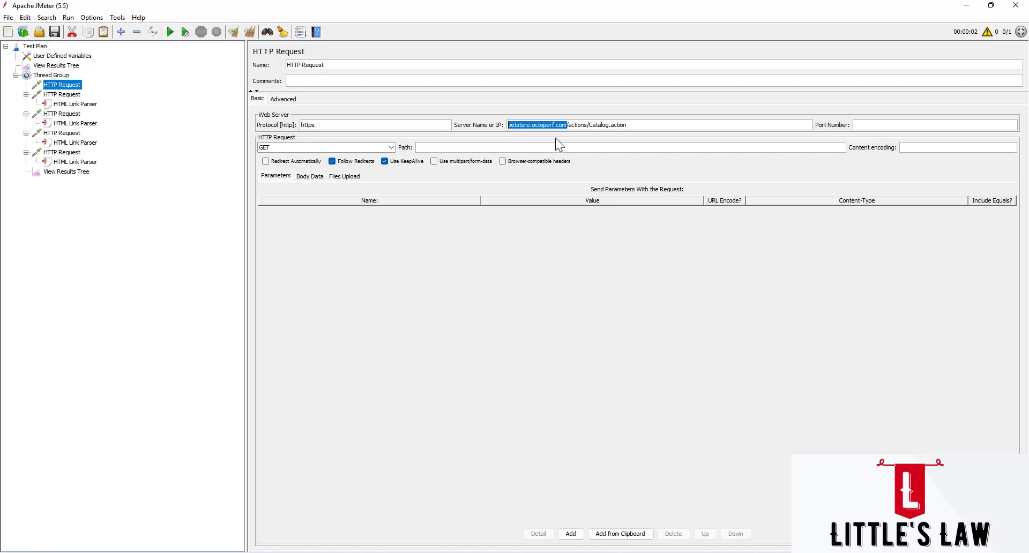
{"action": "left_click", "coordinate": [646, 126]}
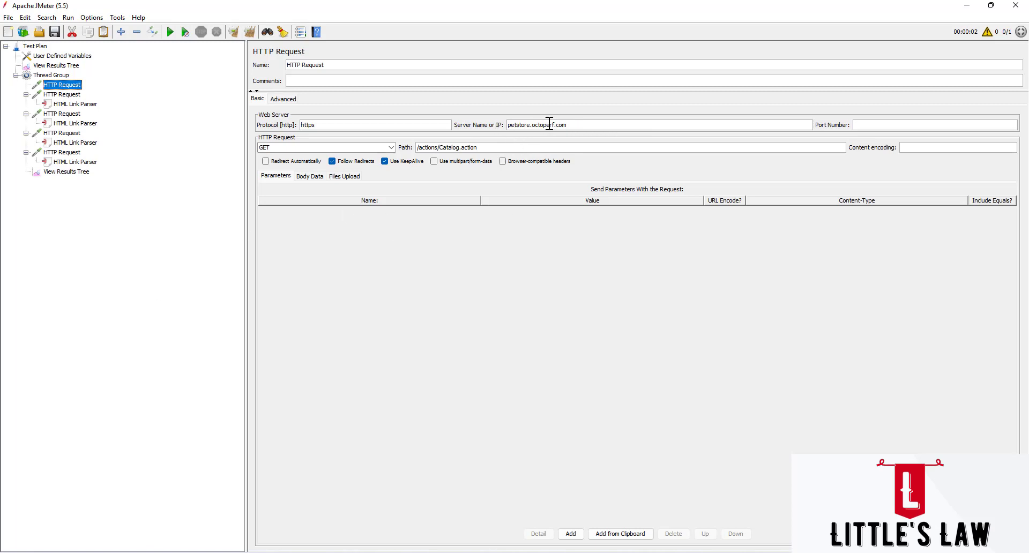
{"action": "mouse_move", "coordinate": [303, 171]}
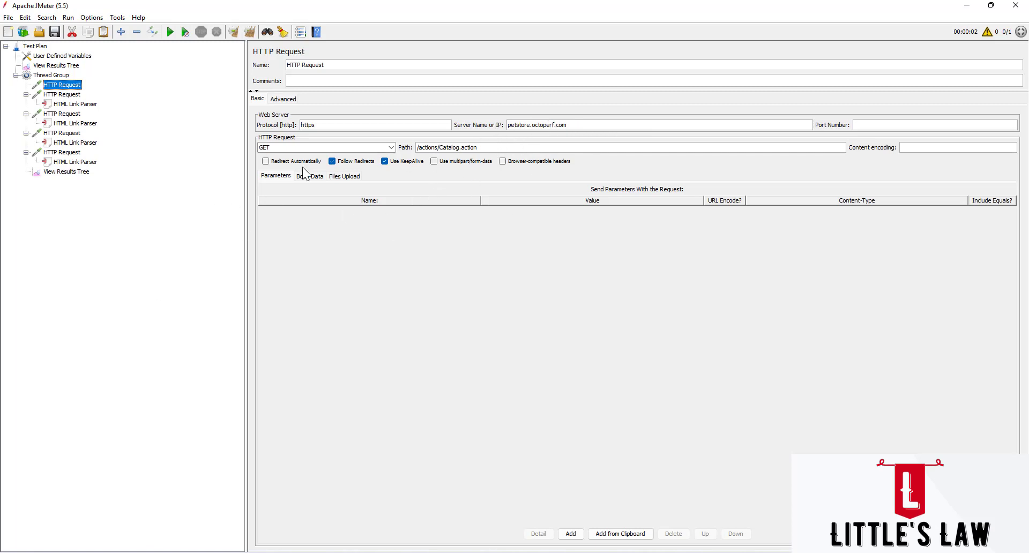
- Give the second, third and later requests protocol https and path .*
{"action": "left_click", "coordinate": [61, 94]}
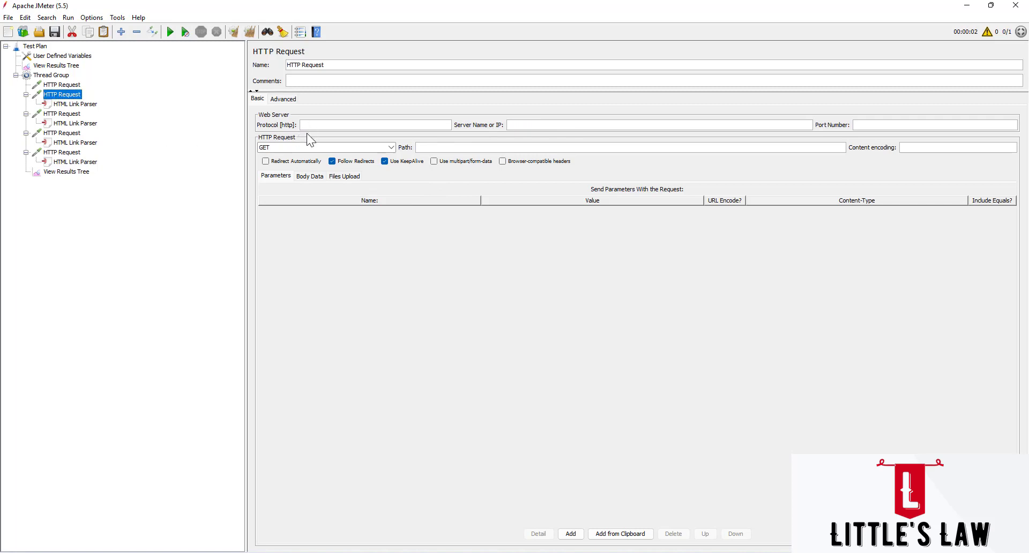
{"action": "type", "text": "https"}
{"action": "type", "text": "/"}
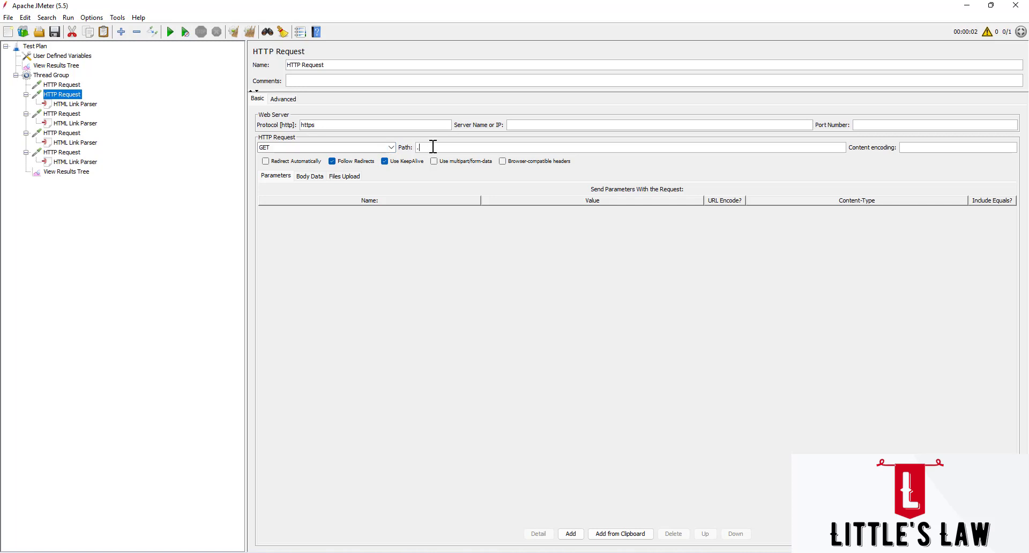
{"action": "type", "text": "*"}
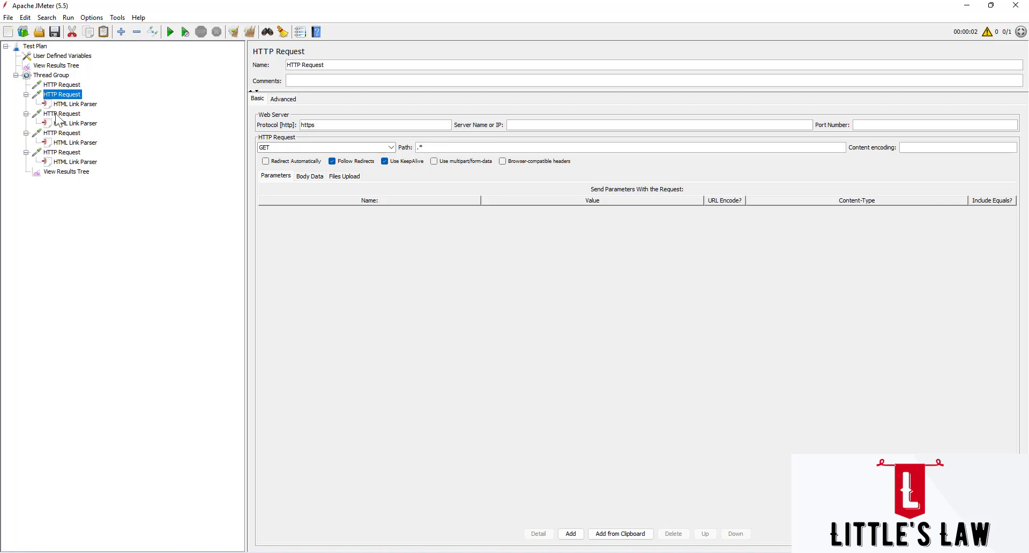
{"action": "left_click", "coordinate": [62, 114]}
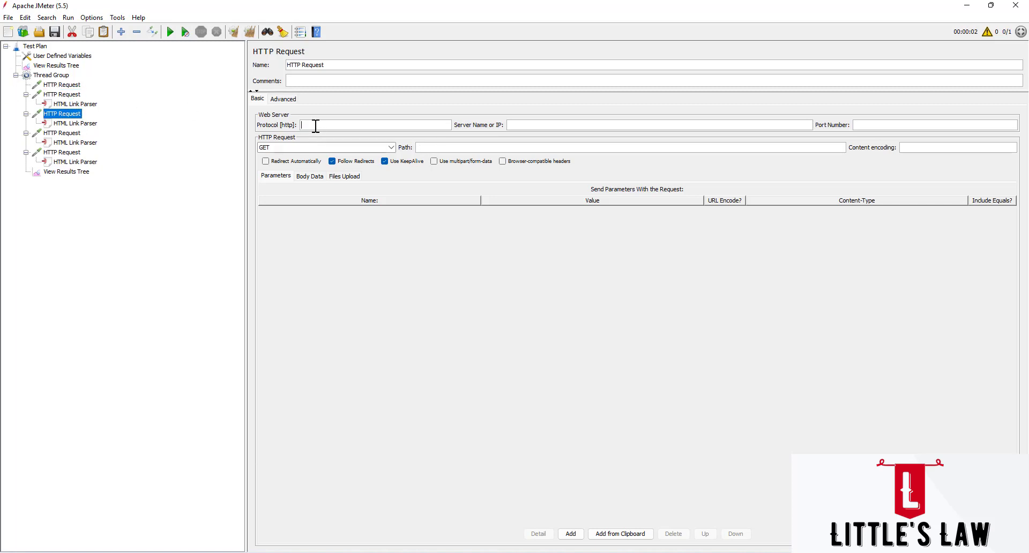
{"action": "type", "text": "https"}
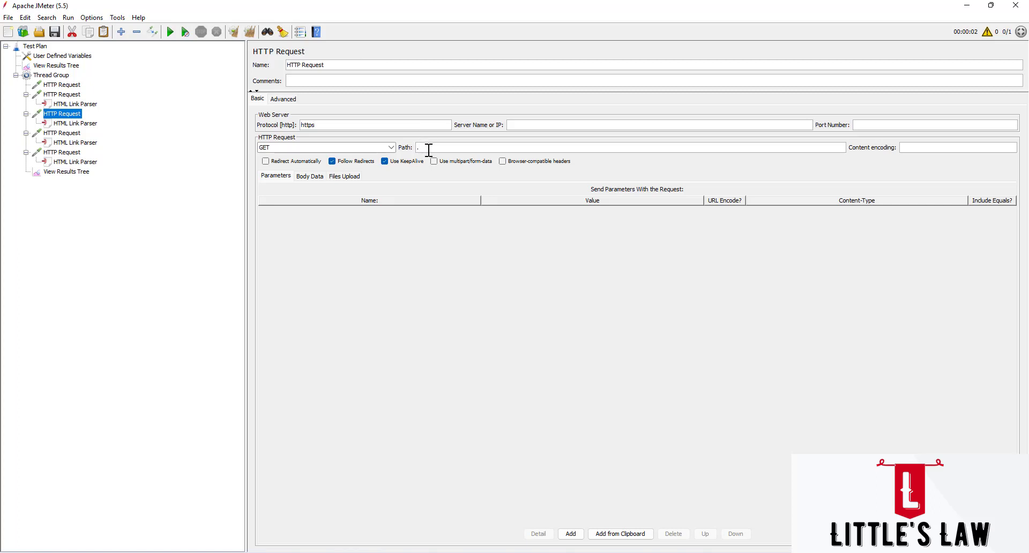
{"action": "type", "text": "*"}
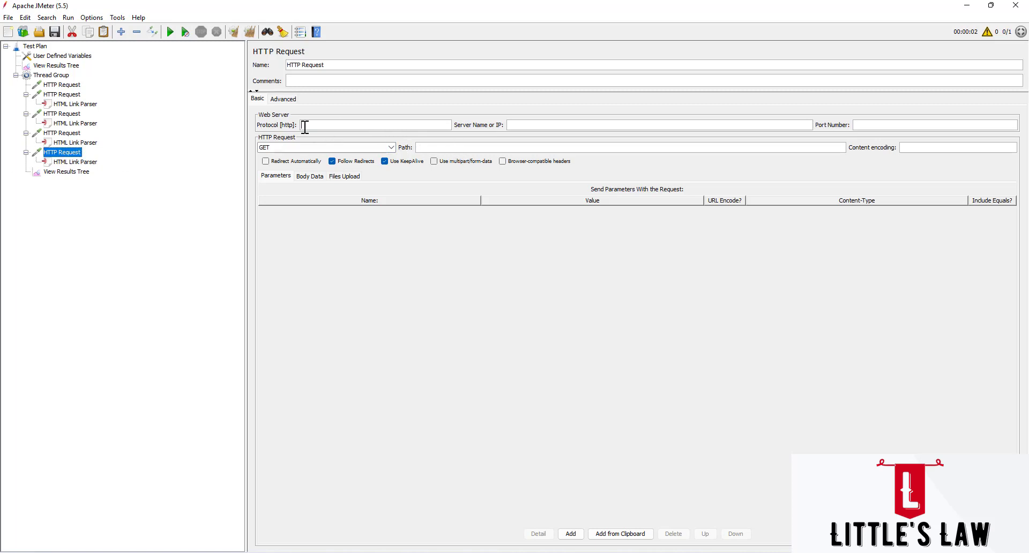
{"action": "type", "text": "https"}
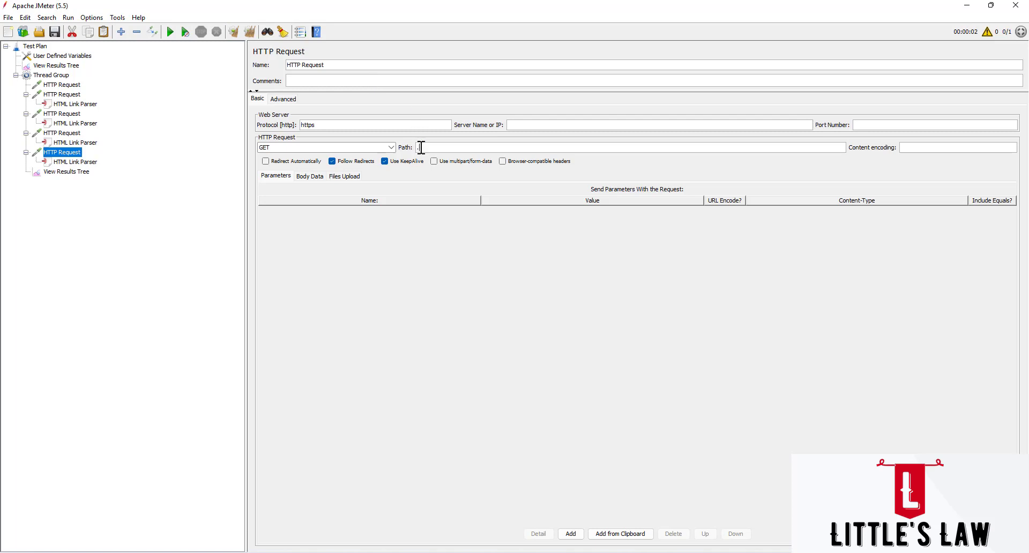
{"action": "type", "text": ".*"}
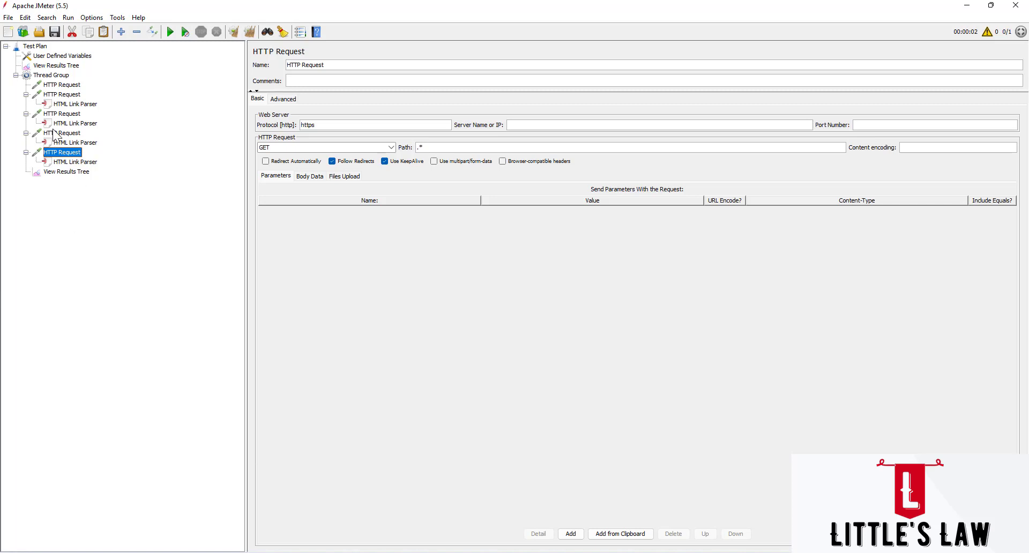
{"action": "mouse_move", "coordinate": [73, 96]}
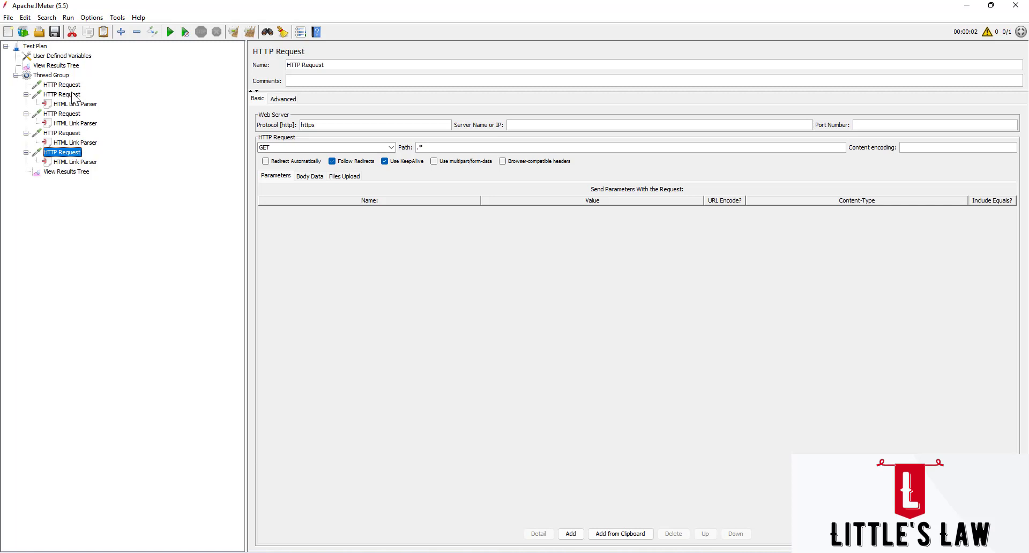
{"action": "mouse_move", "coordinate": [71, 94]}
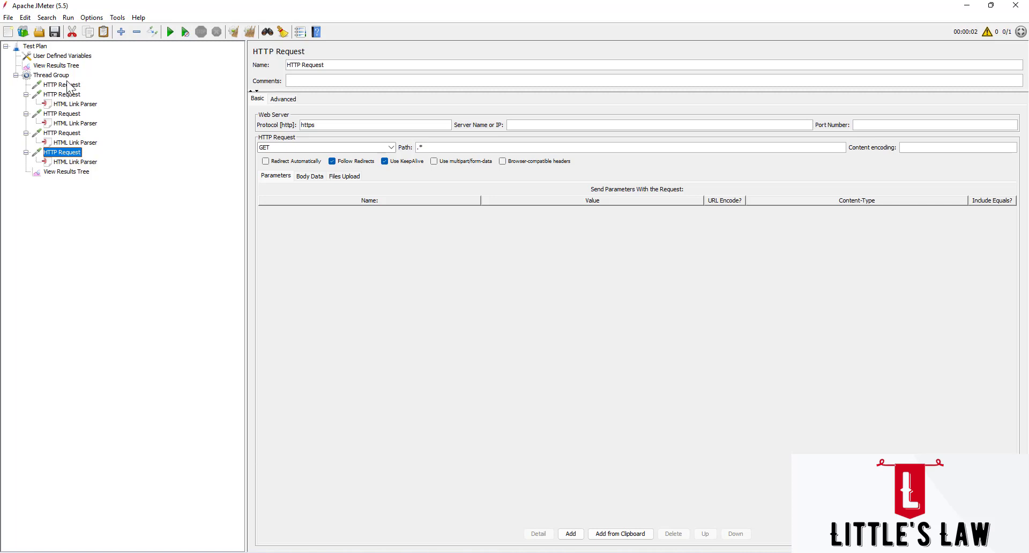
{"action": "left_click", "coordinate": [62, 84]}
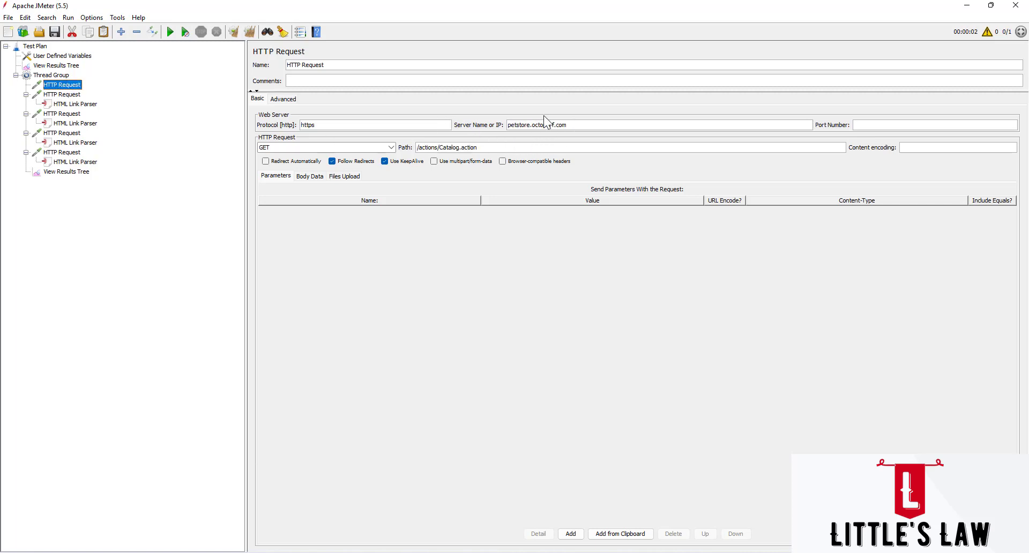
{"action": "mouse_move", "coordinate": [62, 100]}
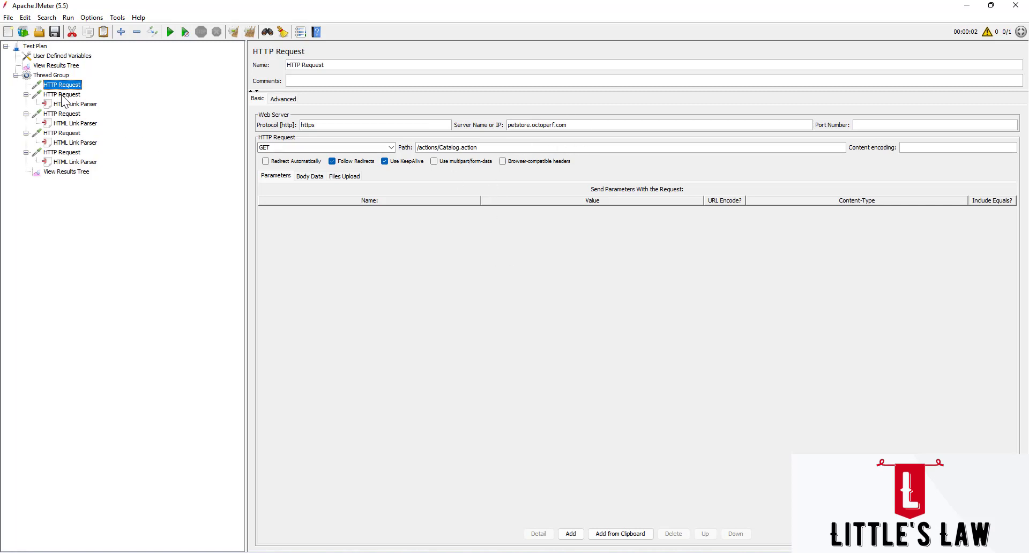
{"action": "left_click", "coordinate": [62, 133]}
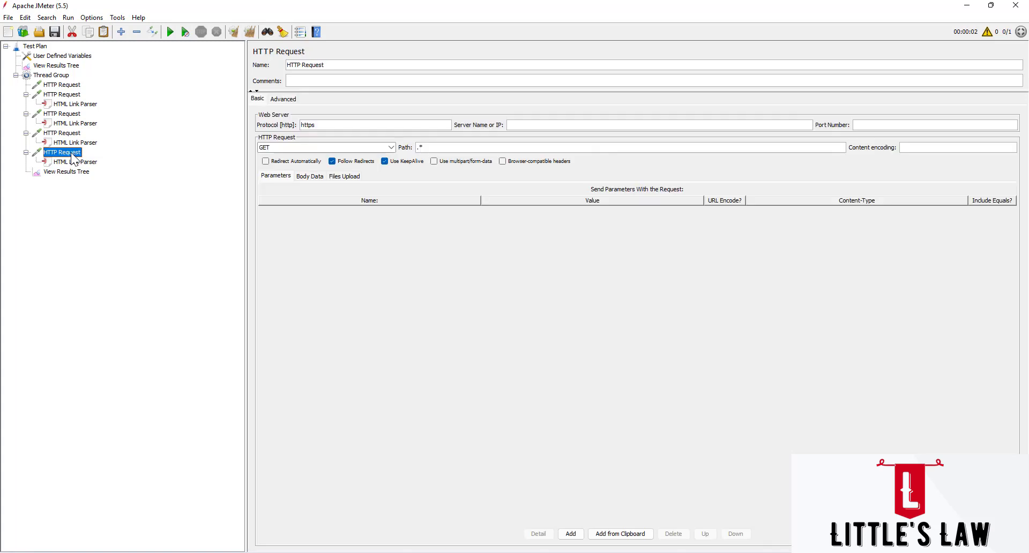
{"action": "left_click", "coordinate": [75, 161]}
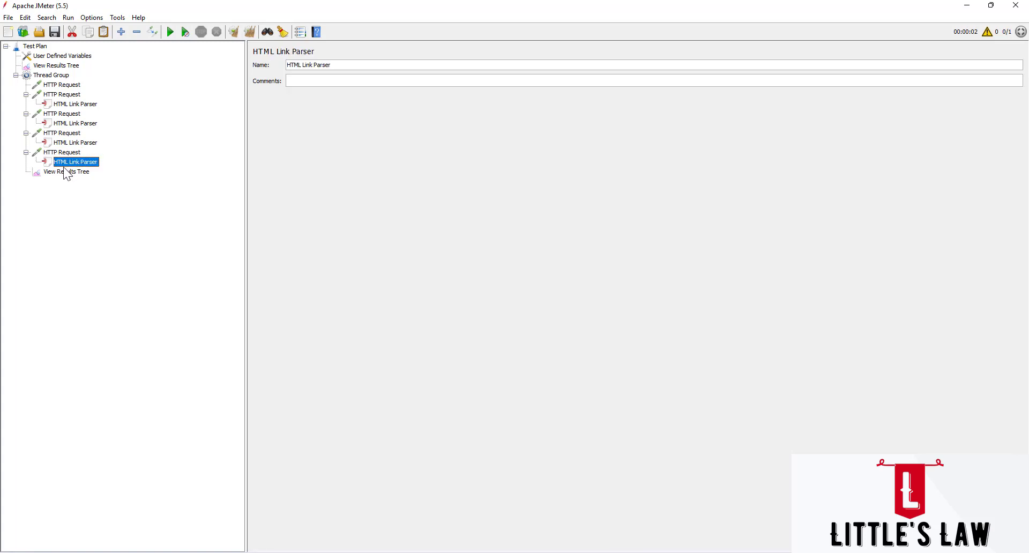
{"action": "mouse_move", "coordinate": [303, 65]}
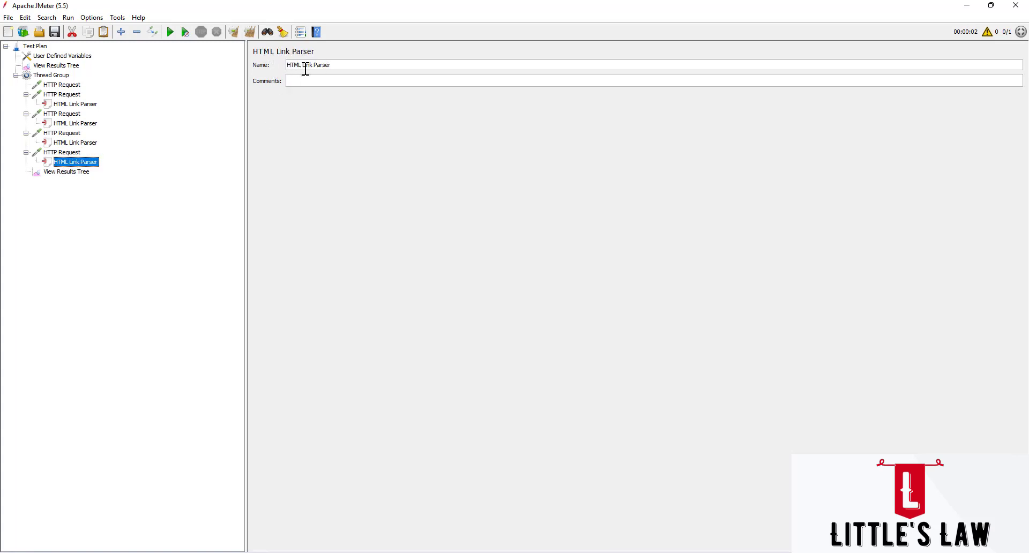
{"action": "mouse_move", "coordinate": [76, 222]}
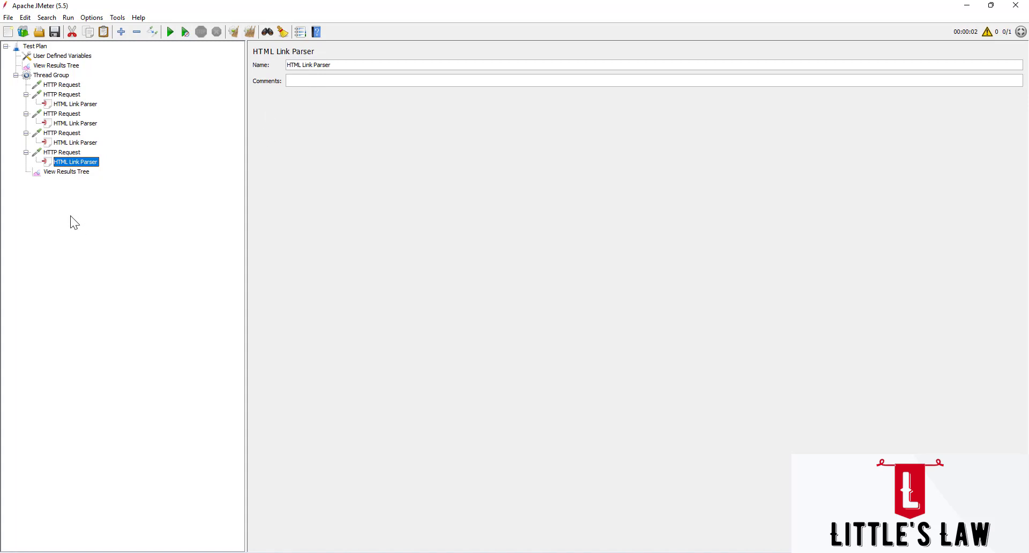
{"action": "mouse_move", "coordinate": [62, 97]}
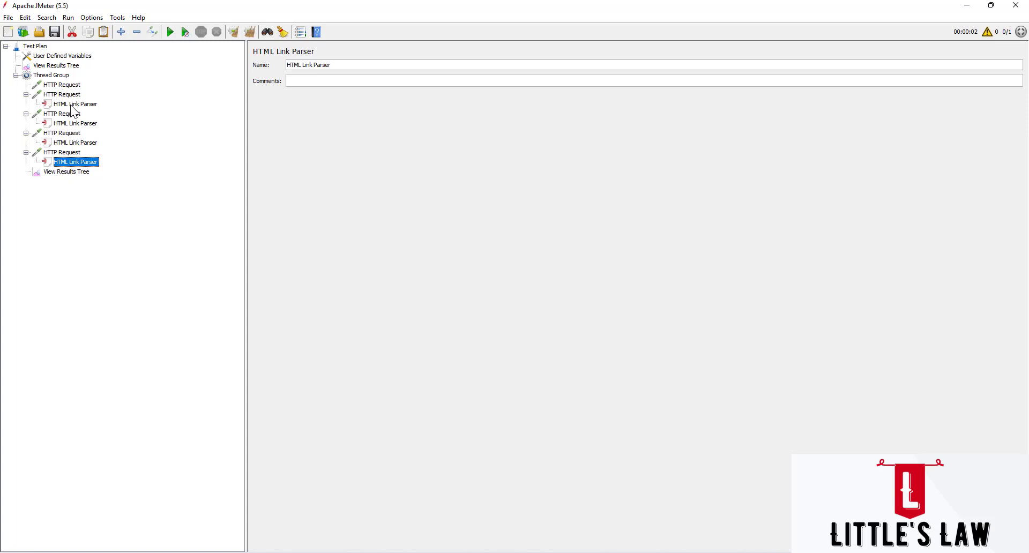
{"action": "left_click", "coordinate": [75, 104]}
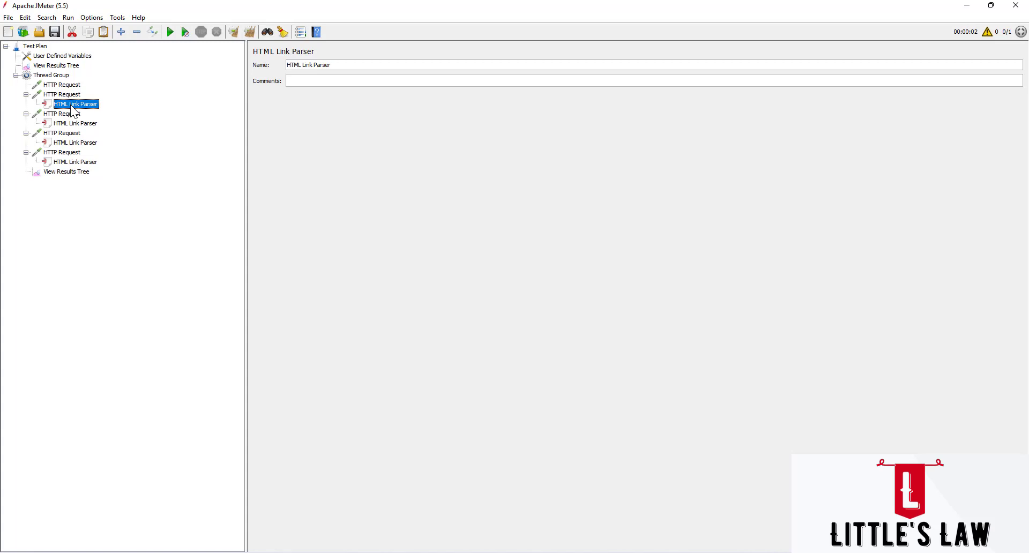
{"action": "mouse_move", "coordinate": [68, 92]}
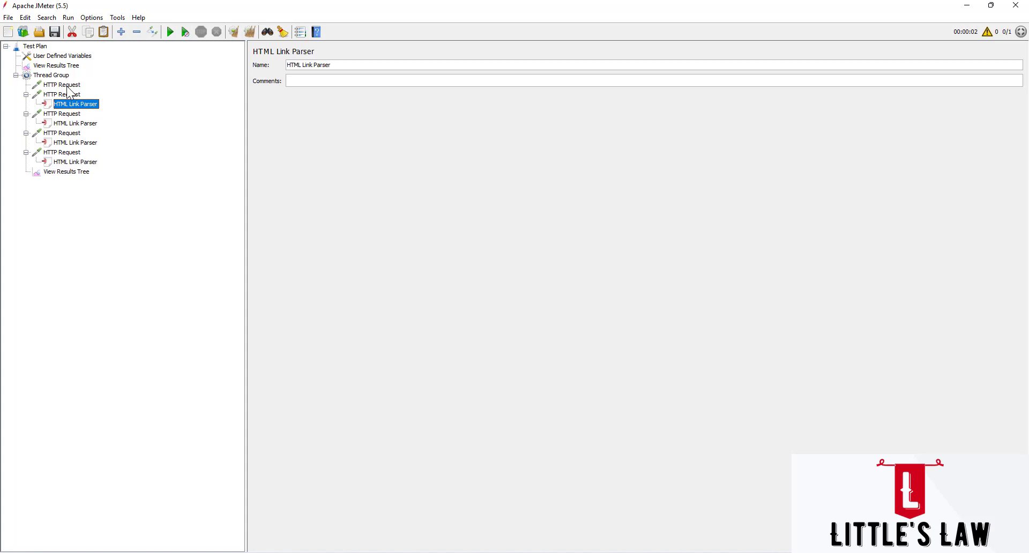
{"action": "left_click", "coordinate": [62, 85]}
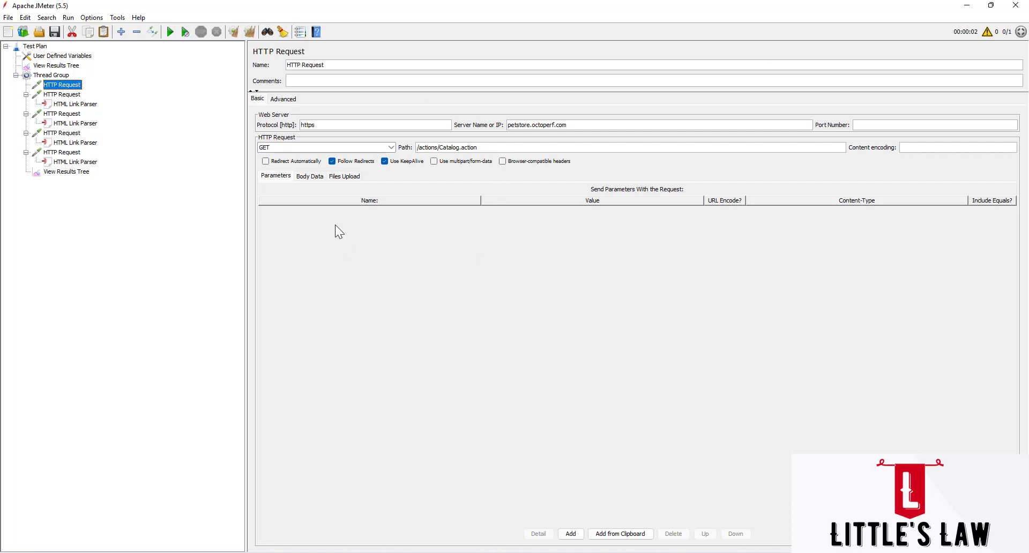
{"action": "mouse_move", "coordinate": [334, 301]}
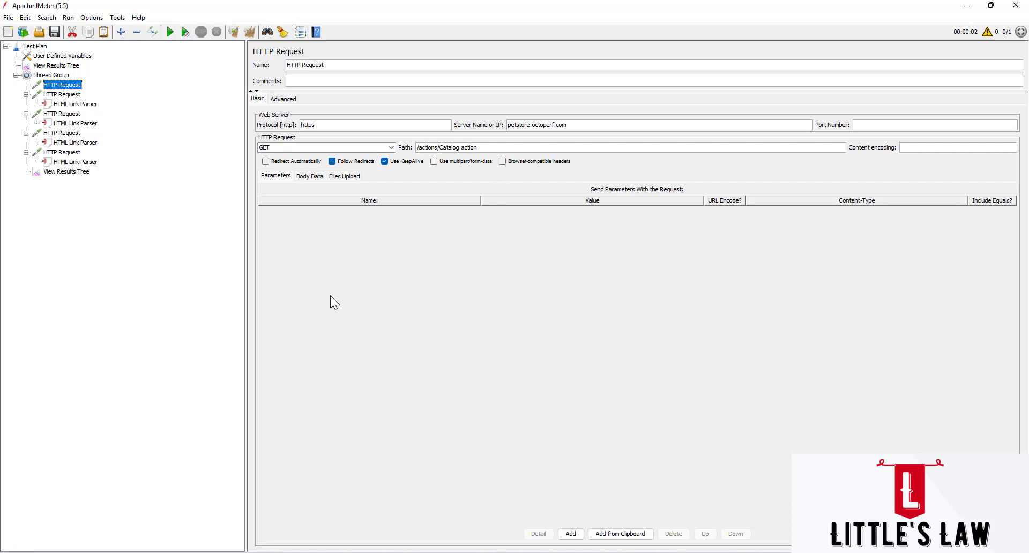
{"action": "mouse_move", "coordinate": [62, 104]}
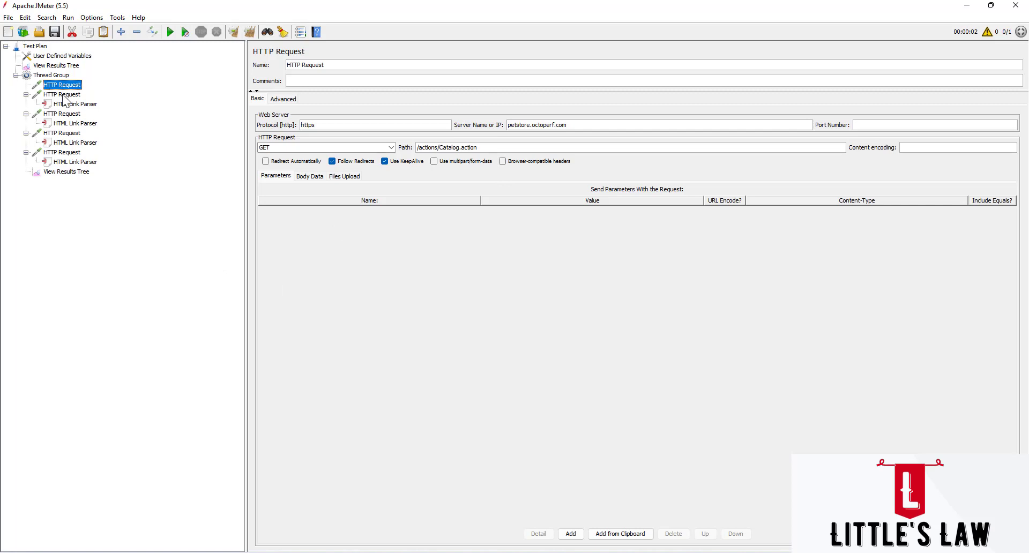
{"action": "left_click", "coordinate": [62, 94]}
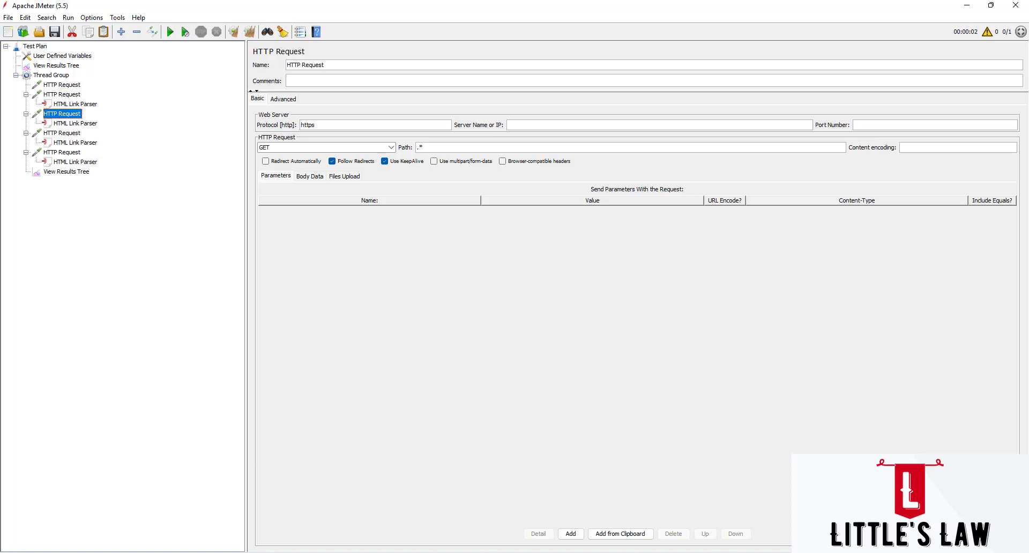
{"action": "mouse_move", "coordinate": [187, 403]}
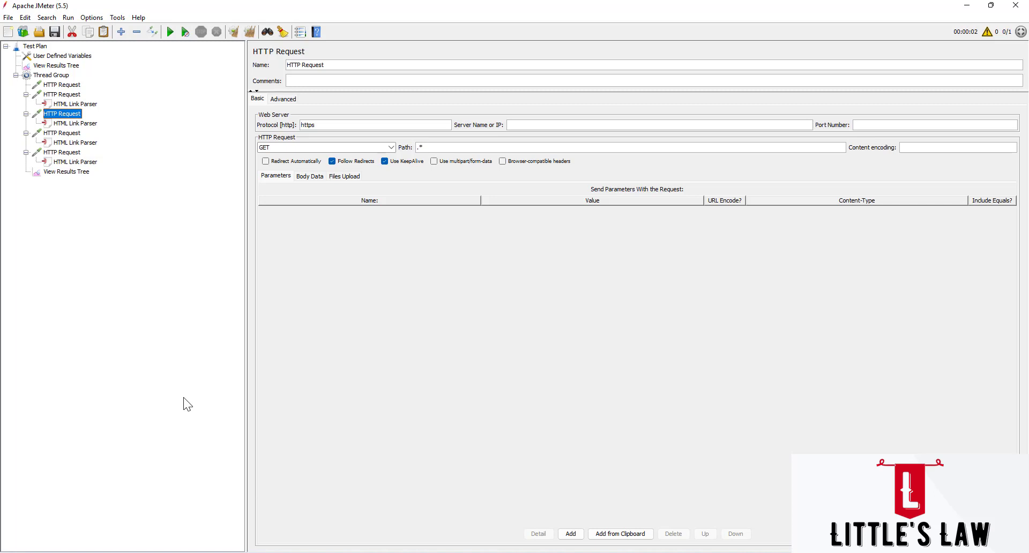
{"action": "mouse_move", "coordinate": [147, 366]}
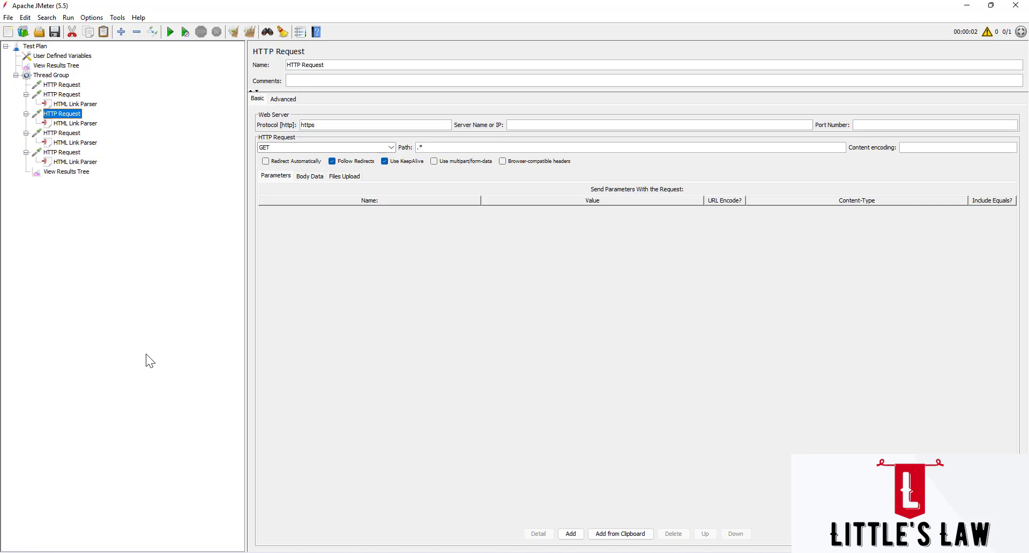
{"action": "mouse_move", "coordinate": [31, 187]}
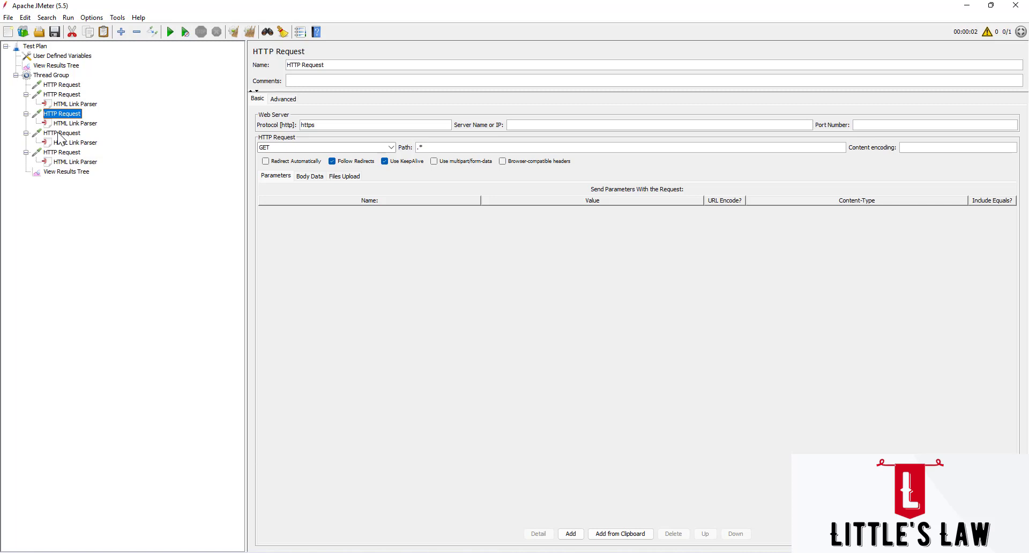
{"action": "left_click", "coordinate": [62, 85]}
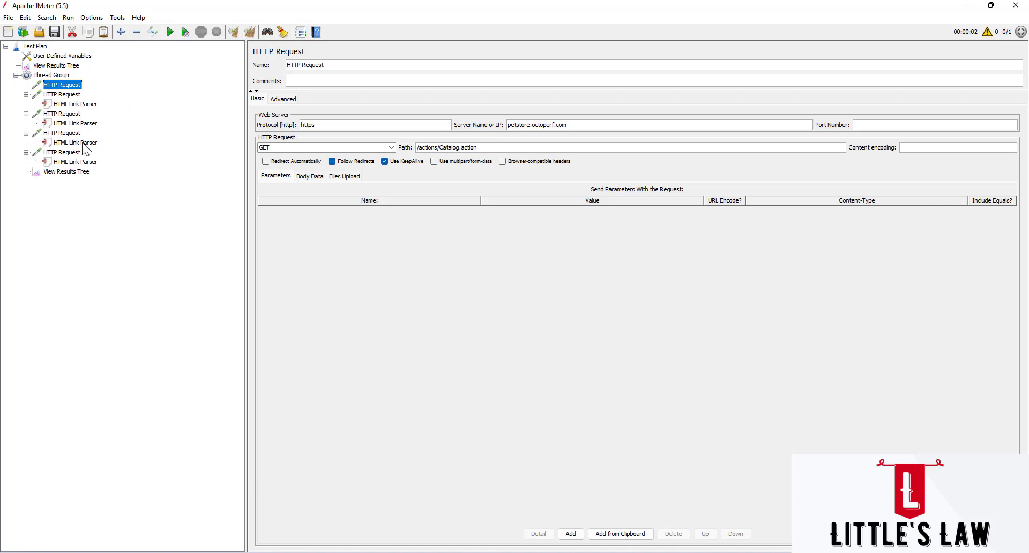
{"action": "mouse_move", "coordinate": [41, 208]}
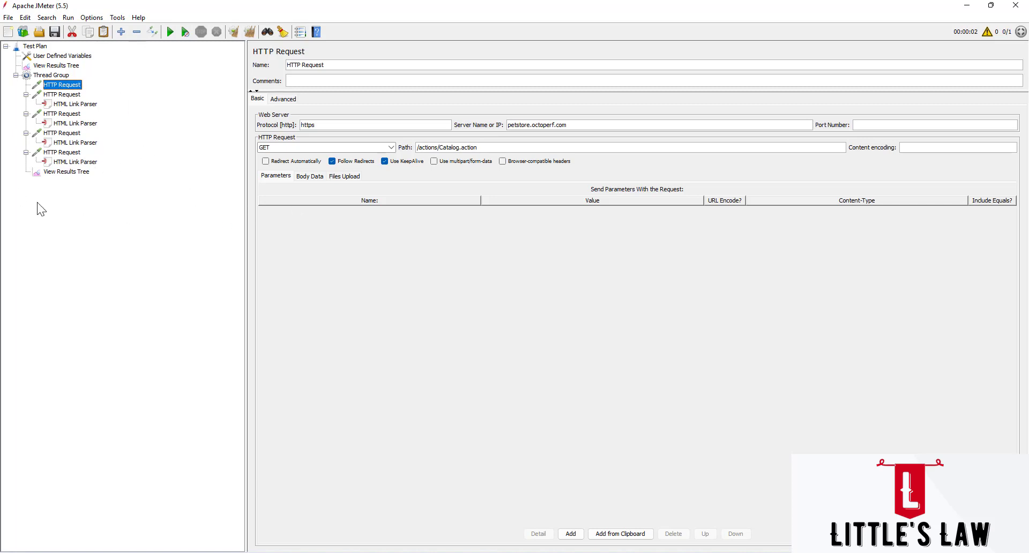
{"action": "mouse_move", "coordinate": [81, 173]}
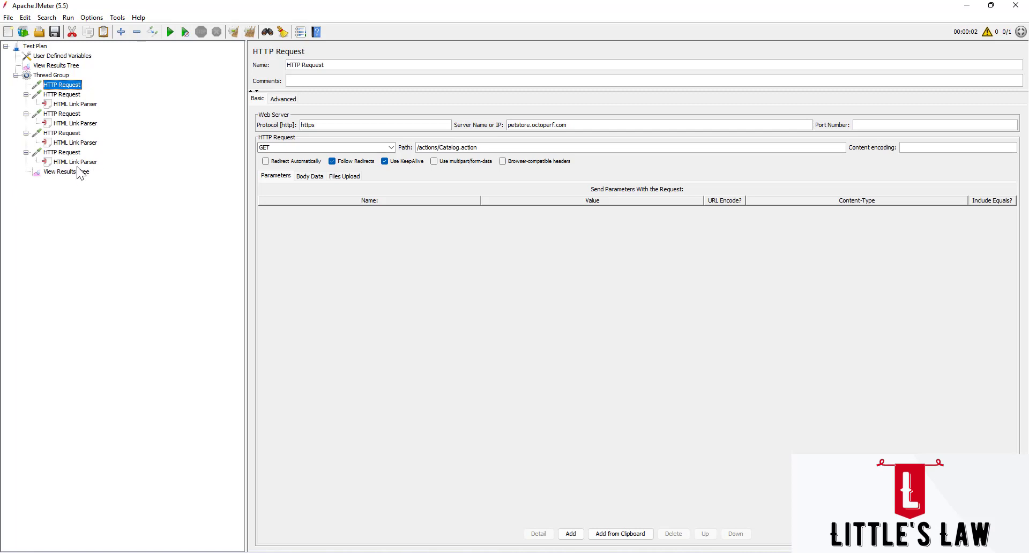
- Start the test from View Results Tree, cancelling the save dialog so it runs unsaved
{"action": "left_click", "coordinate": [66, 171]}
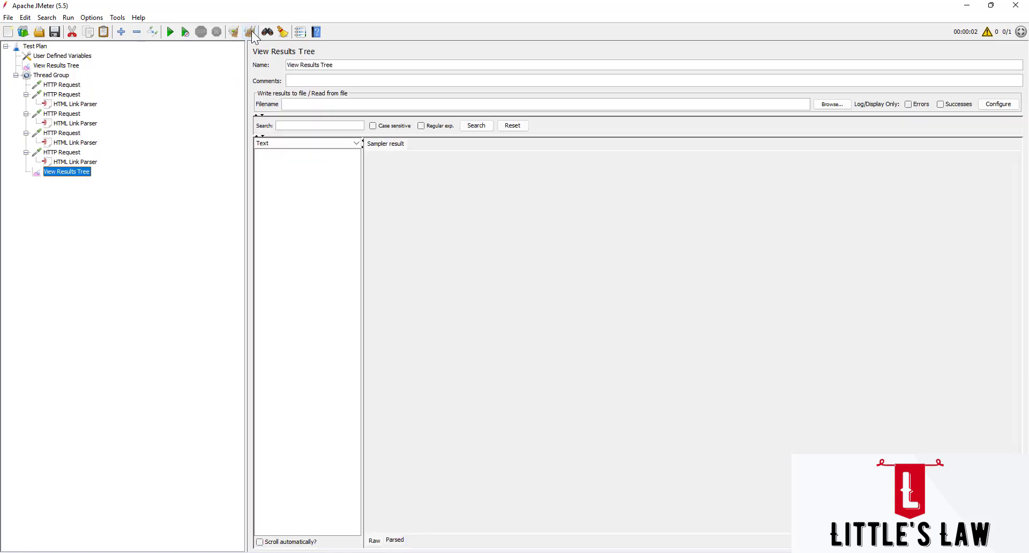
{"action": "mouse_move", "coordinate": [200, 75]}
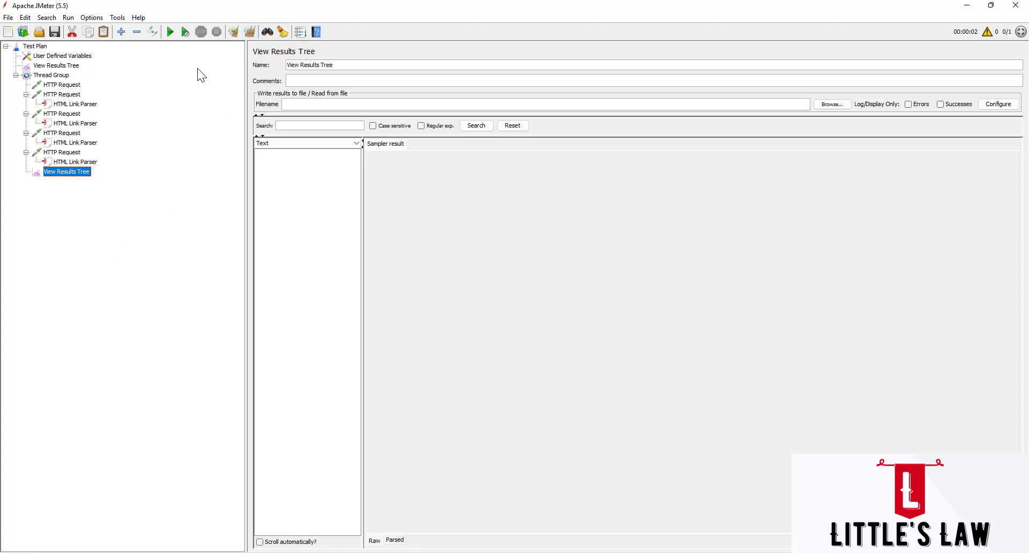
{"action": "left_click", "coordinate": [169, 31]}
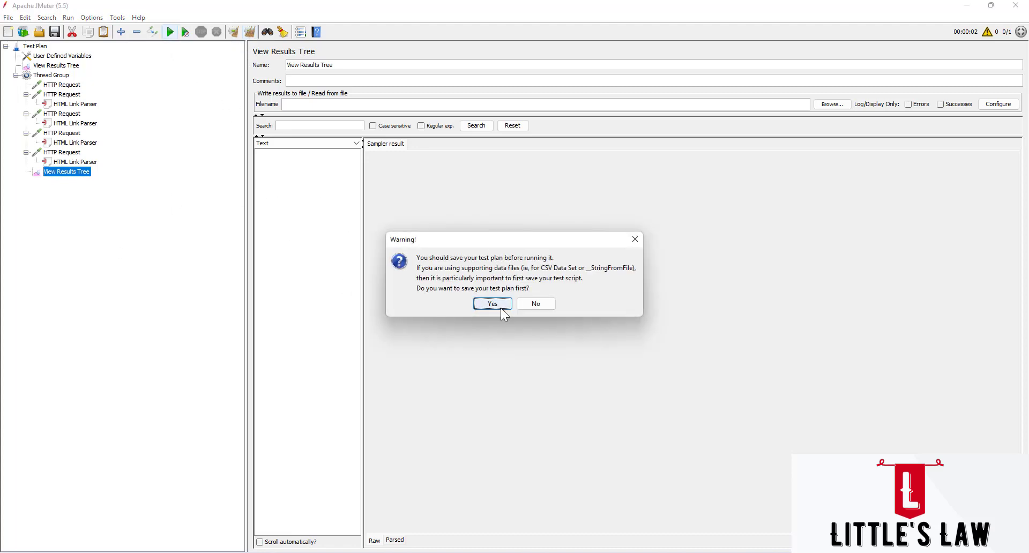
{"action": "left_click", "coordinate": [491, 303]}
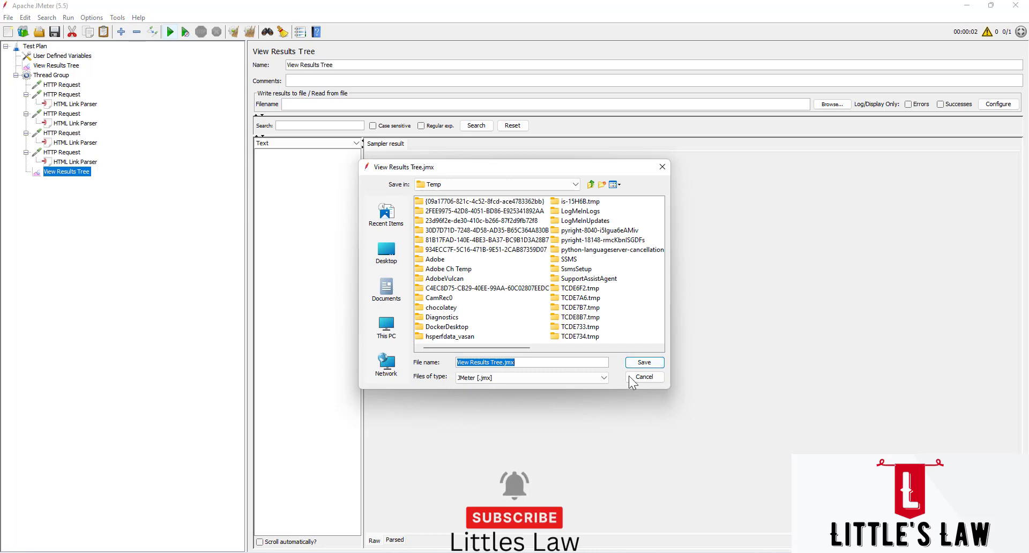
{"action": "mouse_move", "coordinate": [644, 376]}
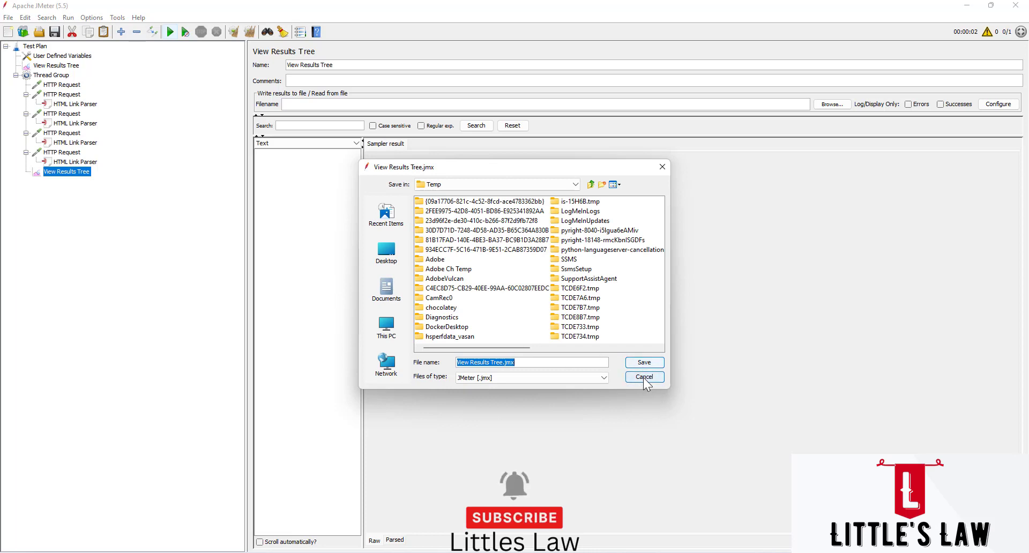
{"action": "left_click", "coordinate": [644, 377]}
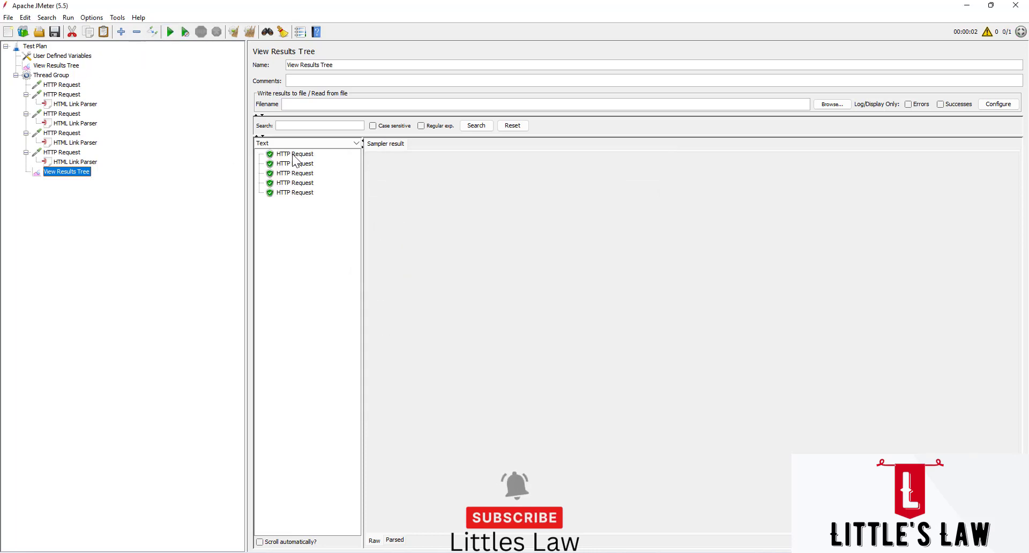
- View each sample's response rendered as HTML, from the first through fourth requests
{"action": "left_click", "coordinate": [295, 153]}
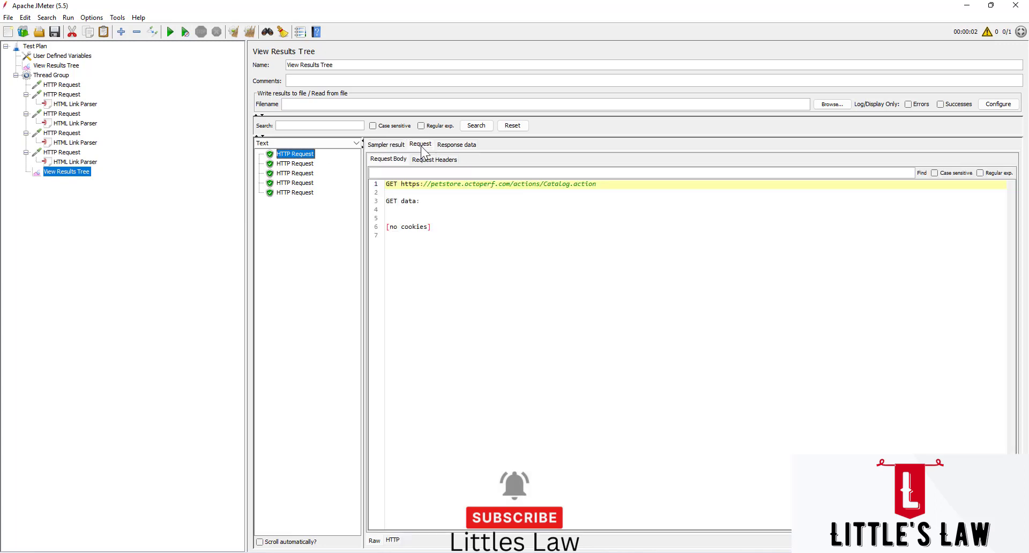
{"action": "mouse_move", "coordinate": [407, 191]}
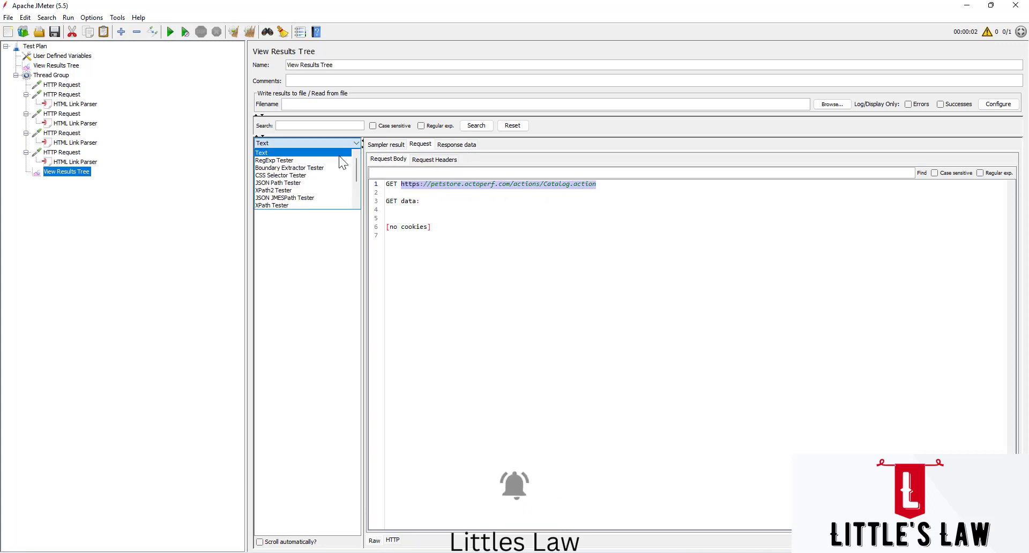
{"action": "left_click", "coordinate": [306, 142]}
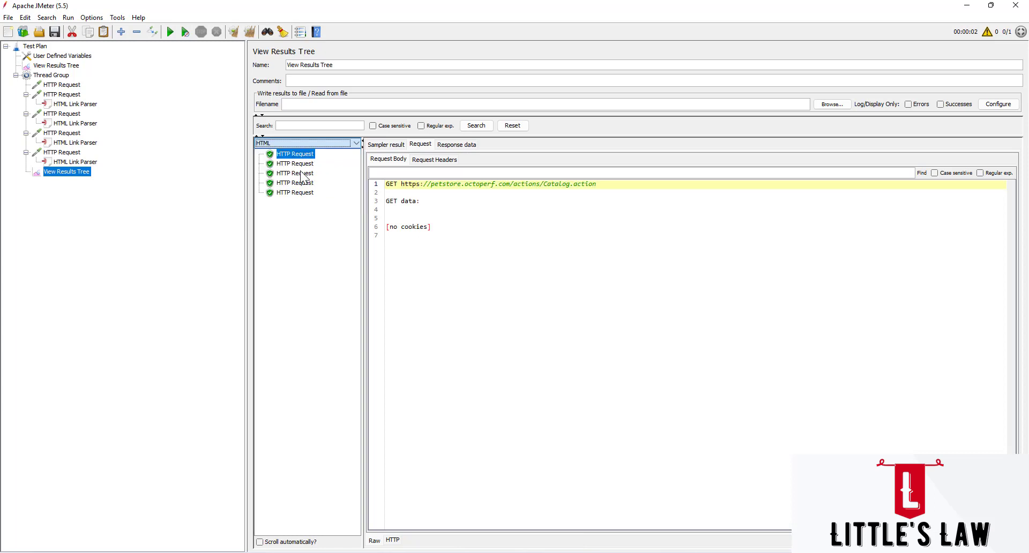
{"action": "left_click", "coordinate": [456, 143]}
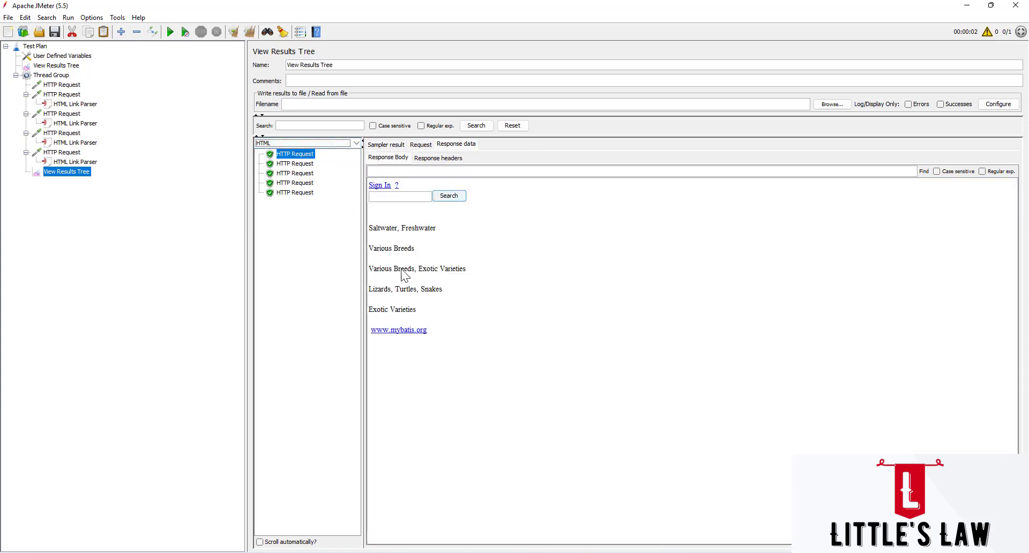
{"action": "mouse_move", "coordinate": [657, 458]}
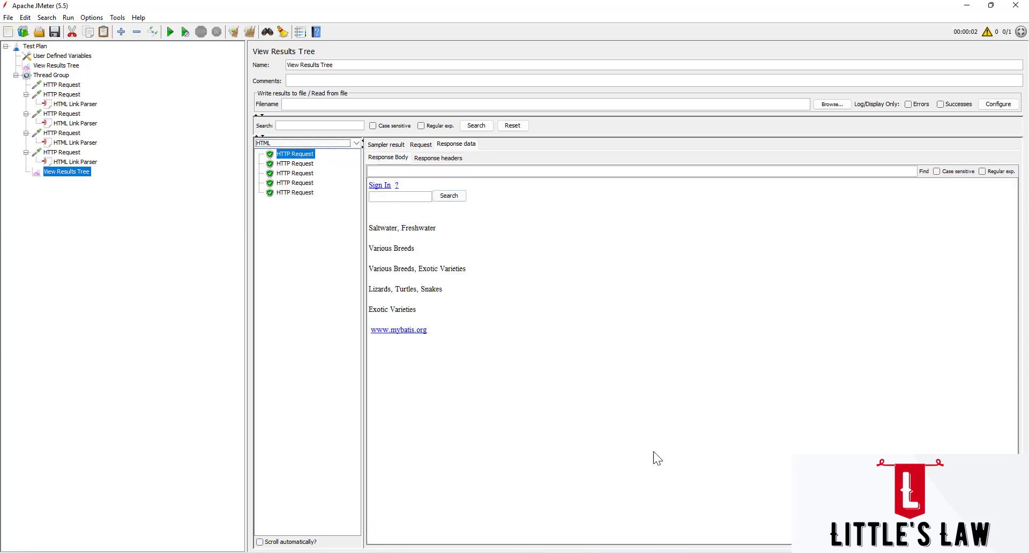
{"action": "mouse_move", "coordinate": [531, 216]}
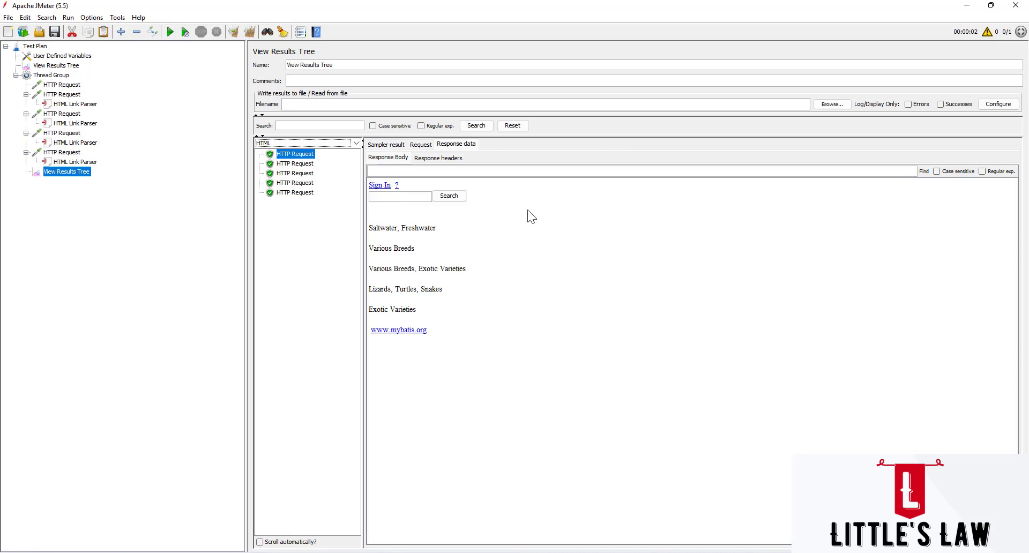
{"action": "left_click", "coordinate": [295, 163]}
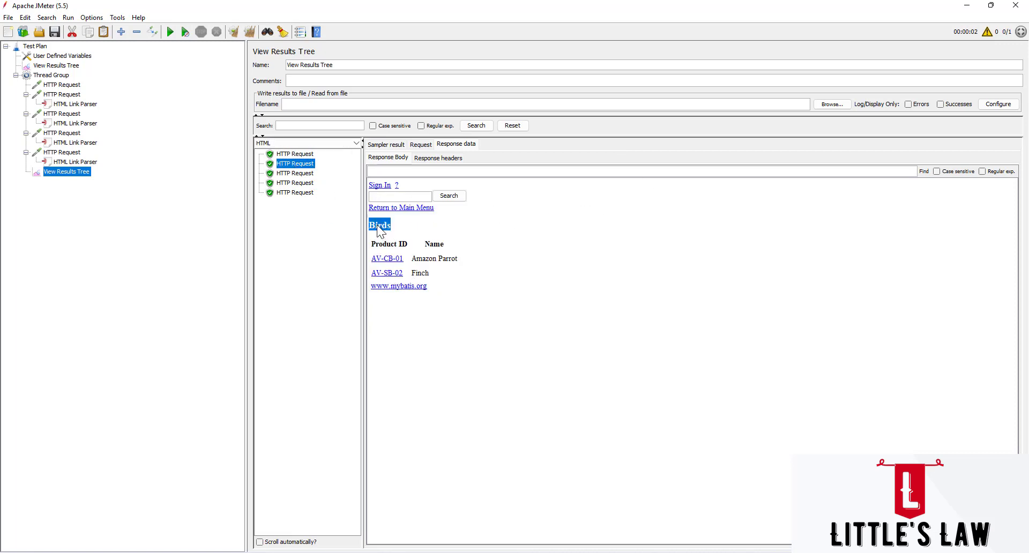
{"action": "left_click", "coordinate": [294, 173]}
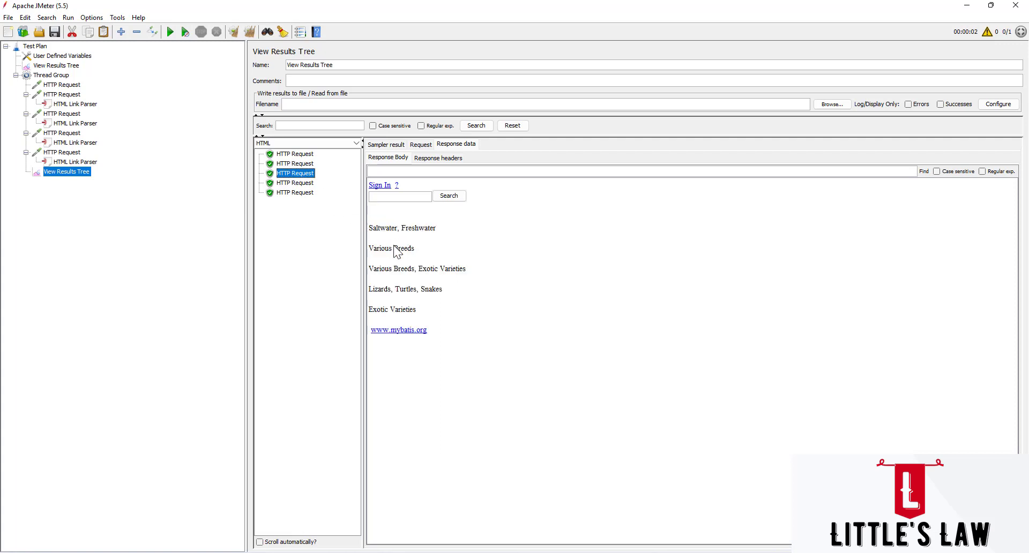
{"action": "left_click", "coordinate": [296, 182]}
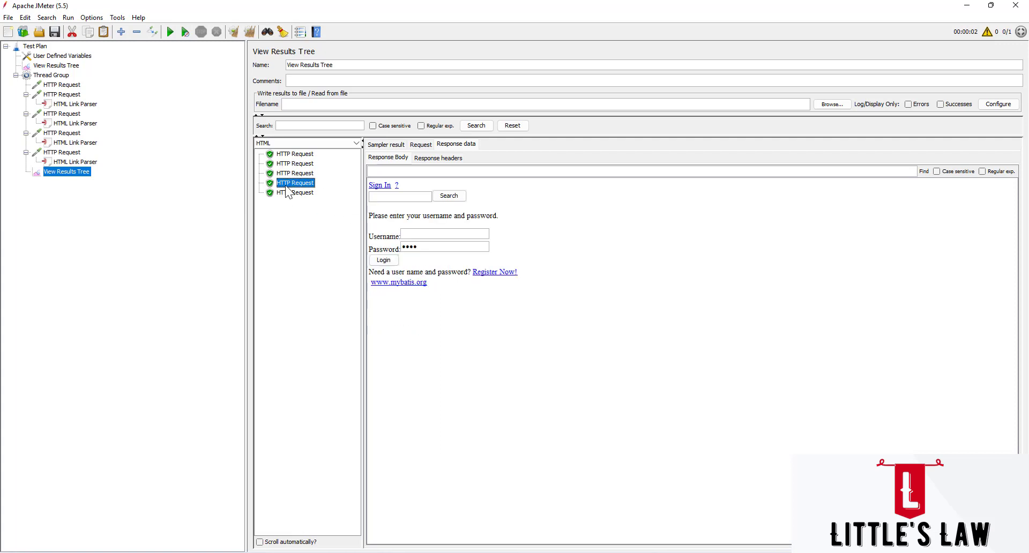
{"action": "mouse_move", "coordinate": [295, 200]}
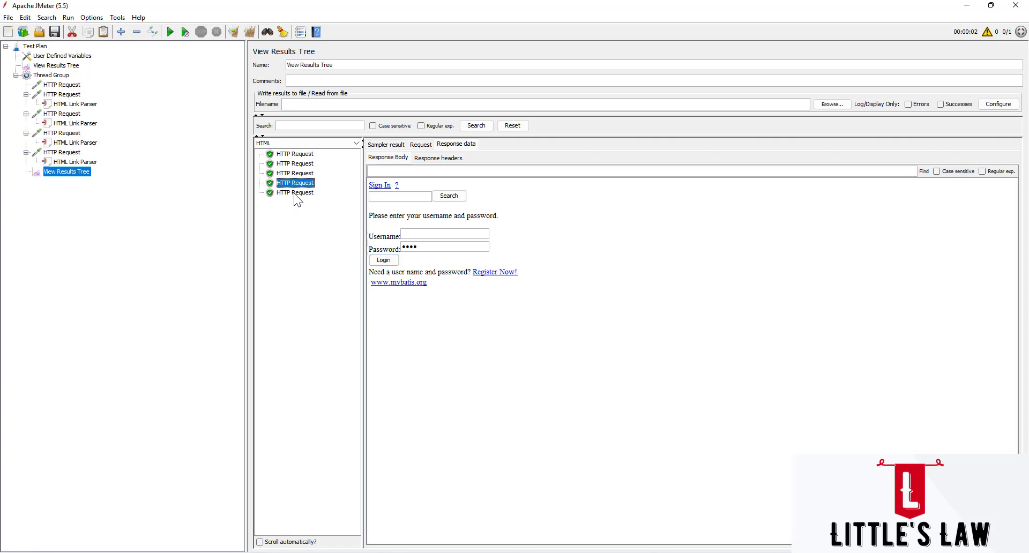
- Review each sample's request URL, ending with the Catalog.action viewCategory=BIRDS GET
{"action": "left_click", "coordinate": [295, 192]}
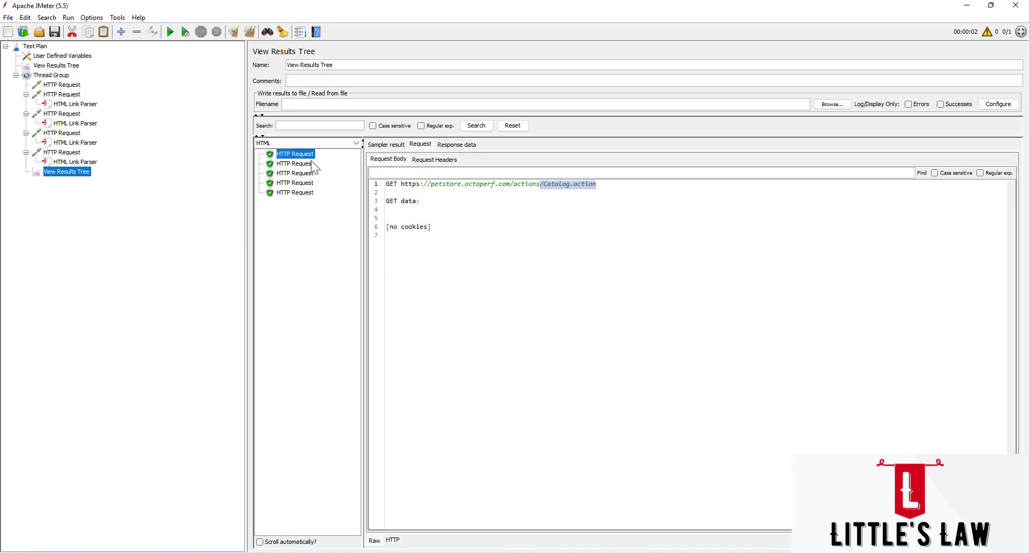
{"action": "left_click", "coordinate": [295, 162]}
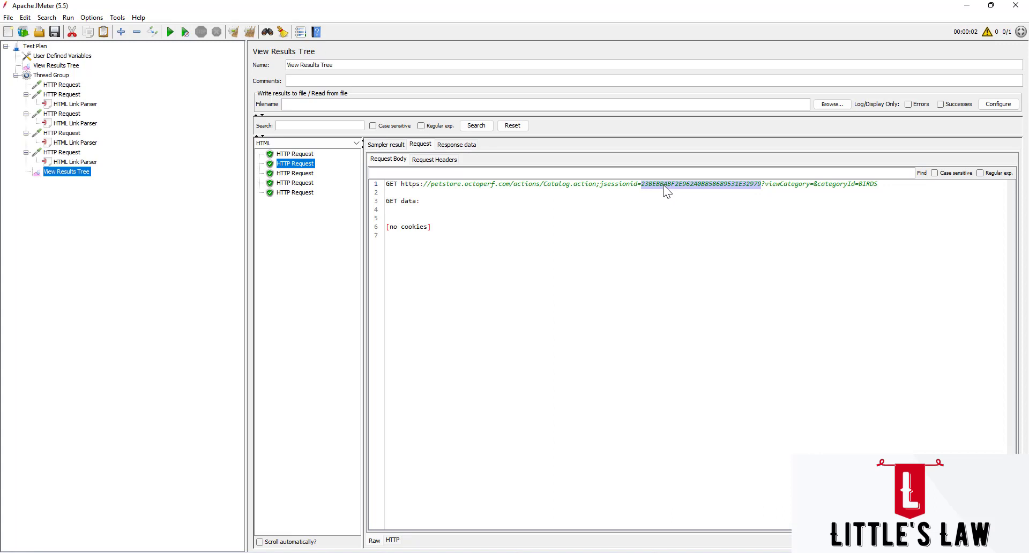
{"action": "left_click", "coordinate": [295, 174]}
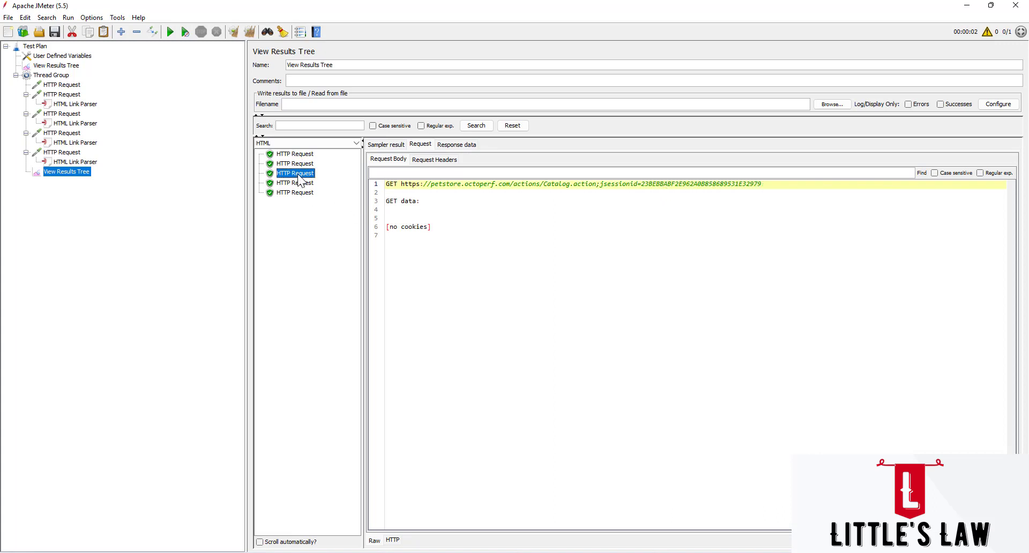
{"action": "mouse_move", "coordinate": [535, 191]}
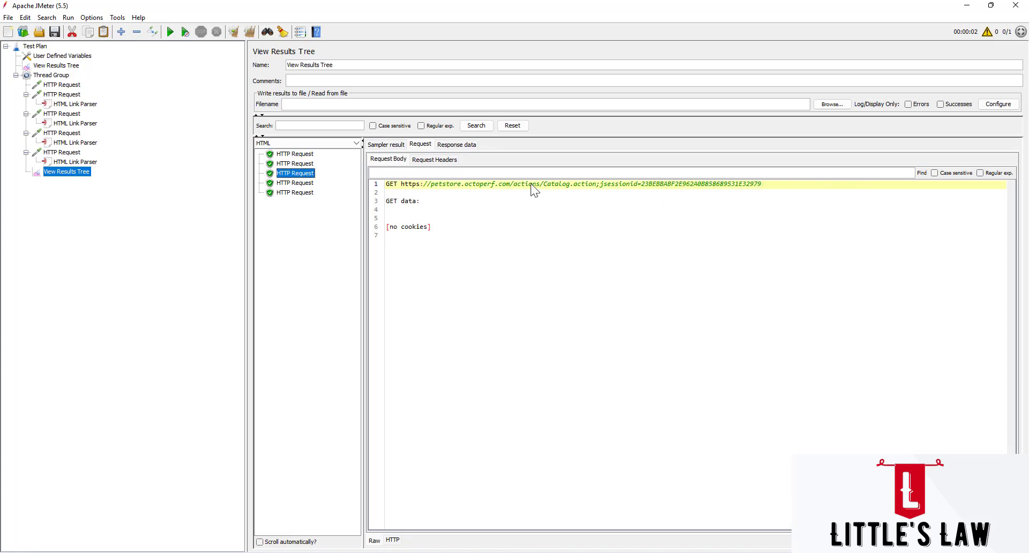
{"action": "left_click", "coordinate": [296, 182]}
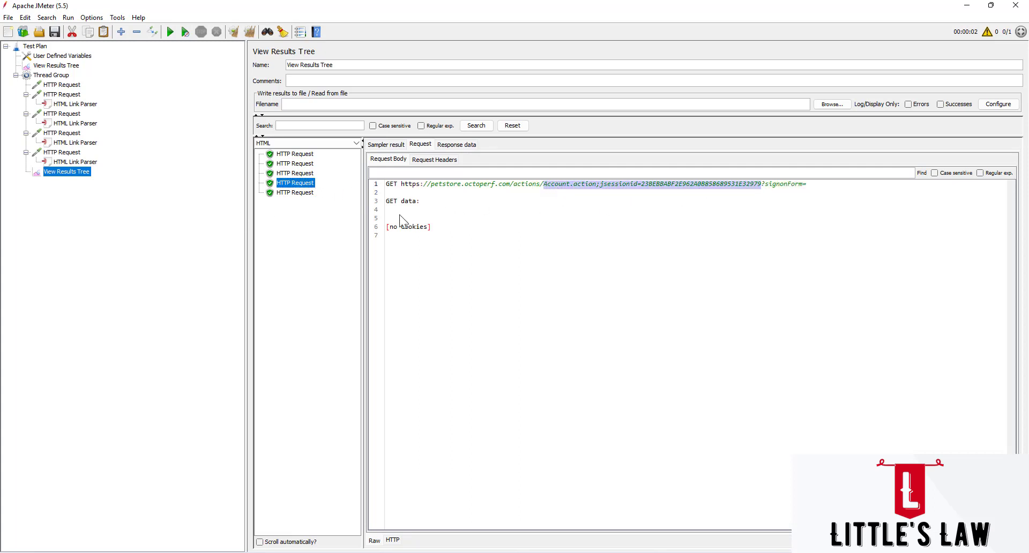
{"action": "left_click", "coordinate": [296, 191]}
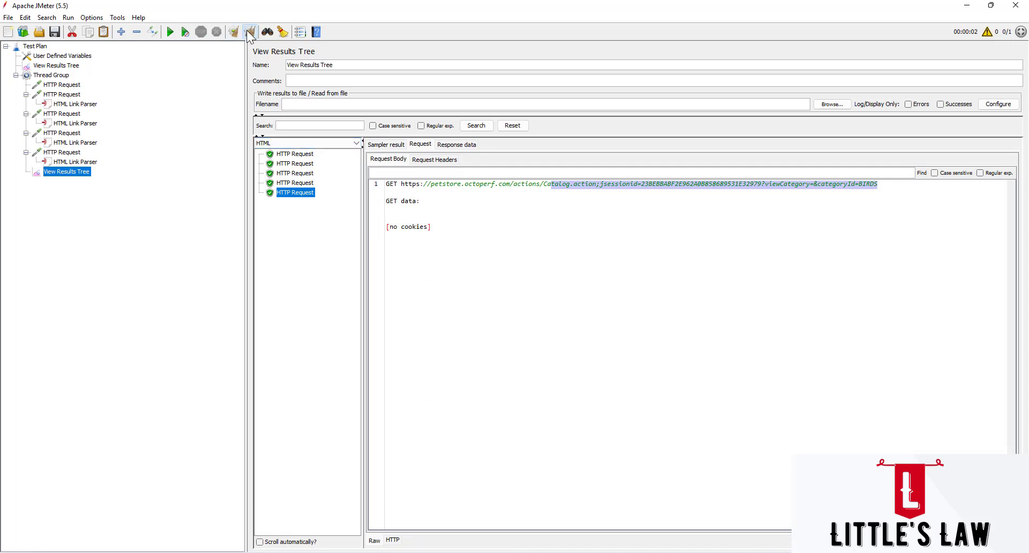
- Clear the results, set the Thread Group to 2 users, and start a new run
{"action": "left_click", "coordinate": [249, 31]}
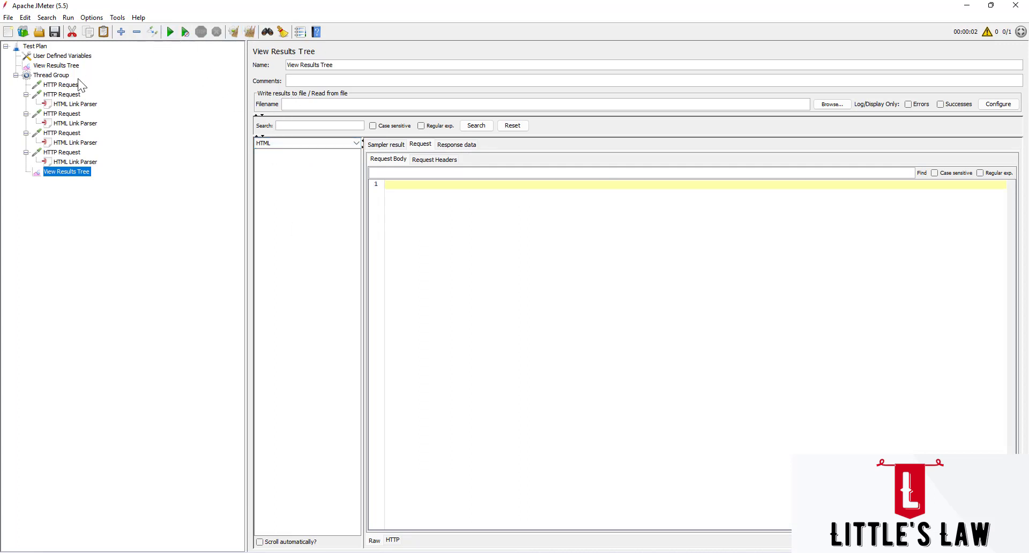
{"action": "left_click", "coordinate": [51, 75]}
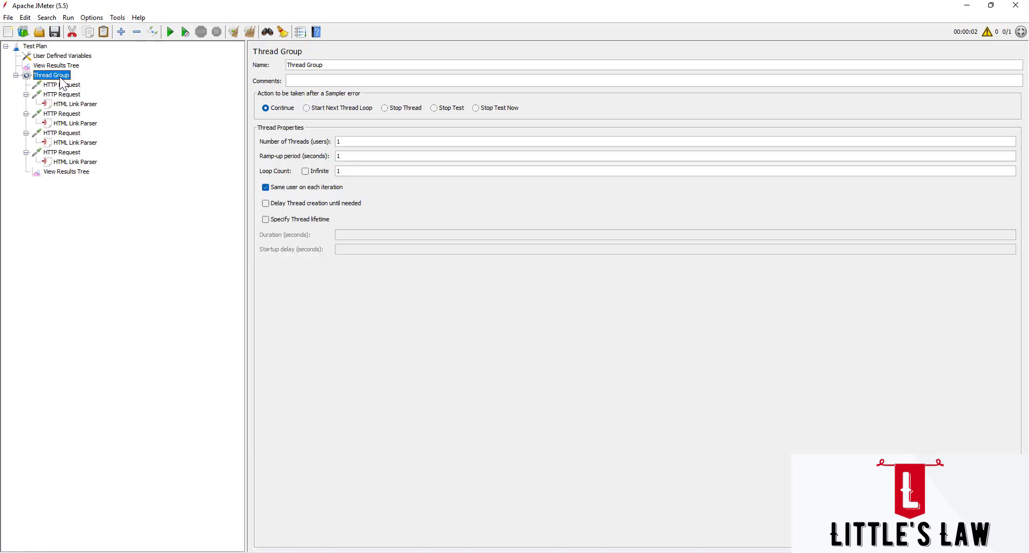
{"action": "left_click", "coordinate": [673, 142]}
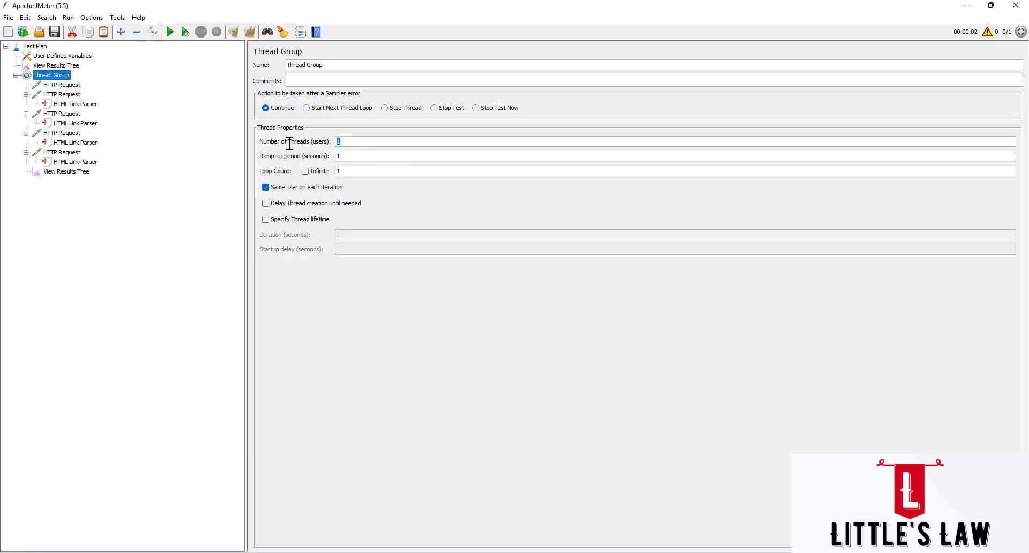
{"action": "type", "text": "2"}
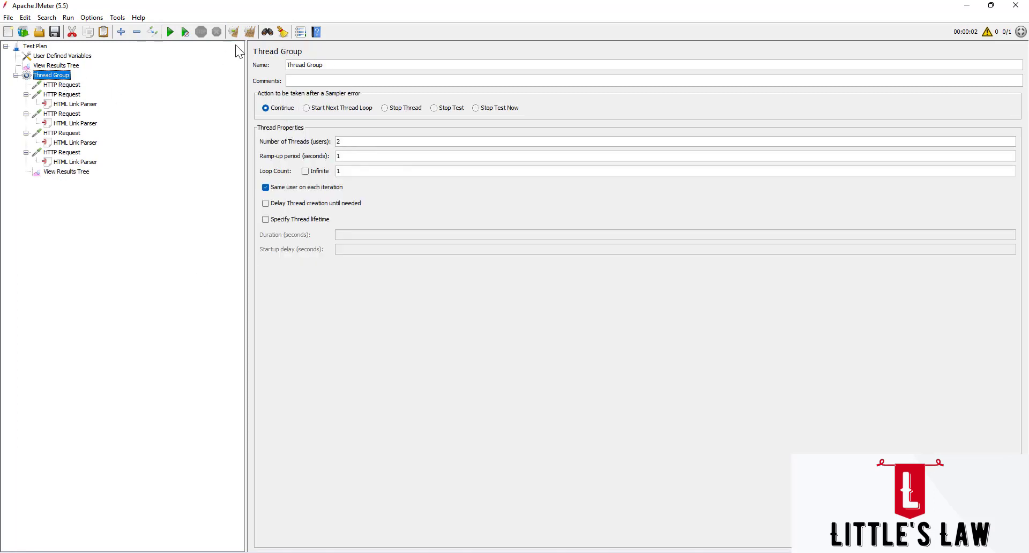
{"action": "left_click", "coordinate": [67, 171]}
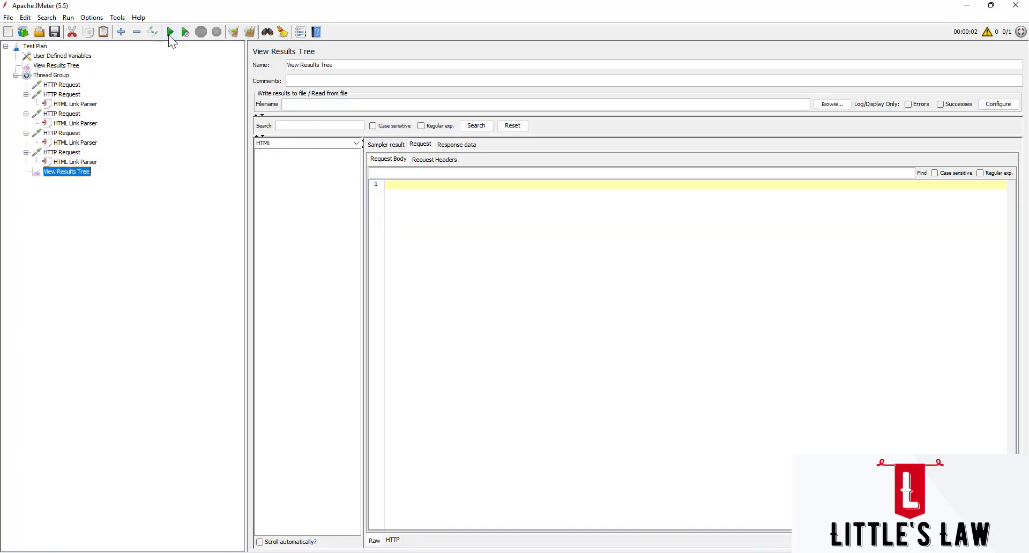
{"action": "left_click", "coordinate": [169, 31]}
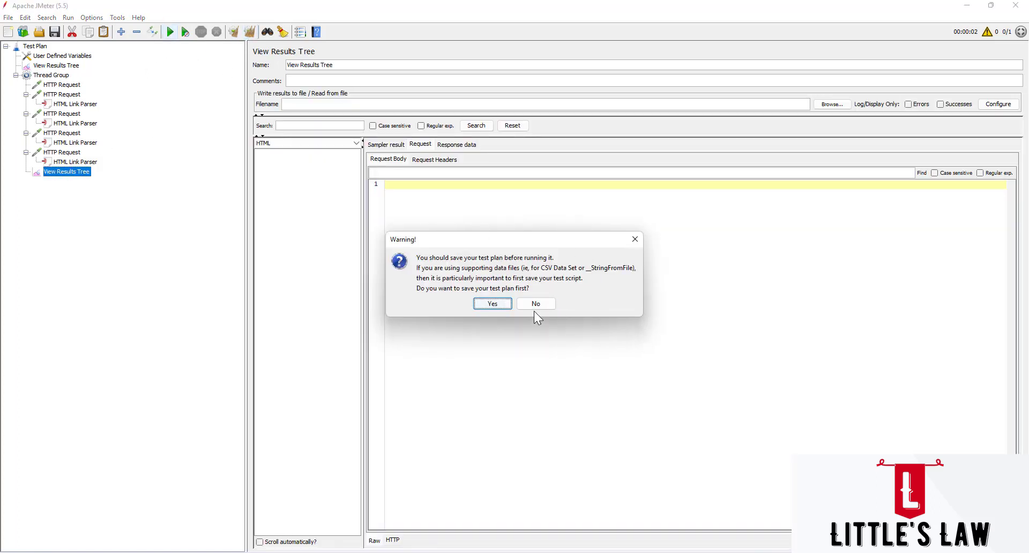
- Run the plan without saving and read the third to fifth request URLs
{"action": "left_click", "coordinate": [535, 304]}
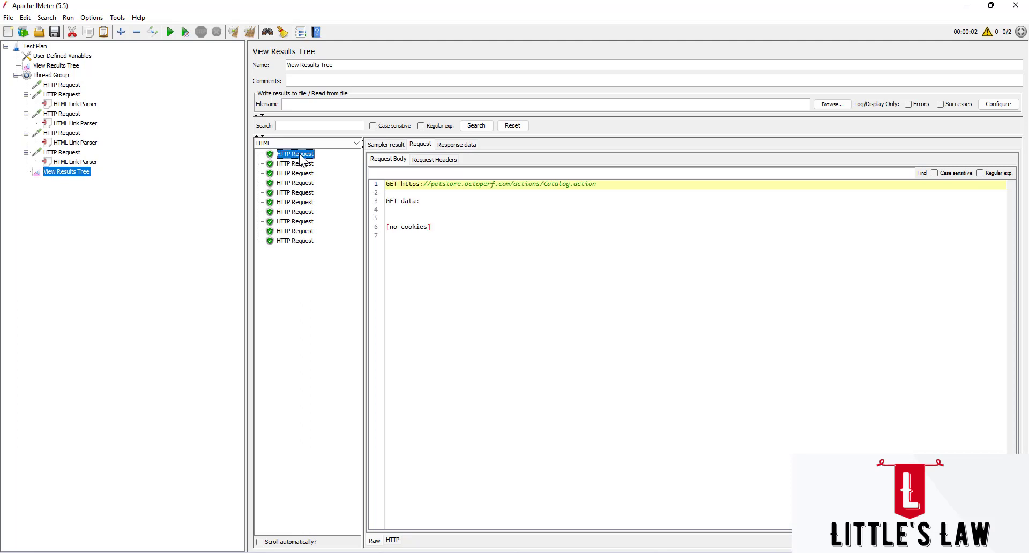
{"action": "left_click", "coordinate": [295, 173]}
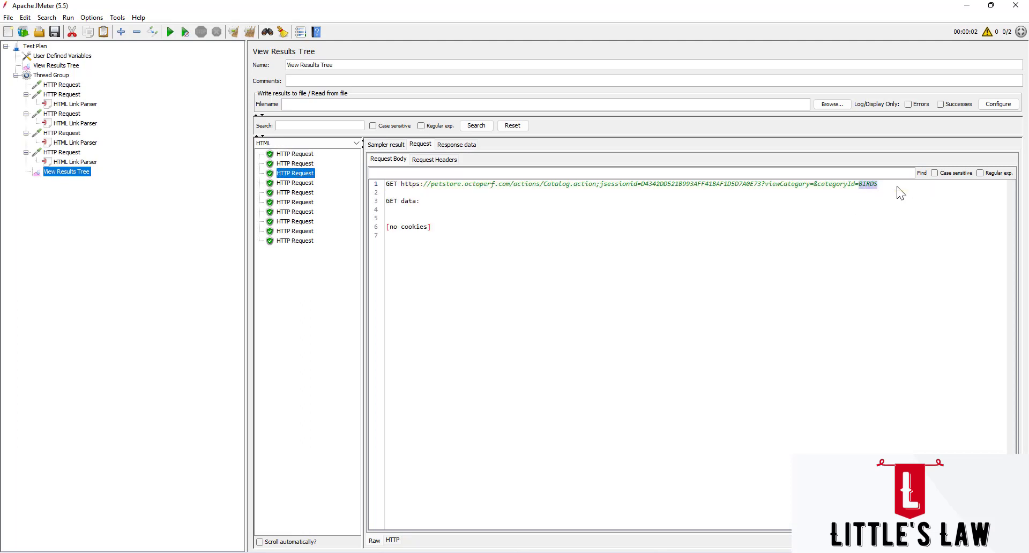
{"action": "left_click", "coordinate": [296, 183]}
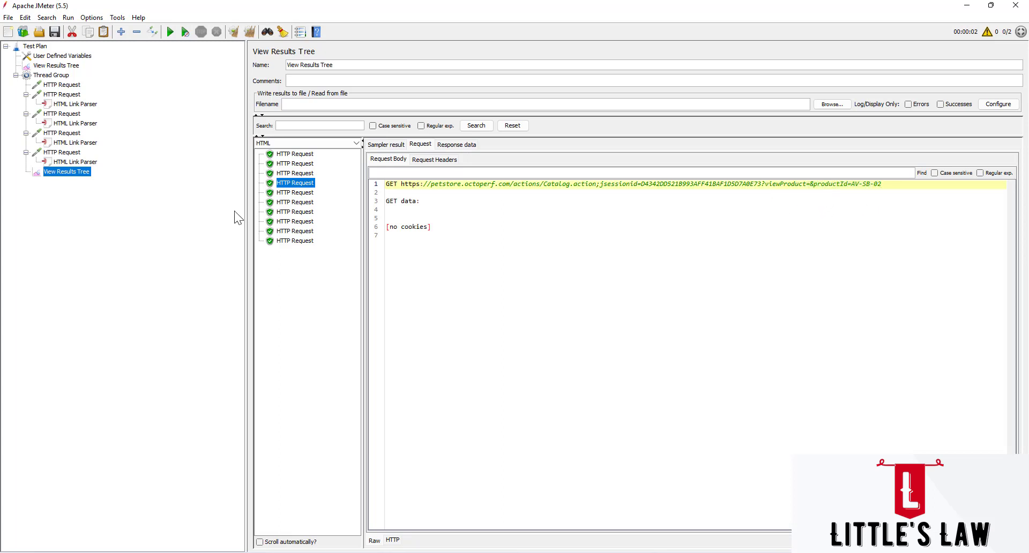
{"action": "left_click", "coordinate": [294, 192]}
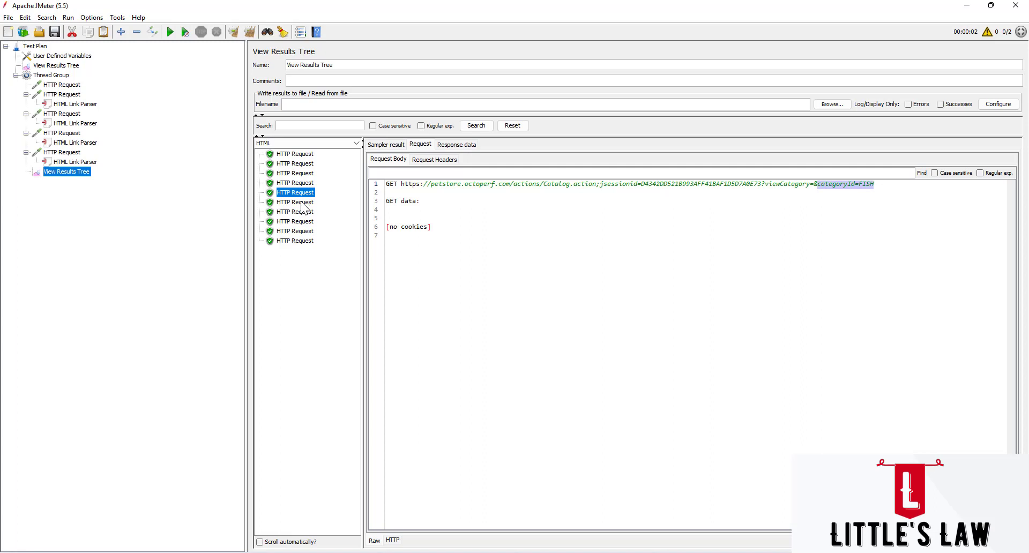
- Read the remaining request URLs, ending on the GET to petstore.octoperf.com/help.html
{"action": "left_click", "coordinate": [295, 203]}
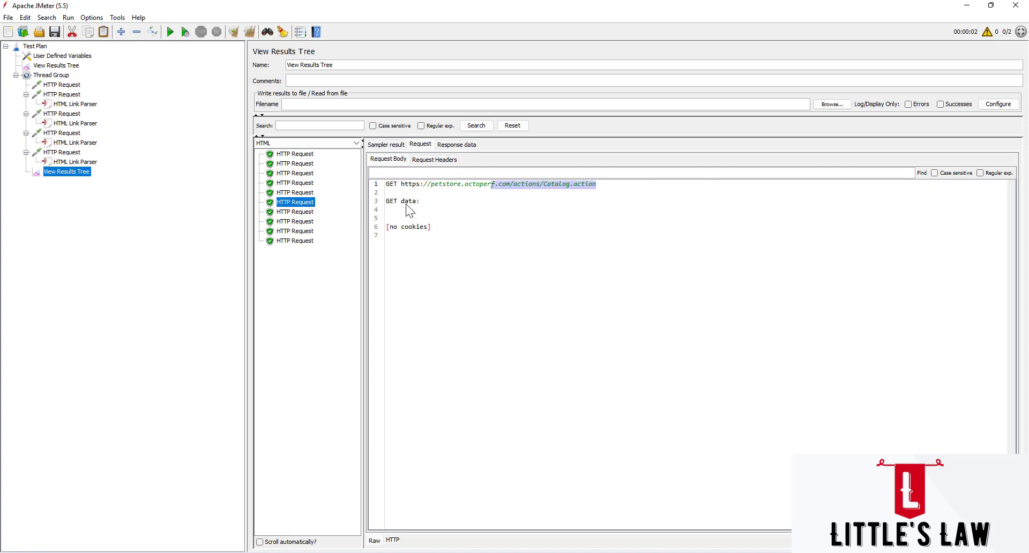
{"action": "left_click", "coordinate": [294, 211]}
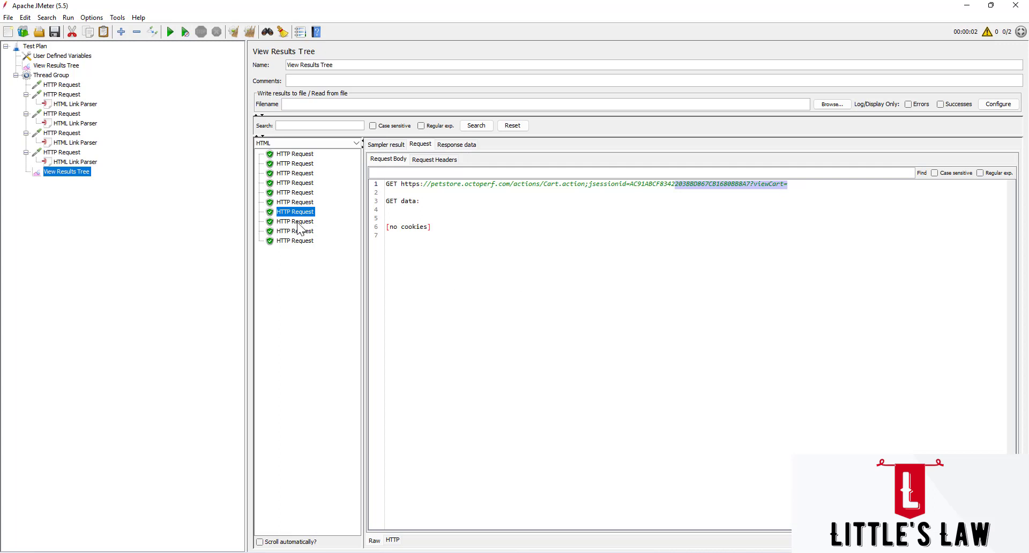
{"action": "left_click", "coordinate": [296, 221]}
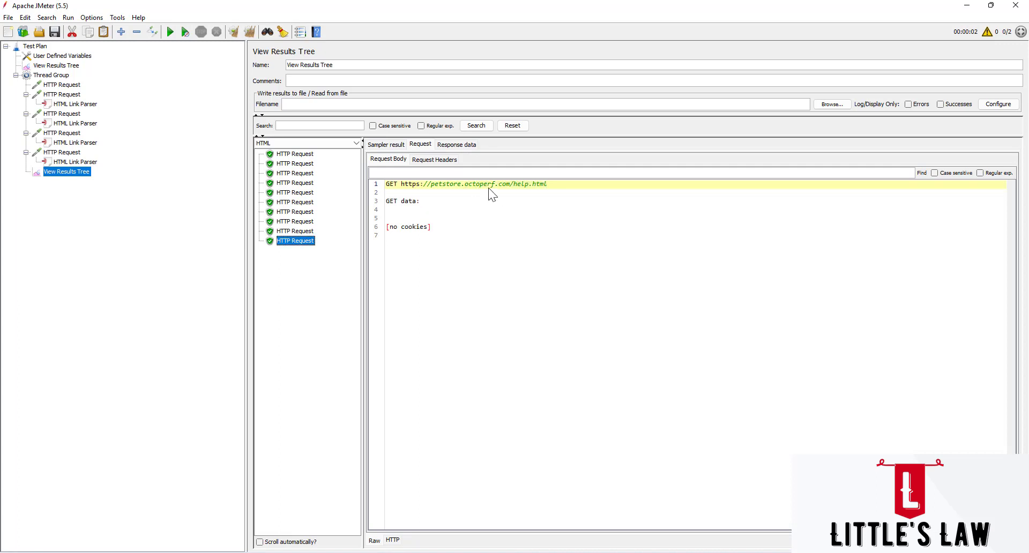
- View the rendered response pages of the cart, pet category listing and help page samples
{"action": "left_click", "coordinate": [295, 211]}
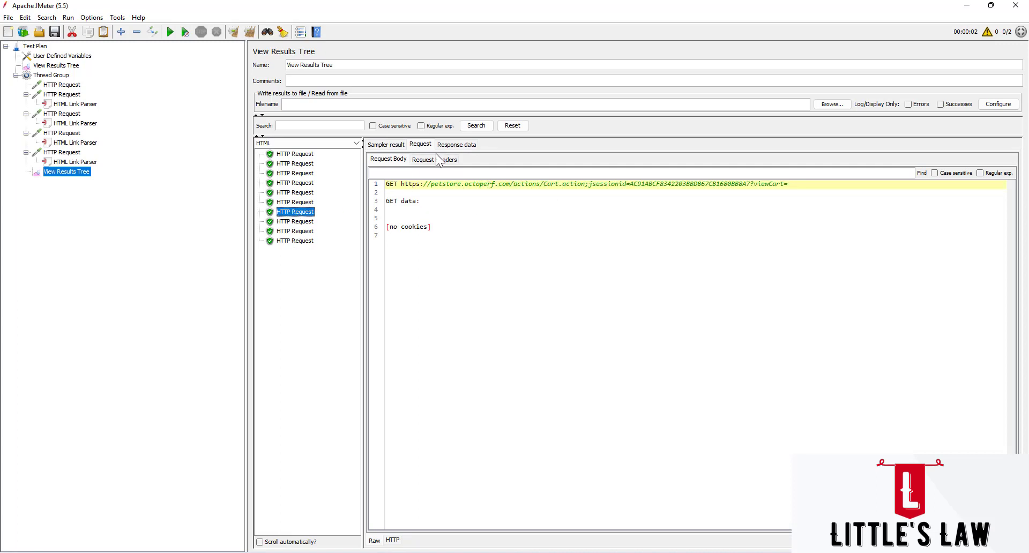
{"action": "left_click", "coordinate": [455, 145]}
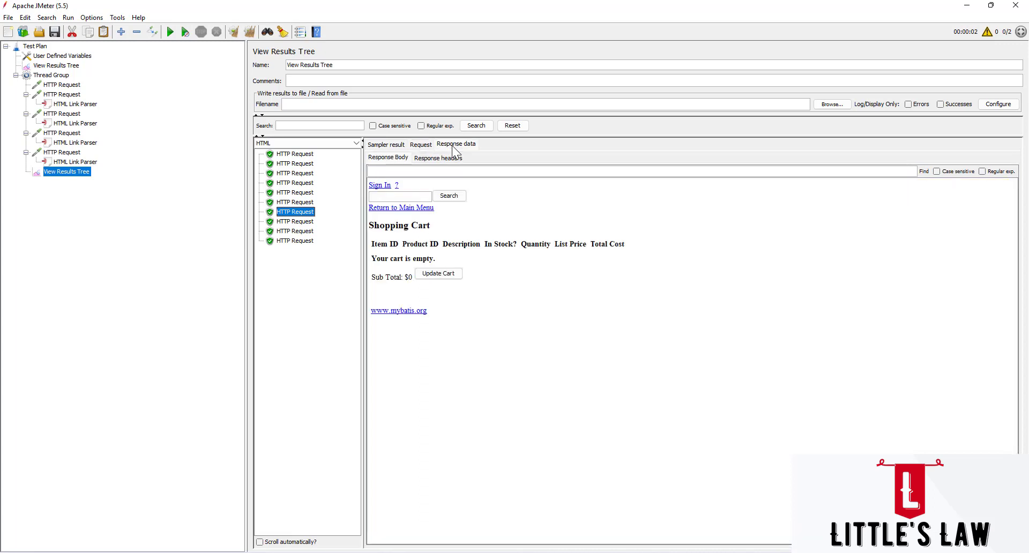
{"action": "mouse_move", "coordinate": [458, 245]}
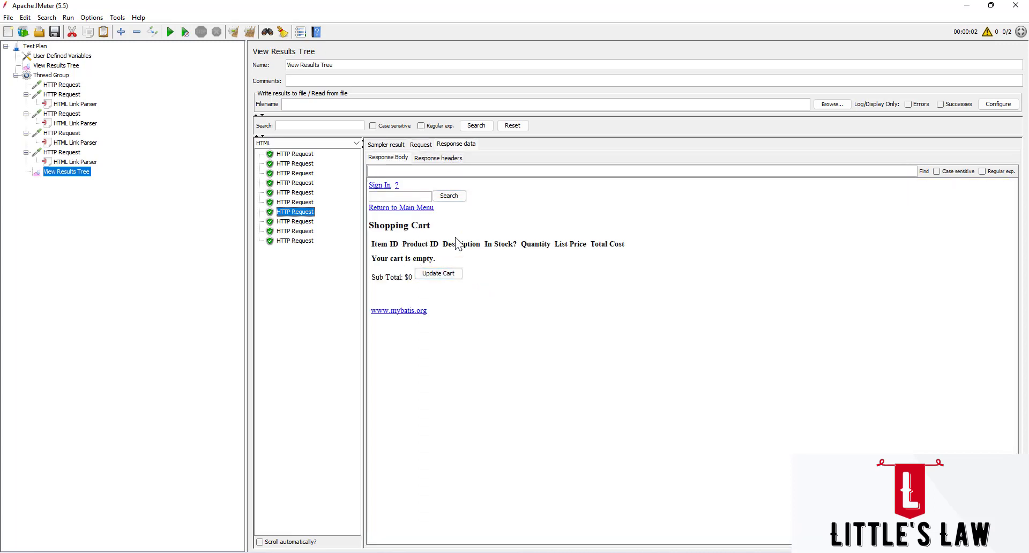
{"action": "left_click", "coordinate": [295, 203]}
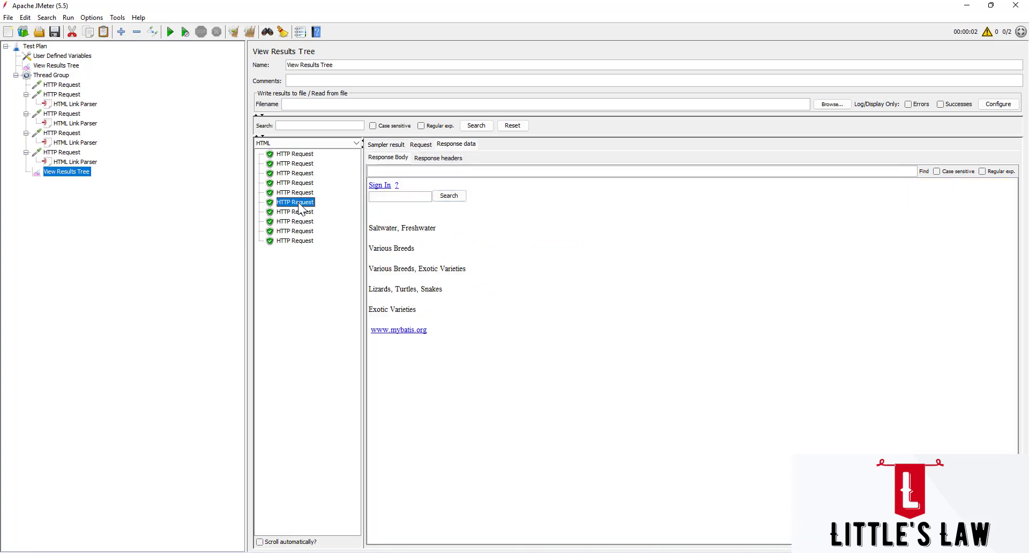
{"action": "left_click", "coordinate": [293, 241]}
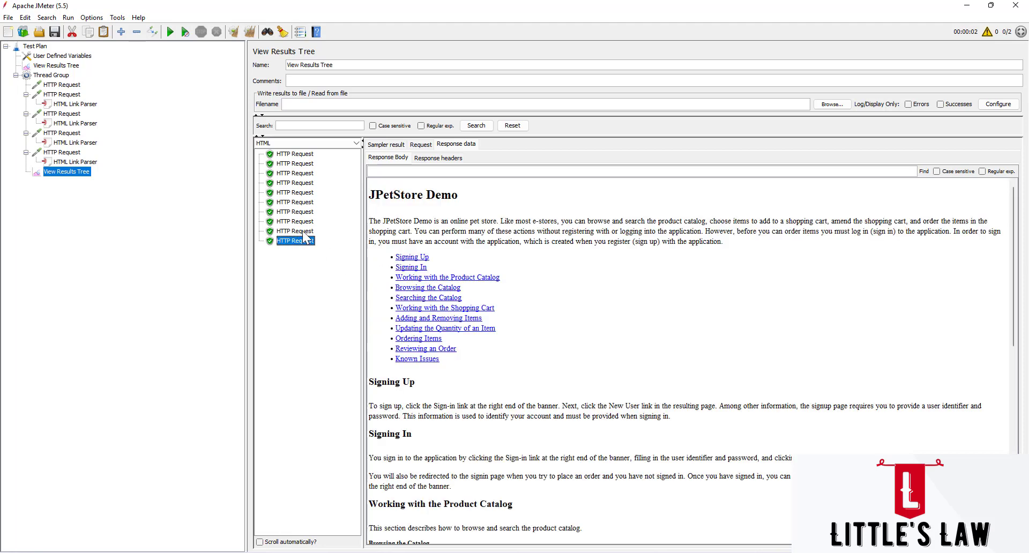
- View the empty Shopping Cart, Finch product page and first request's category listing responses
{"action": "left_click", "coordinate": [295, 211]}
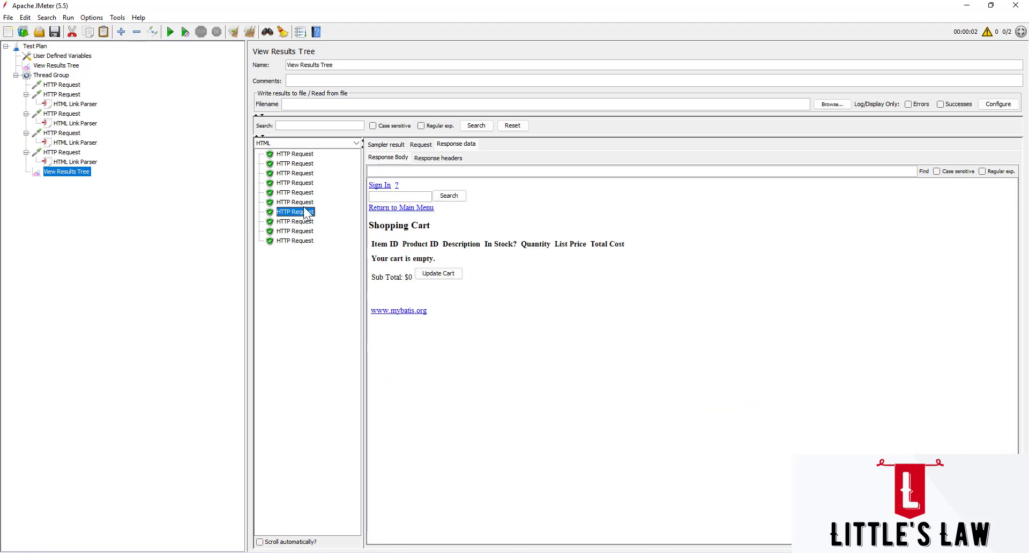
{"action": "left_click", "coordinate": [295, 183]}
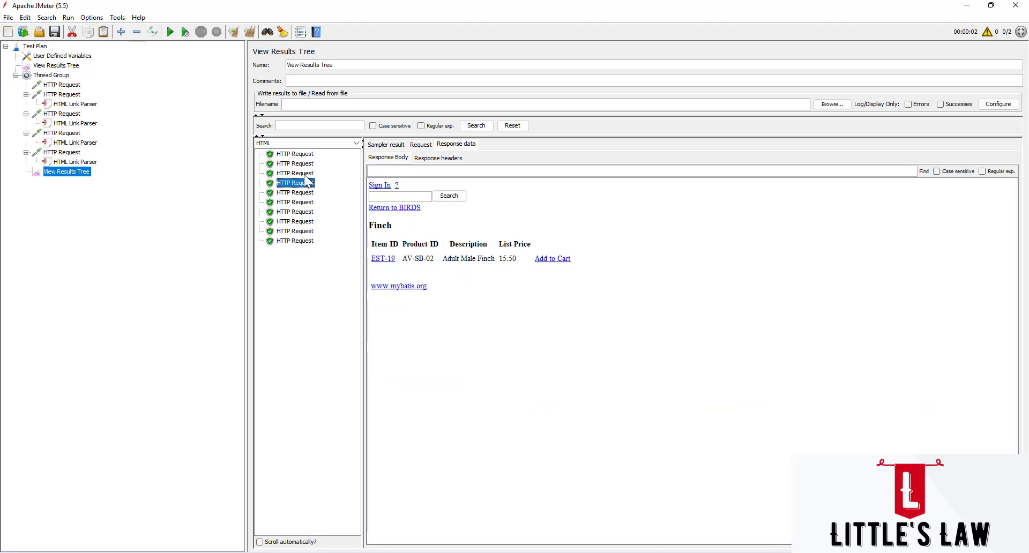
{"action": "left_click", "coordinate": [295, 153]}
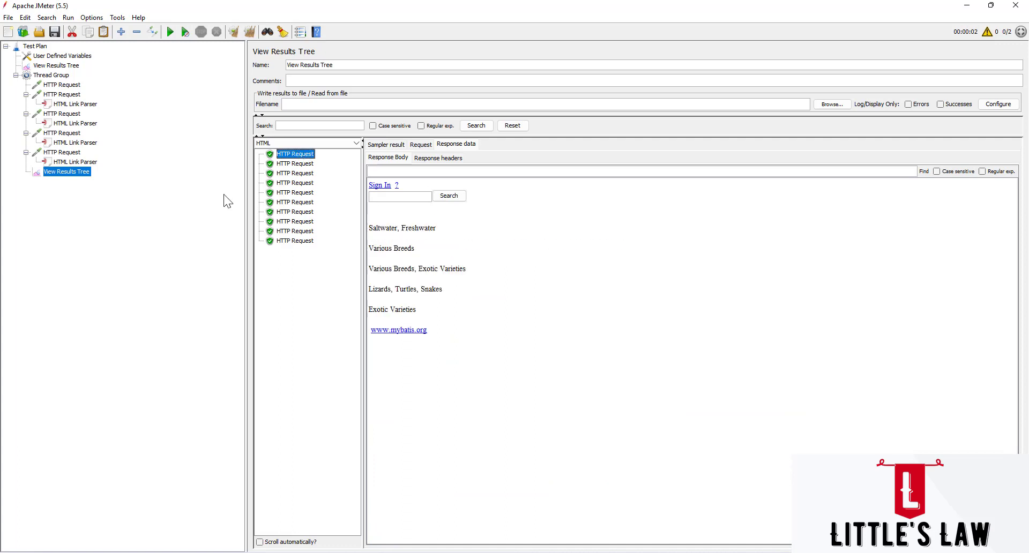
{"action": "mouse_move", "coordinate": [58, 82]}
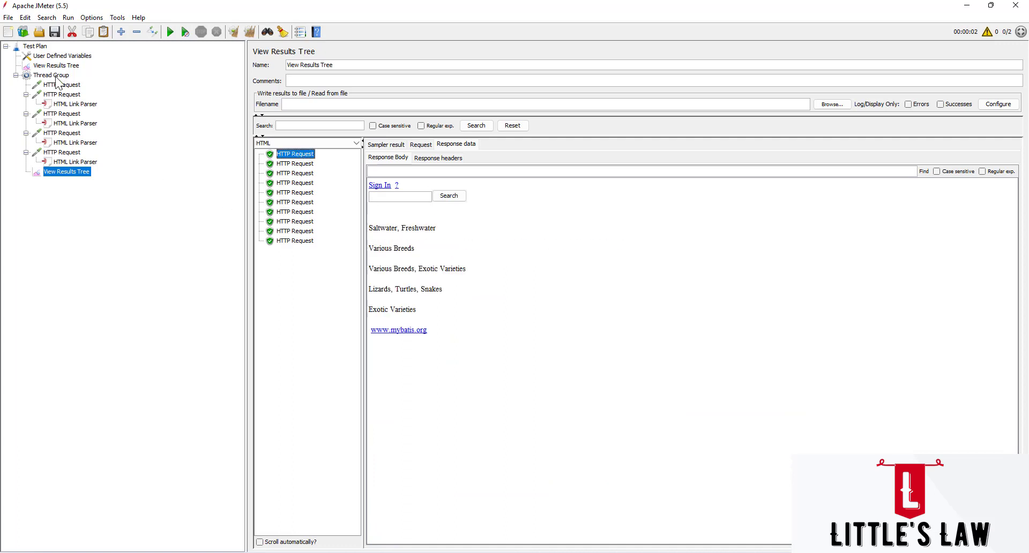
- Set Thread Group users to 3, start the run and show the fifteen results
{"action": "left_click", "coordinate": [51, 75]}
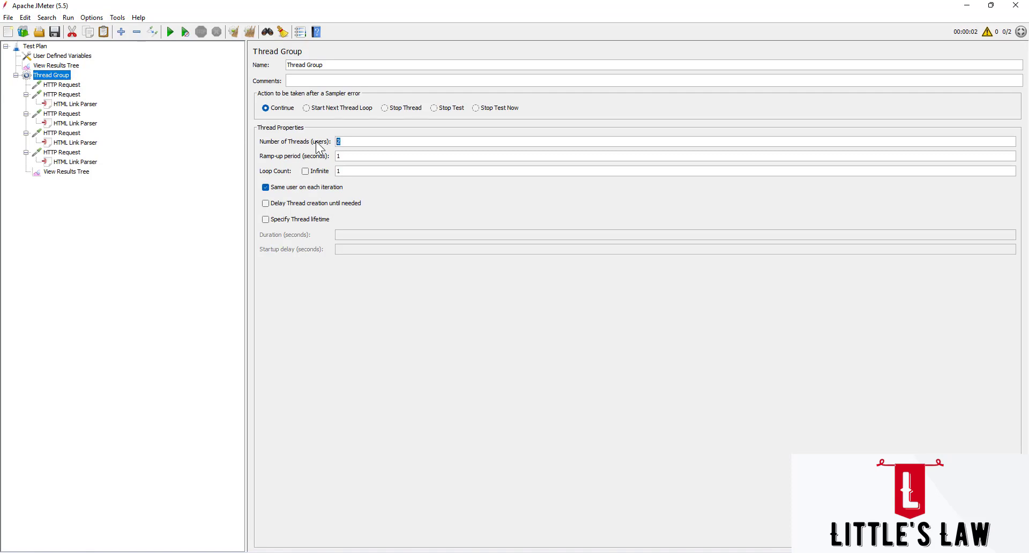
{"action": "type", "text": "3"}
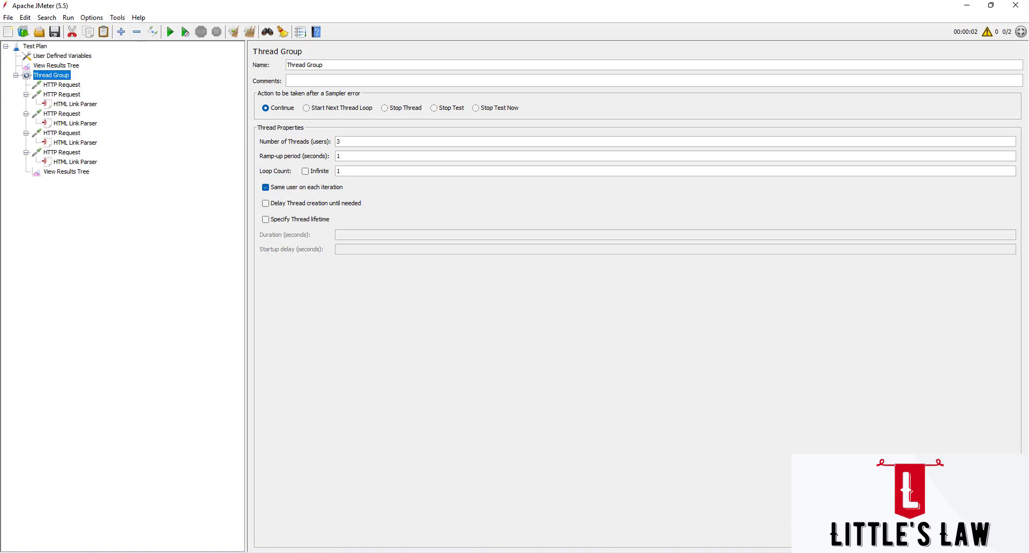
{"action": "mouse_move", "coordinate": [98, 265]}
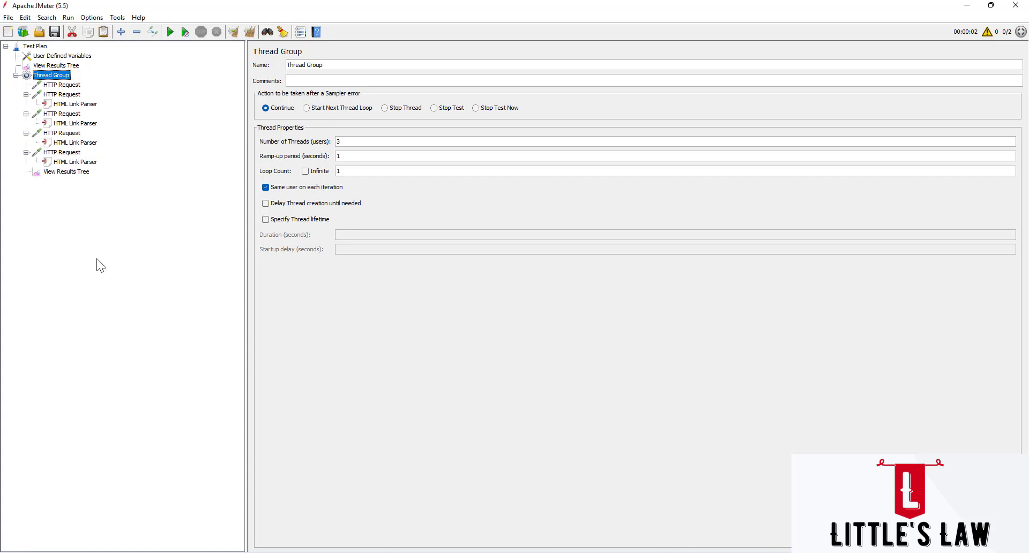
{"action": "mouse_move", "coordinate": [249, 32]}
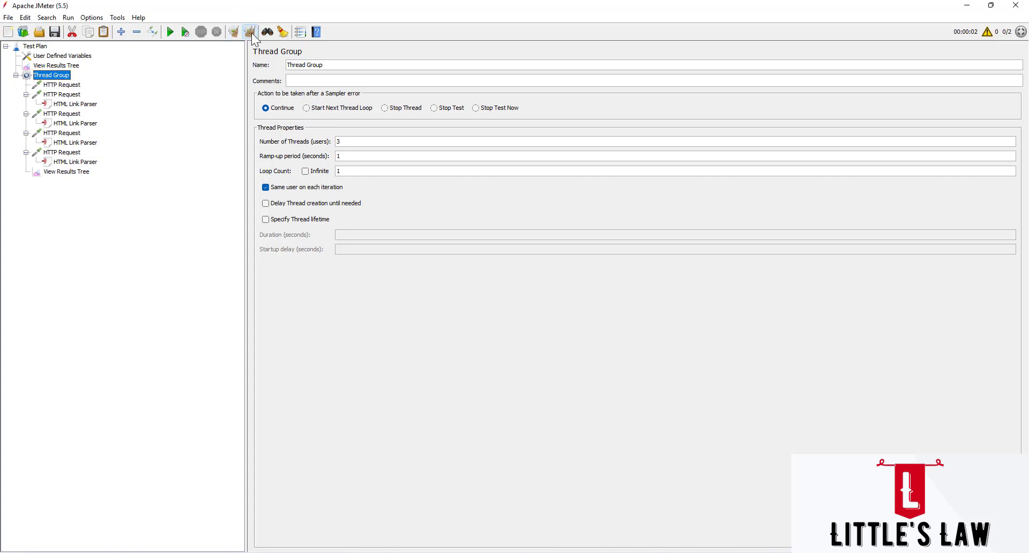
{"action": "mouse_move", "coordinate": [143, 219]}
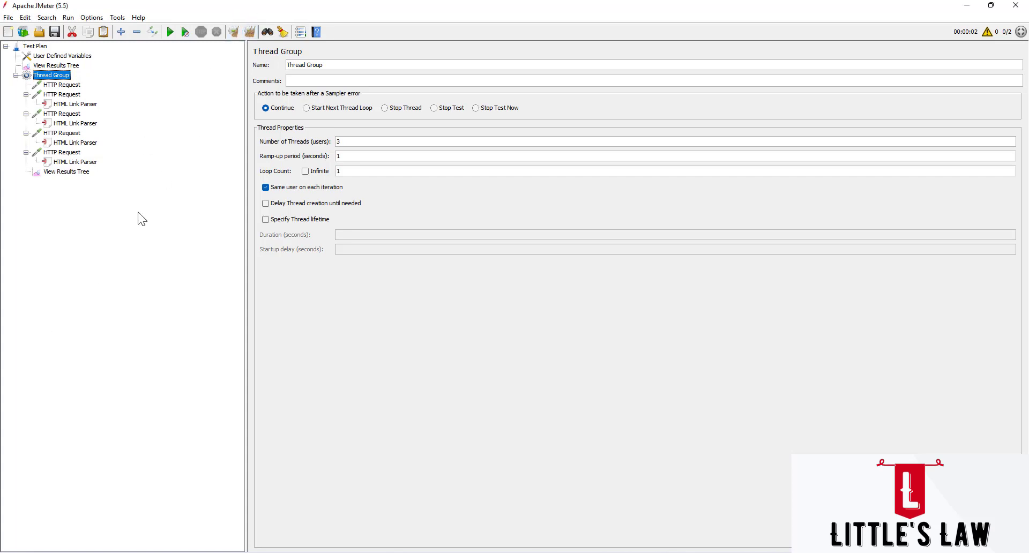
{"action": "left_click", "coordinate": [170, 31]}
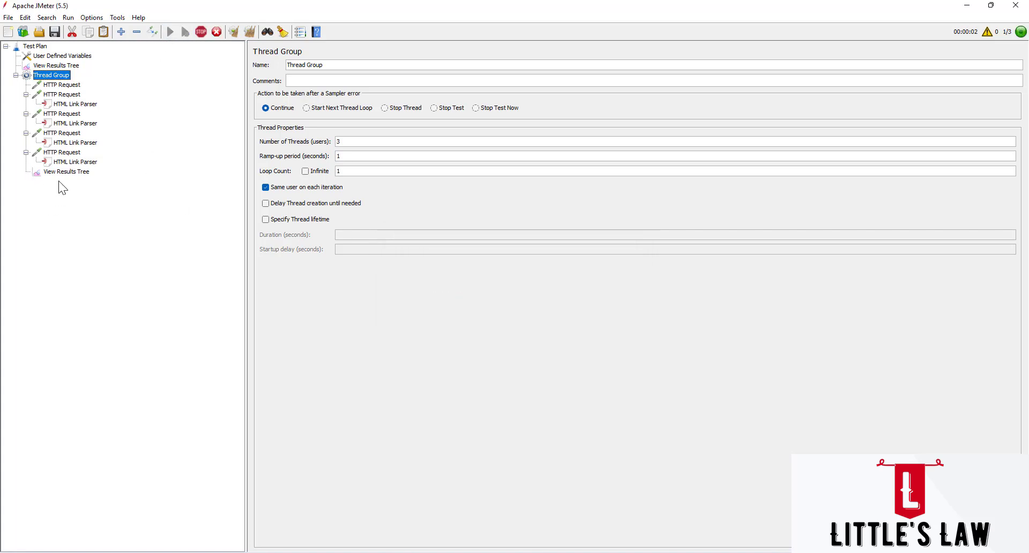
{"action": "left_click", "coordinate": [66, 171]}
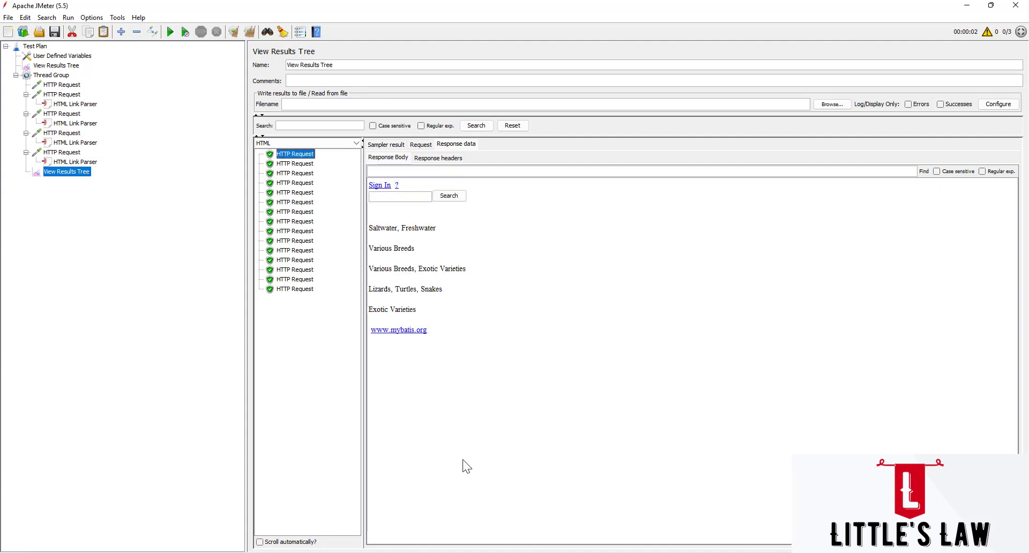
{"action": "mouse_move", "coordinate": [425, 152]}
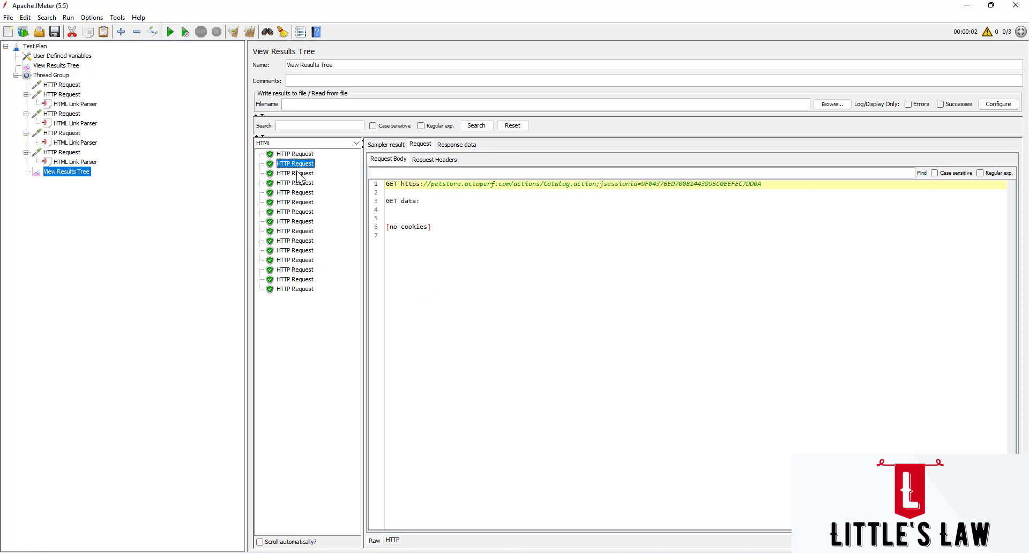
- Compare request URLs from help.html through Catalog.action requests to the viewCategory=CATS sample
{"action": "left_click", "coordinate": [295, 182]}
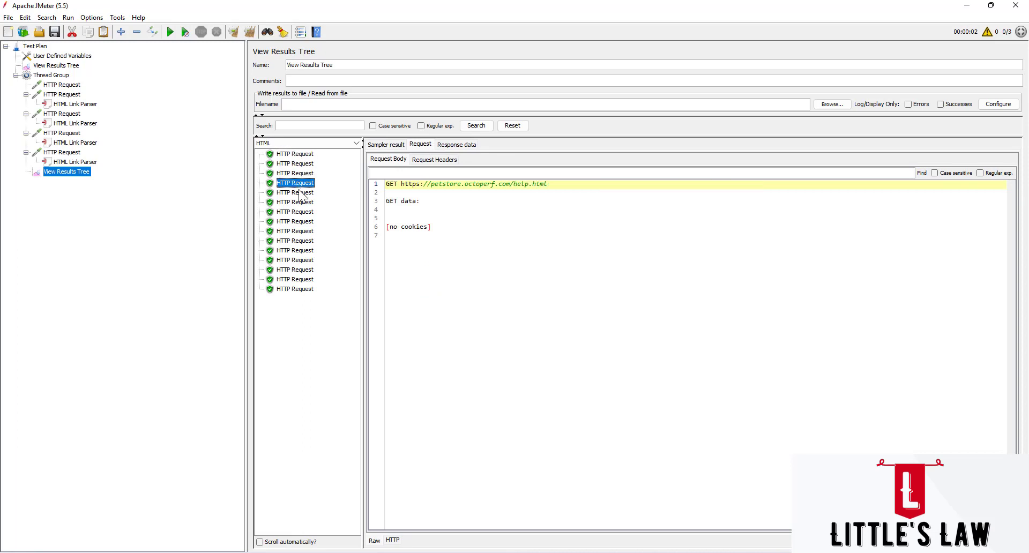
{"action": "left_click", "coordinate": [295, 202]}
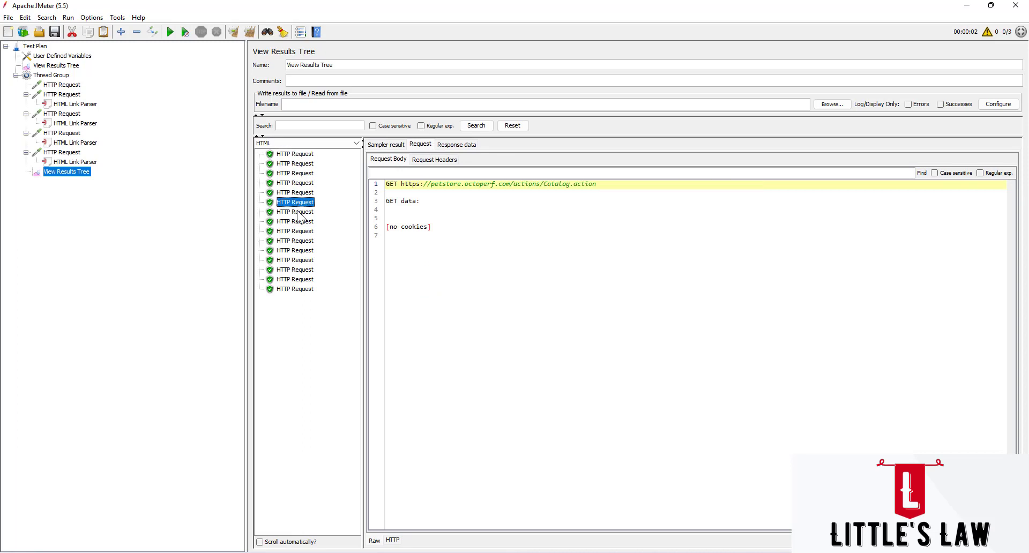
{"action": "left_click", "coordinate": [295, 230]}
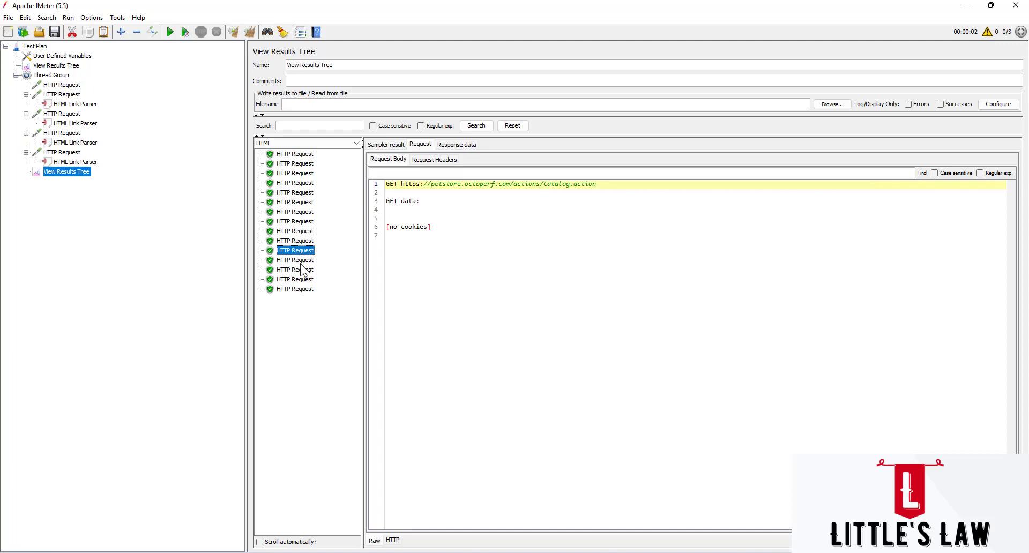
{"action": "left_click", "coordinate": [295, 270]}
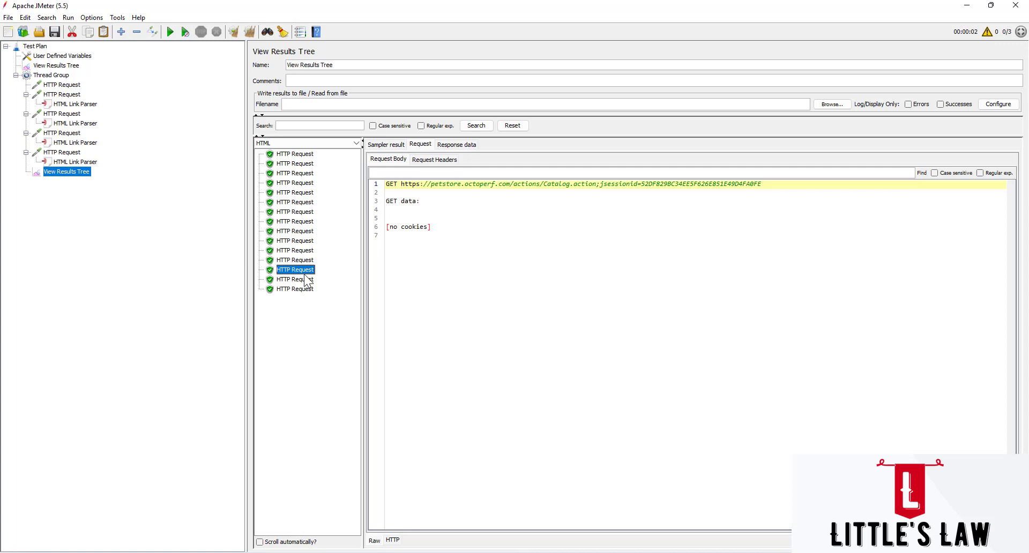
{"action": "left_click", "coordinate": [295, 288]}
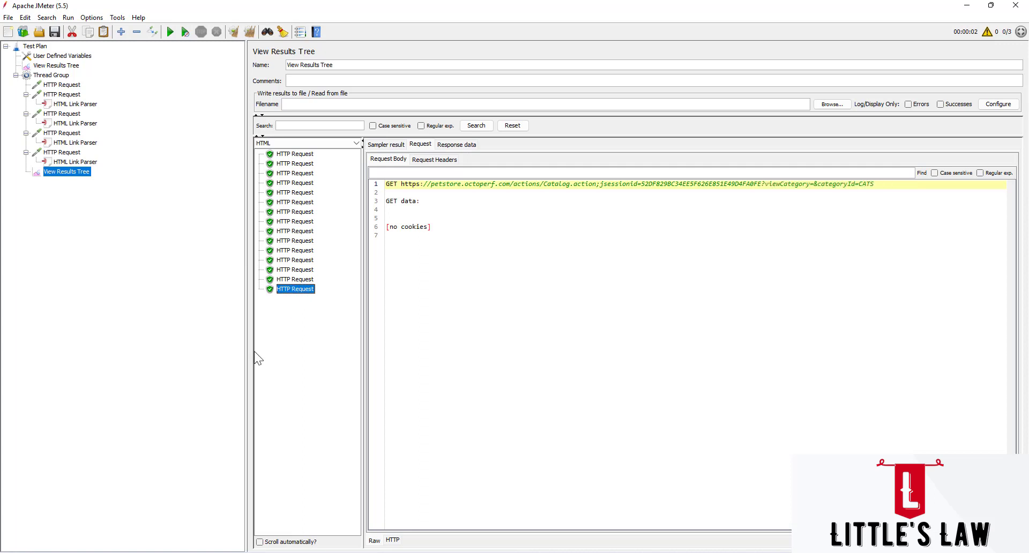
{"action": "mouse_move", "coordinate": [152, 358]}
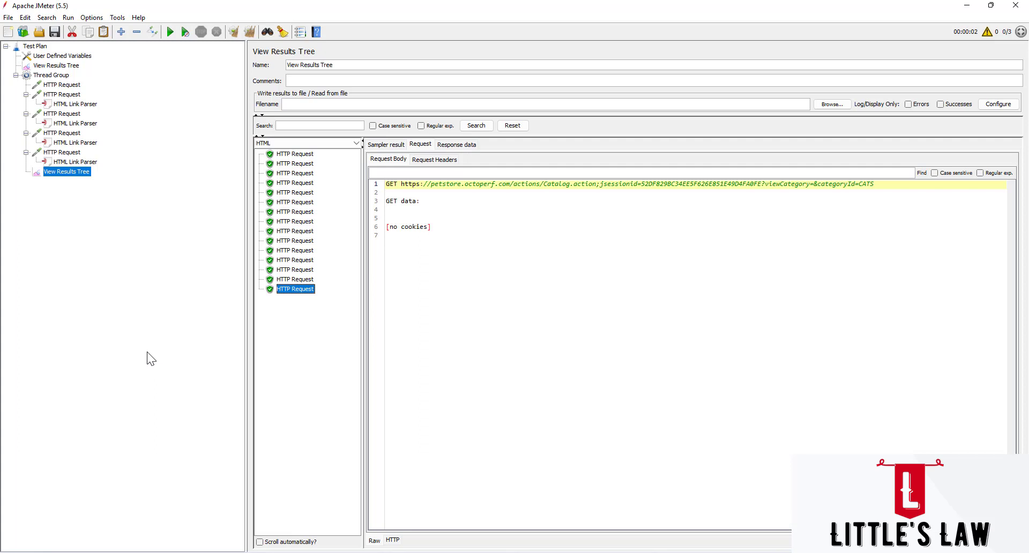
{"action": "mouse_move", "coordinate": [60, 143]}
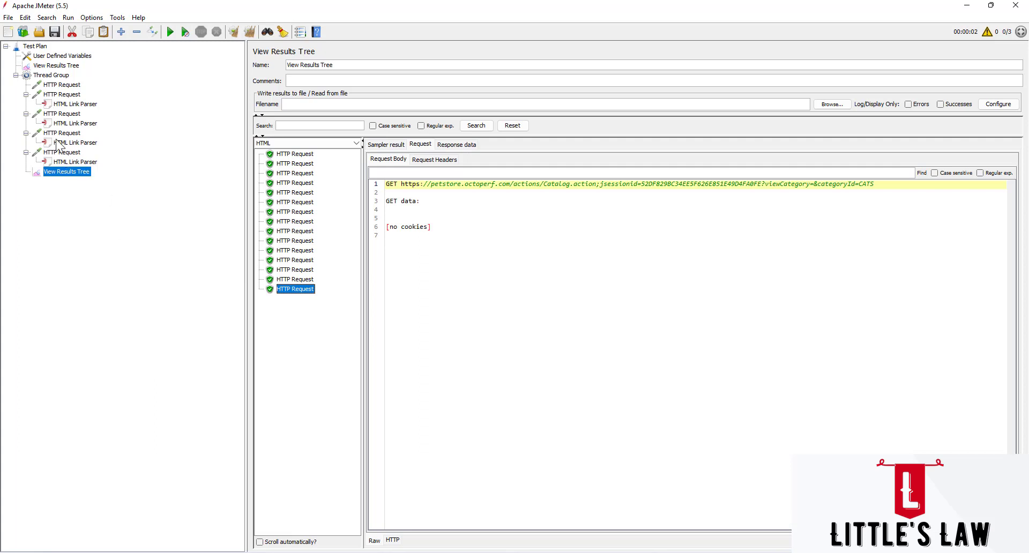